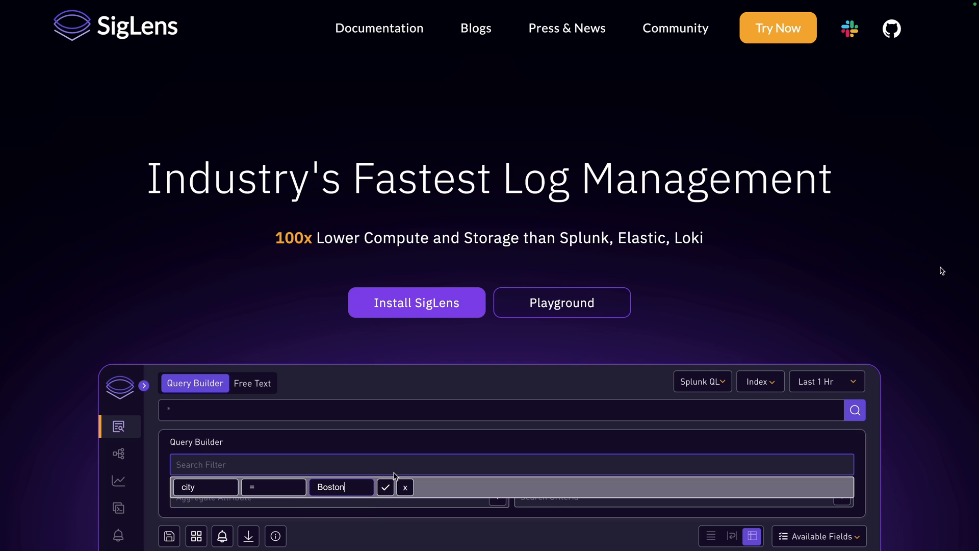
# Add a count(http_status) aggregation to the query
pyautogui.click(385, 487)
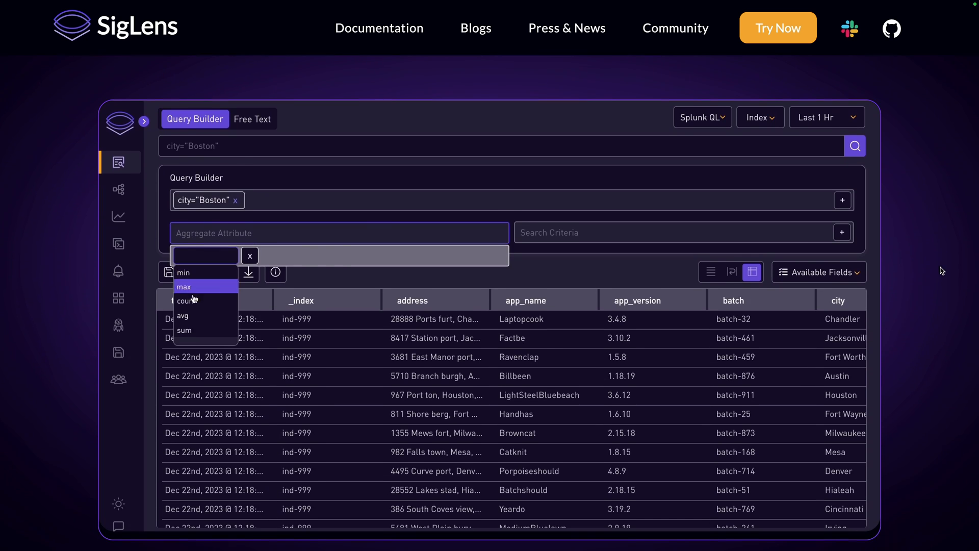
pyautogui.click(186, 301)
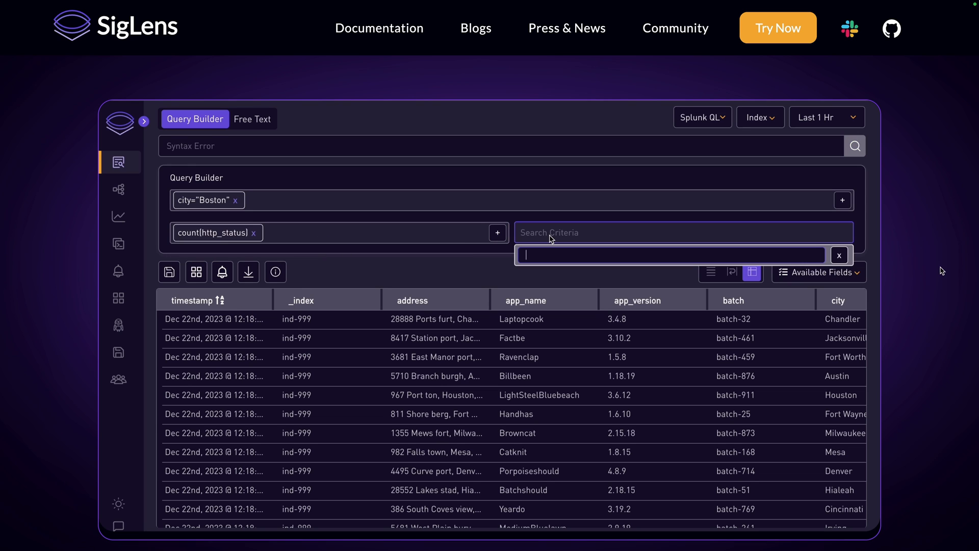
pyautogui.write('http_status')
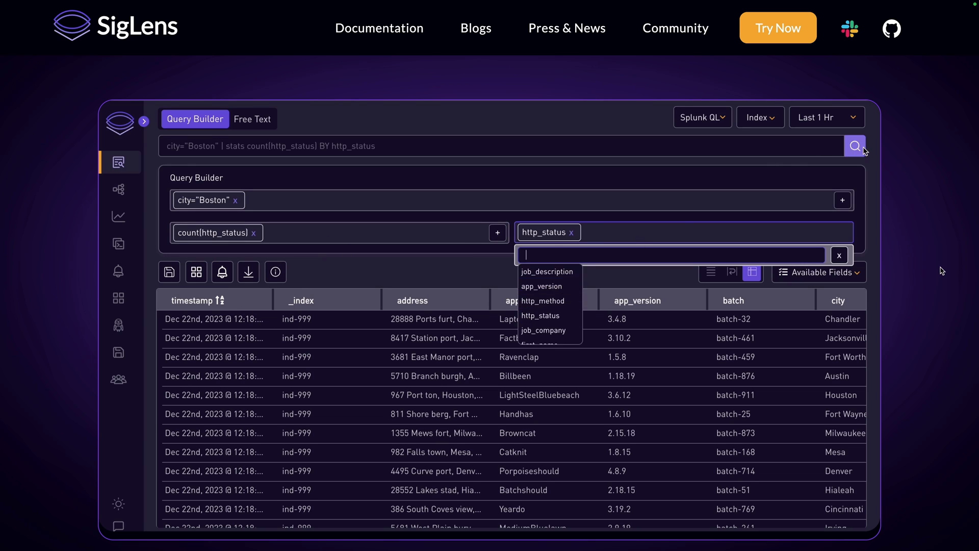
# Save the query as a panel on a new dashboard named 'Test'
pyautogui.click(196, 271)
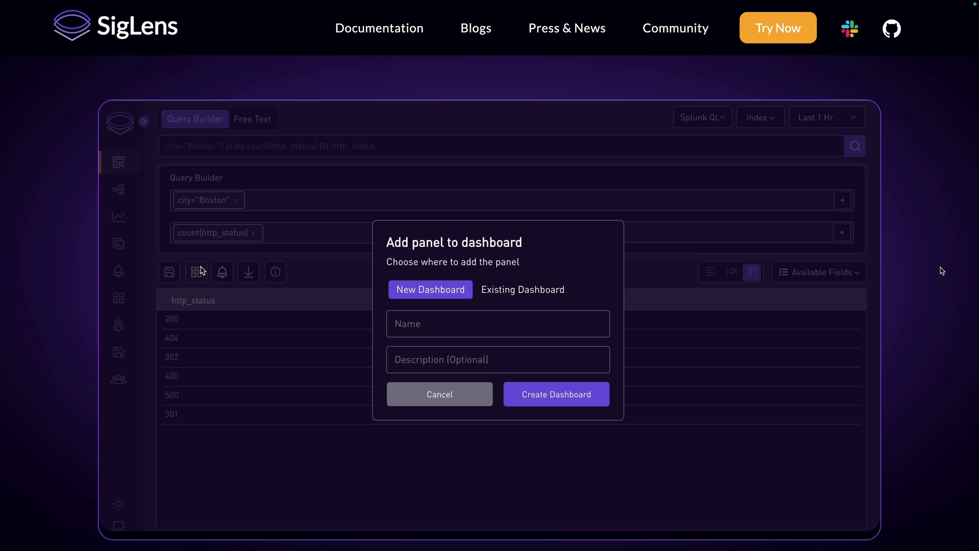
pyautogui.write('Test')
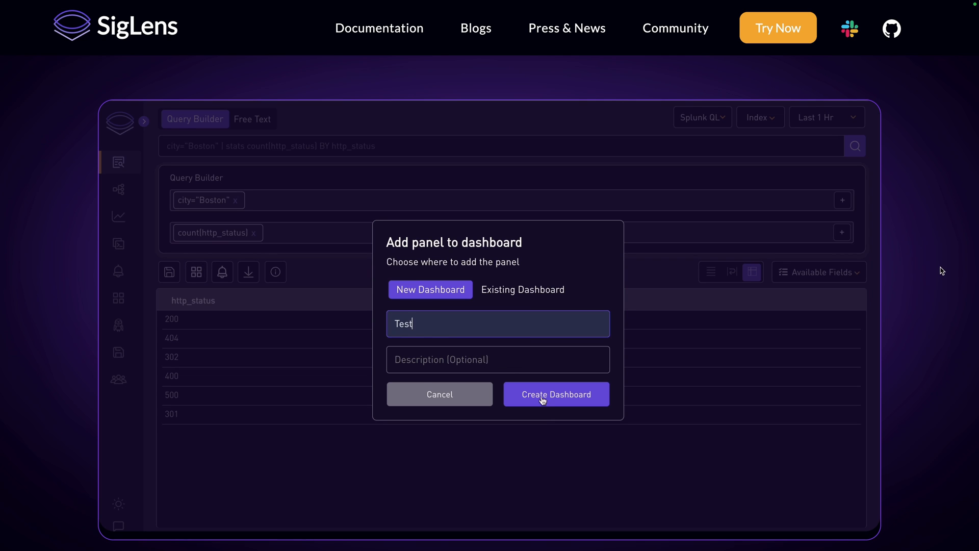
pyautogui.click(555, 394)
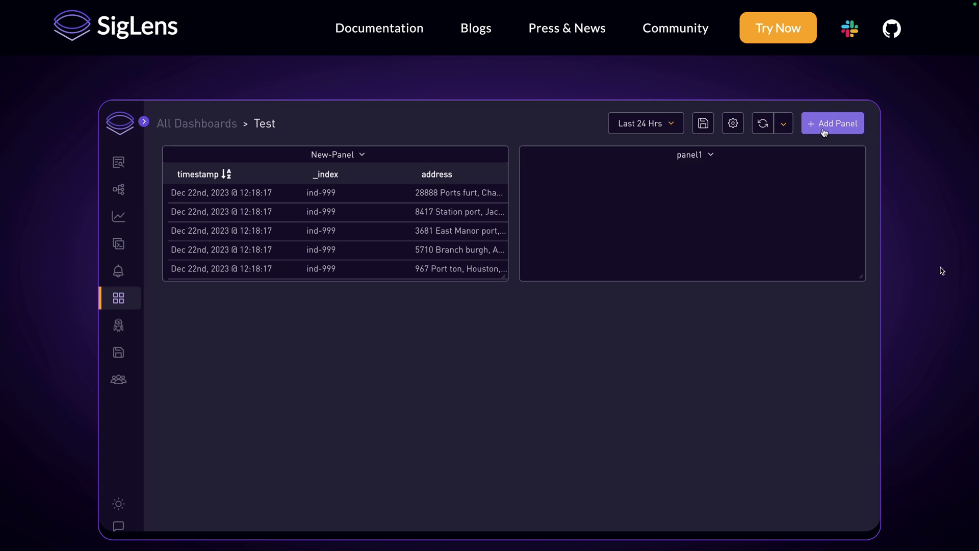
pyautogui.click(832, 123)
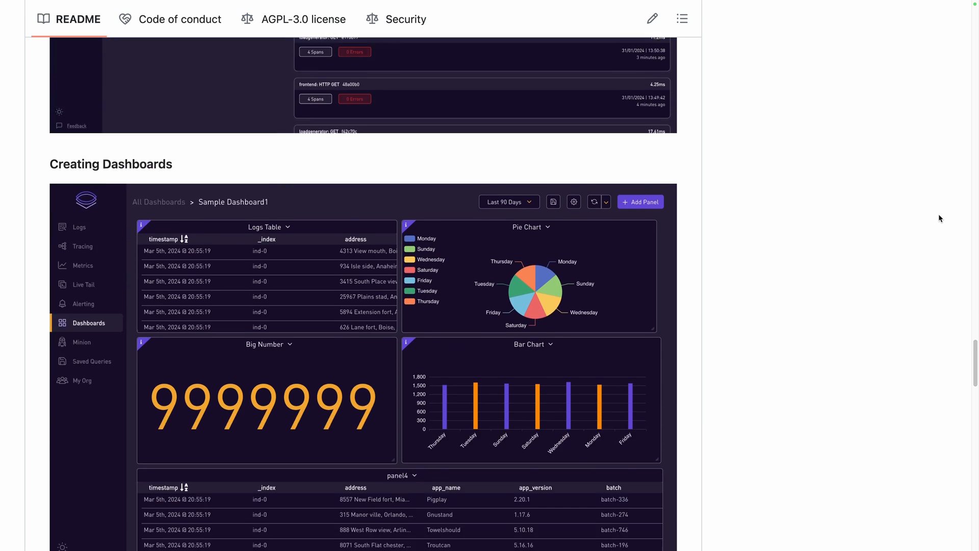
# Scroll the README past the Creating Dashboards and Creating Alerts screenshots
pyautogui.scroll(-3)
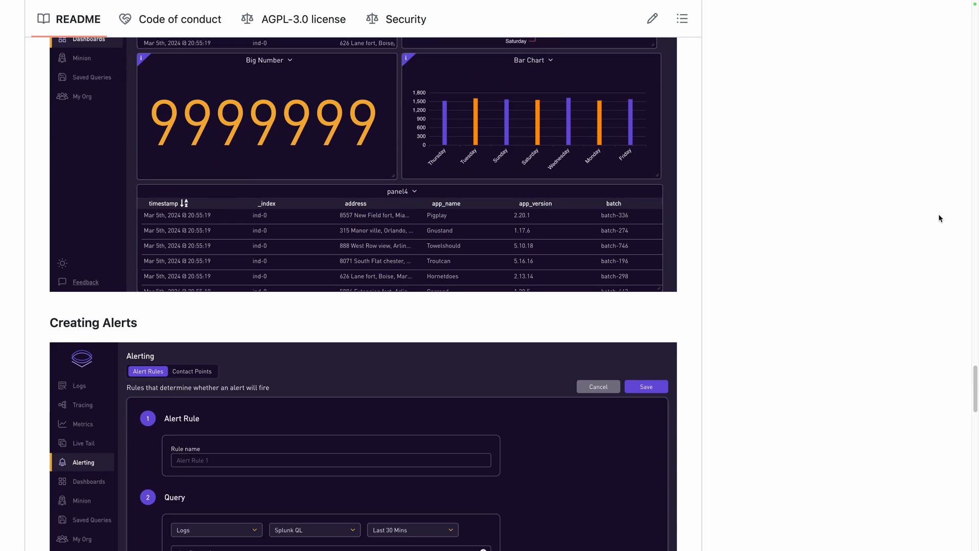
pyautogui.scroll(-3)
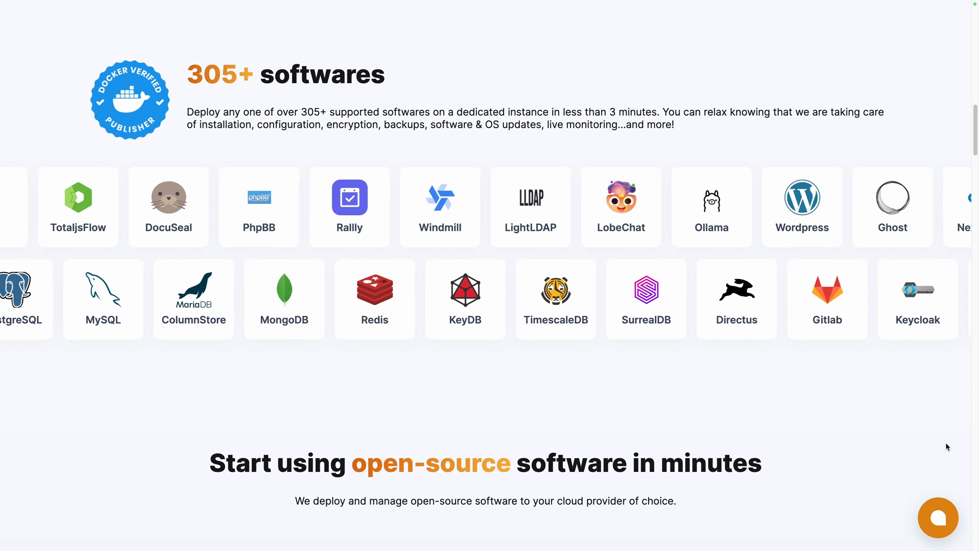
# Select SigLens, keep Hetzner fsn1 with the SMALL-1C-2G plan, and continue
pyautogui.scroll(-3)
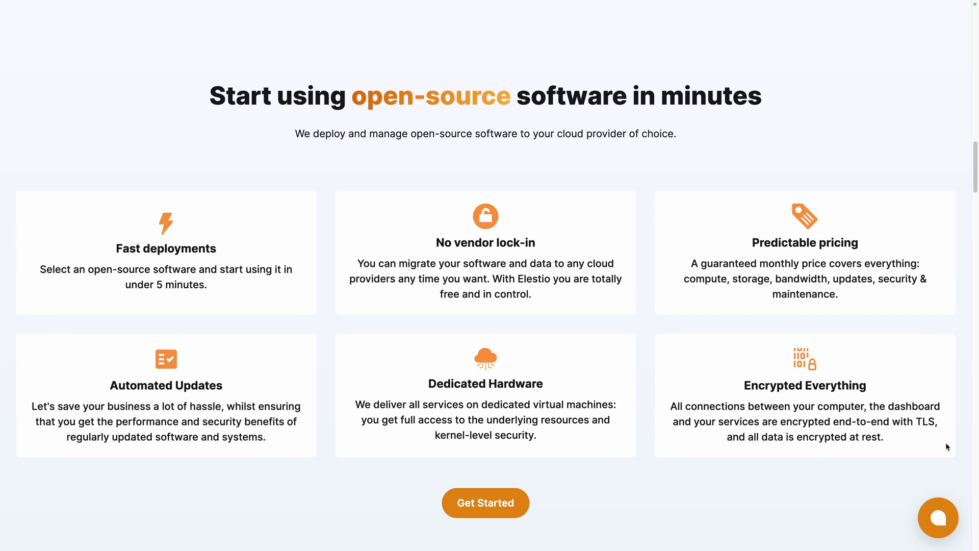
pyautogui.scroll(3)
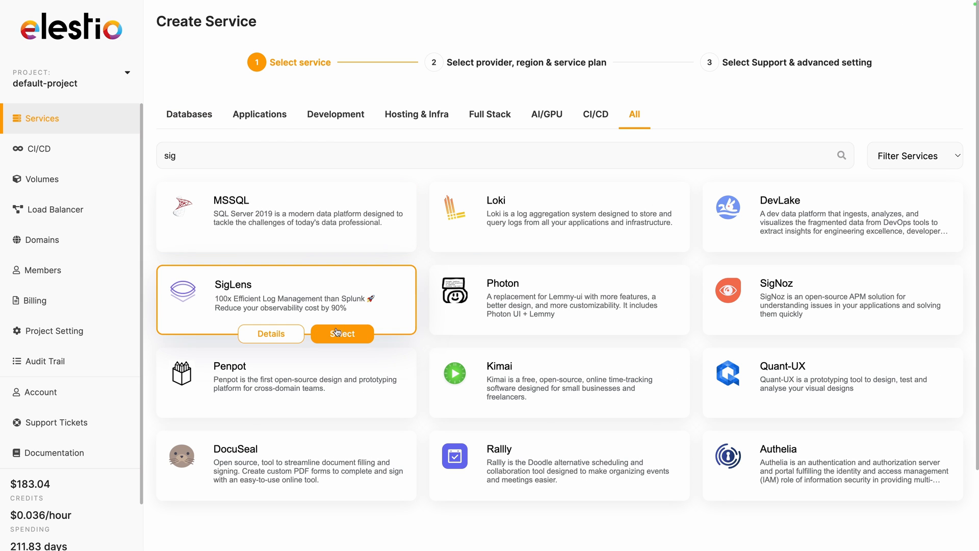
pyautogui.click(341, 333)
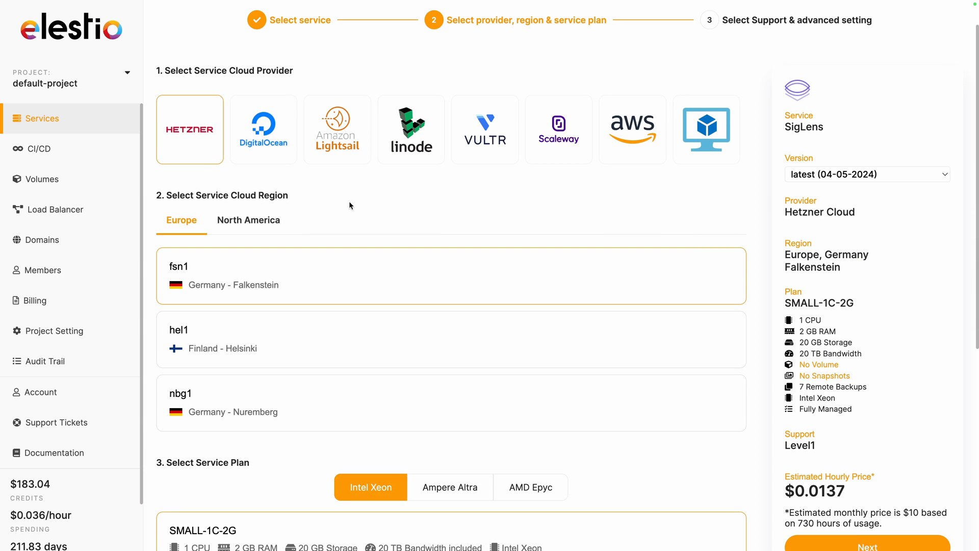
pyautogui.scroll(-3)
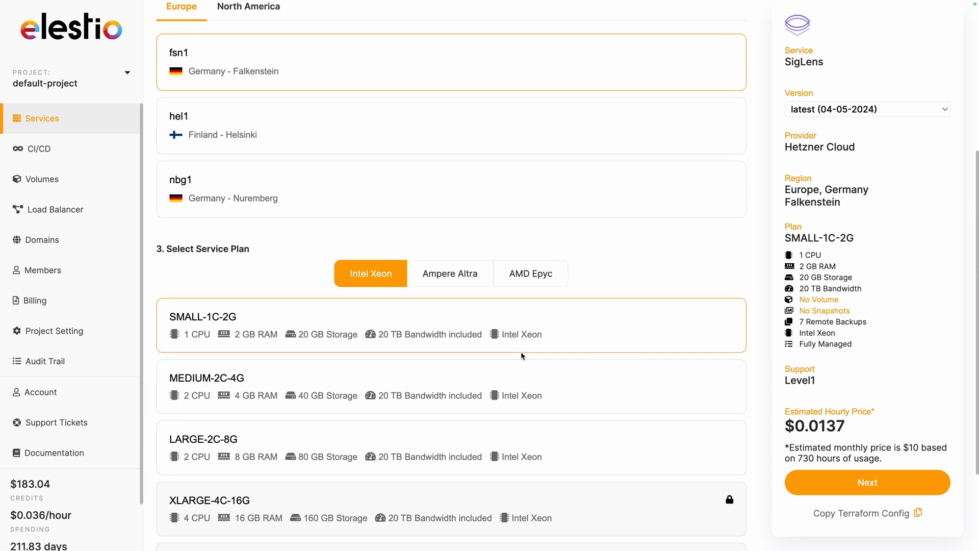
pyautogui.moveTo(548, 355)
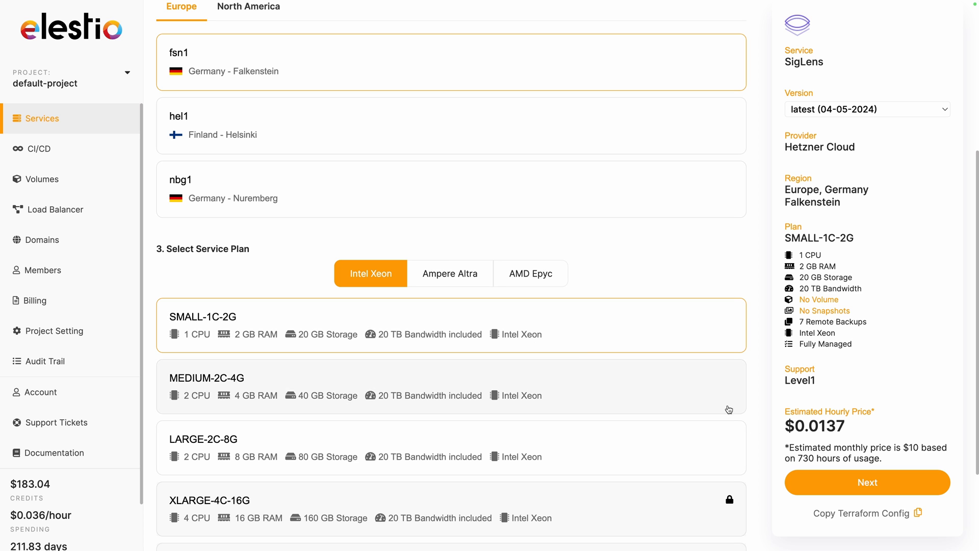
pyautogui.click(866, 481)
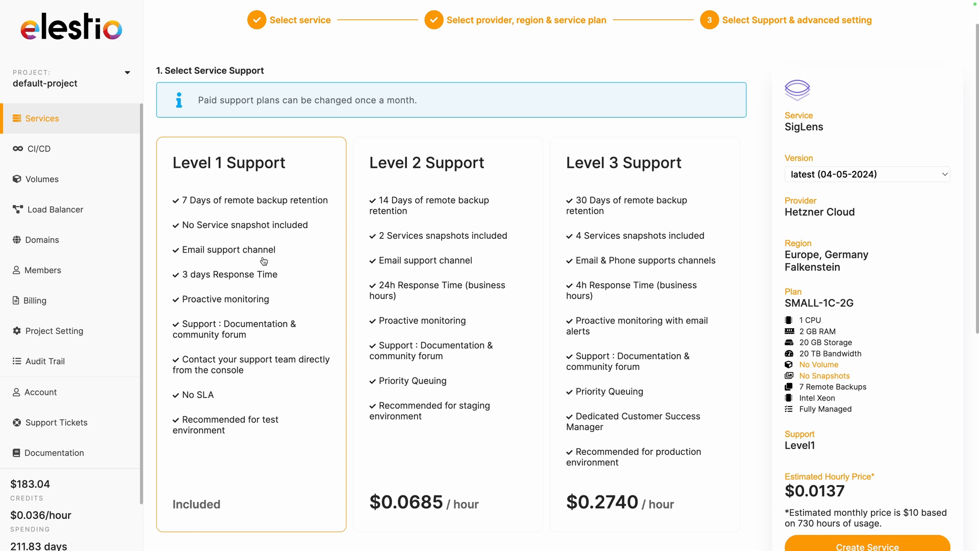
pyautogui.scroll(-3)
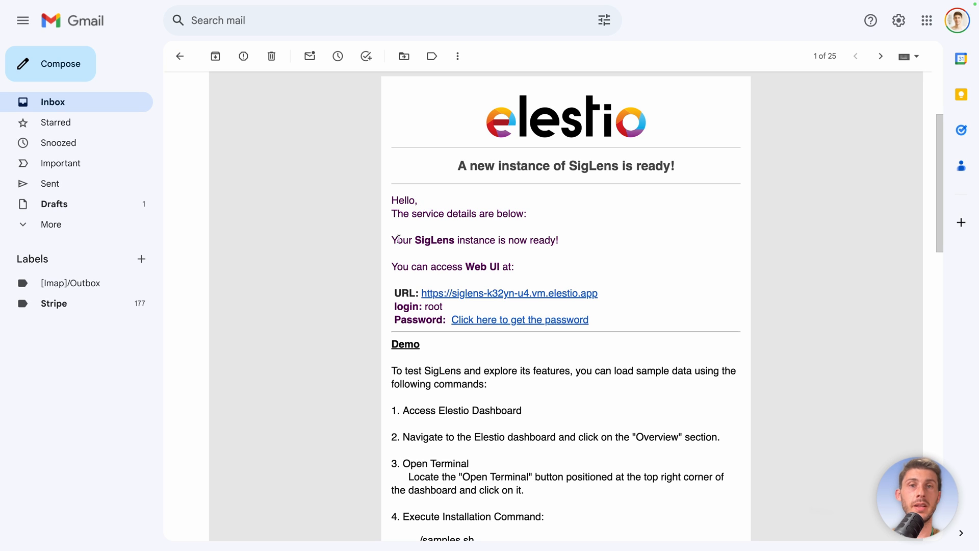
pyautogui.moveTo(492, 322)
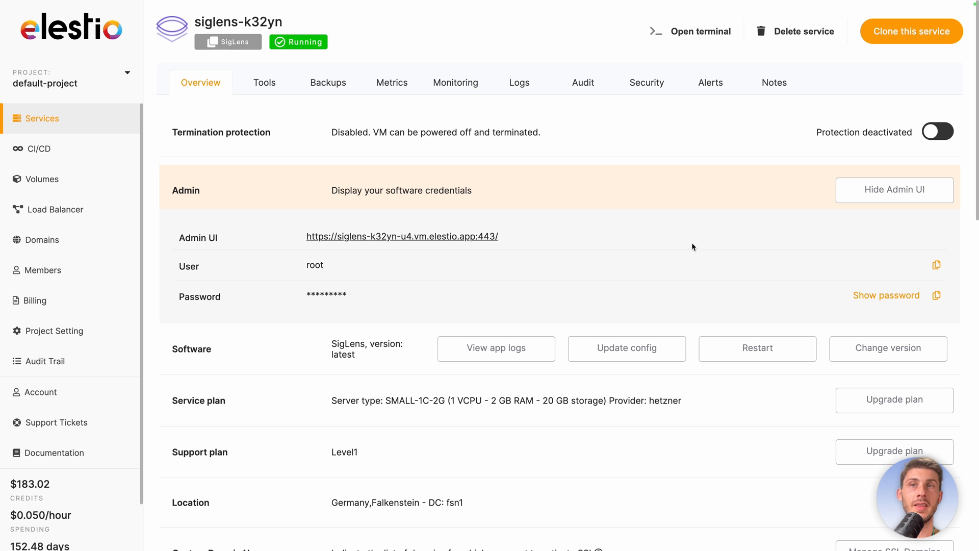
pyautogui.moveTo(936, 296)
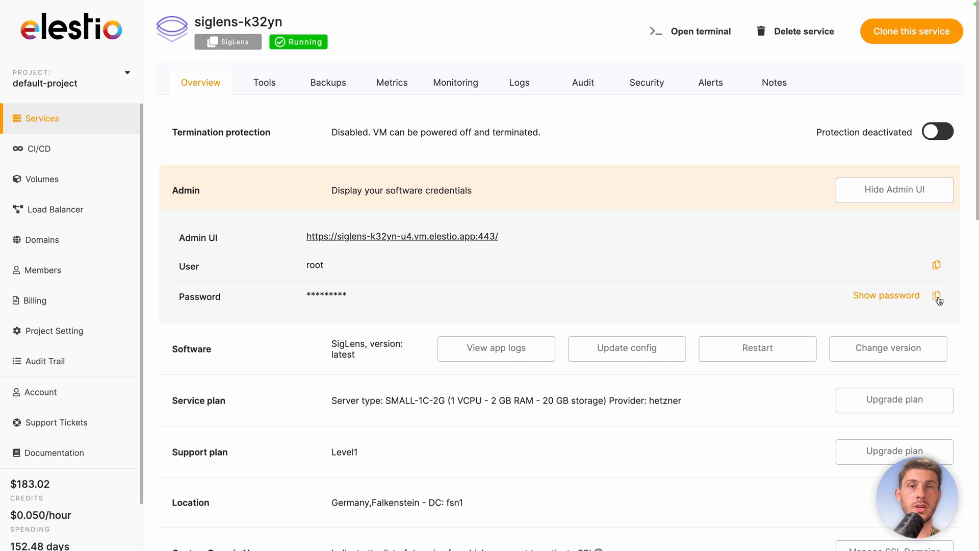
# Copy the admin password, open the Admin UI URL, and sign in as root
pyautogui.click(936, 294)
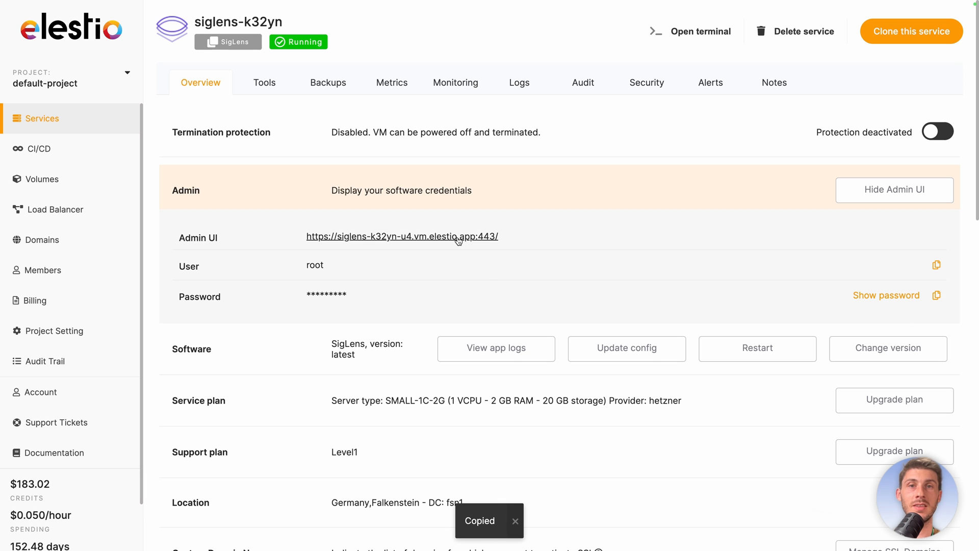
pyautogui.click(401, 236)
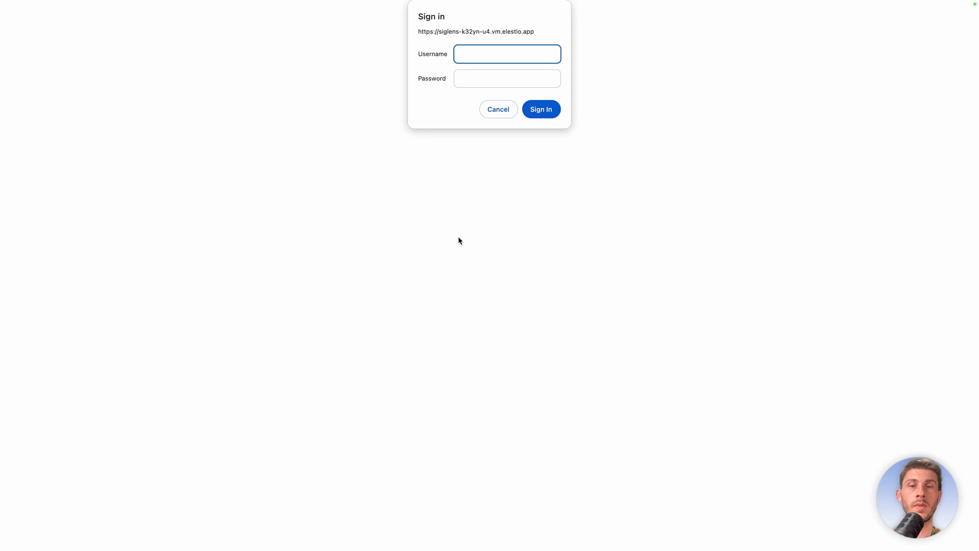
pyautogui.write('root')
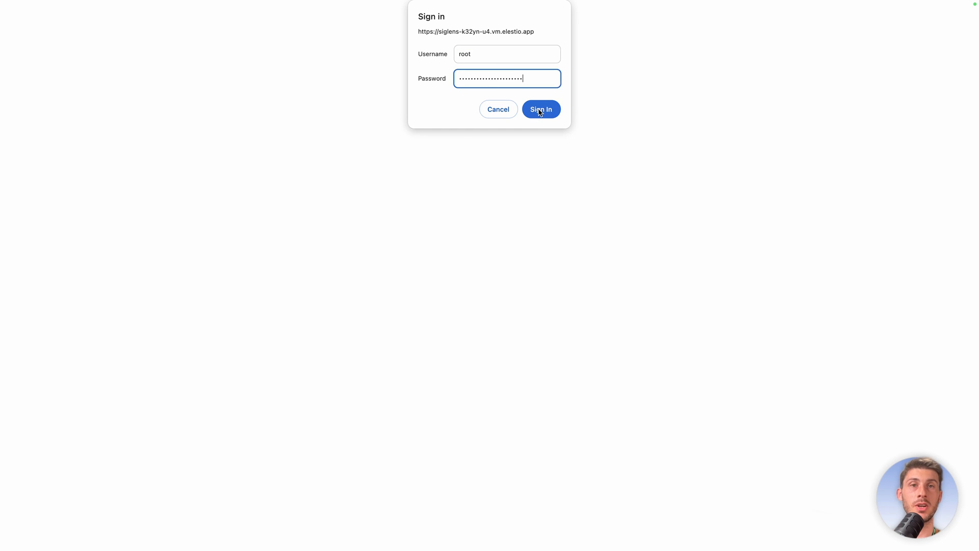
pyautogui.click(540, 109)
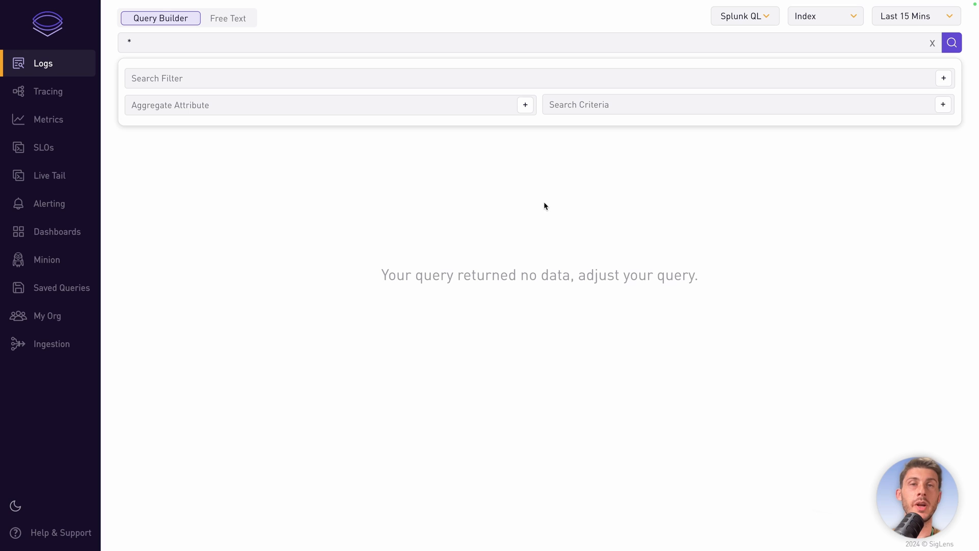
pyautogui.moveTo(477, 243)
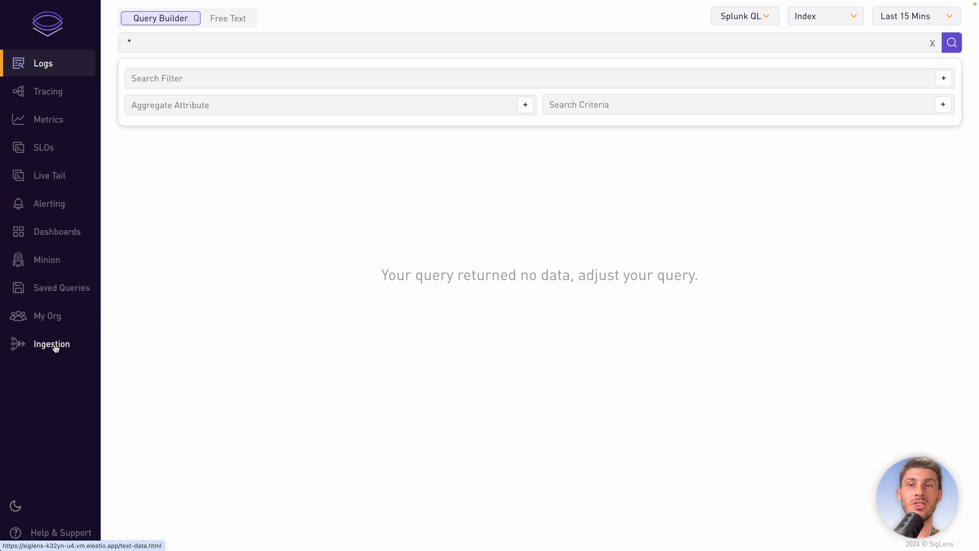
# Choose Vector as the log source on the Ingestion page
pyautogui.click(51, 343)
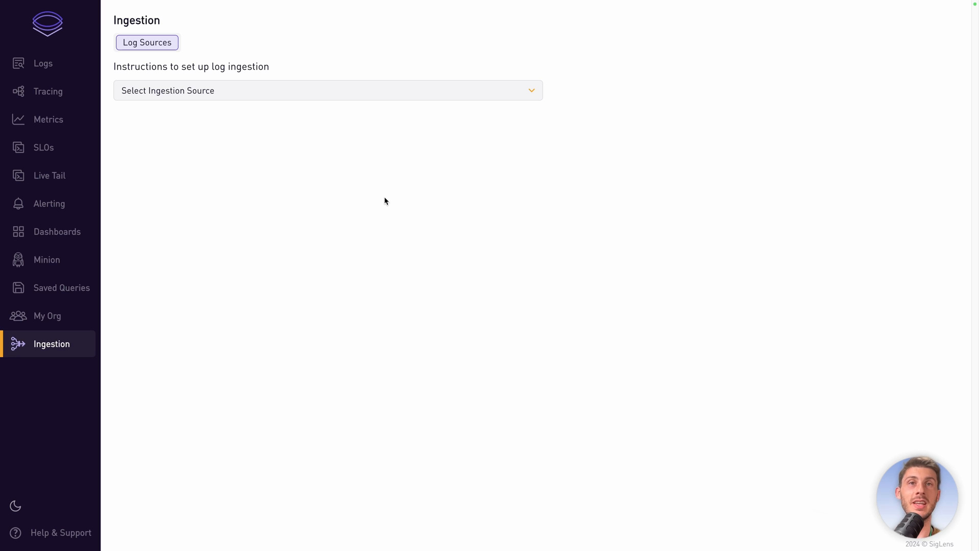
pyautogui.moveTo(233, 177)
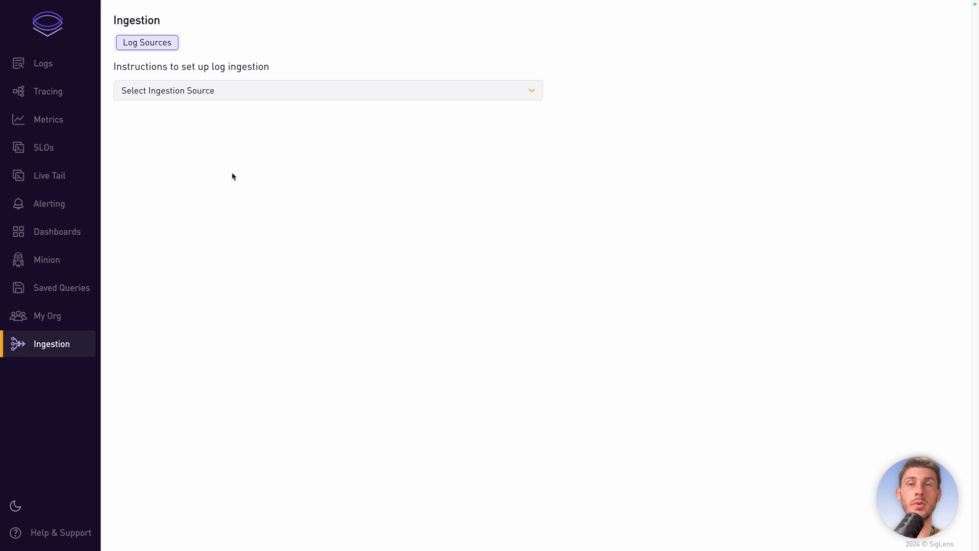
pyautogui.moveTo(250, 171)
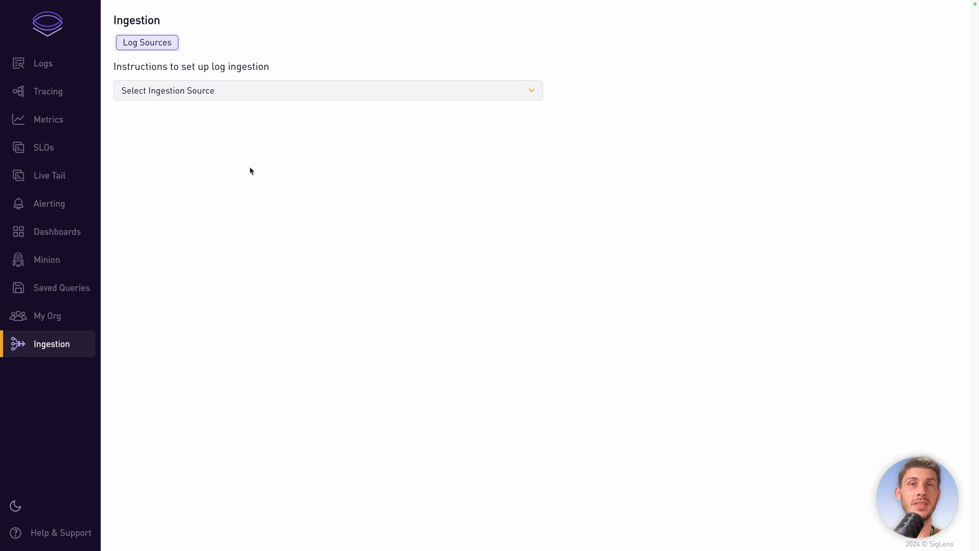
pyautogui.click(328, 90)
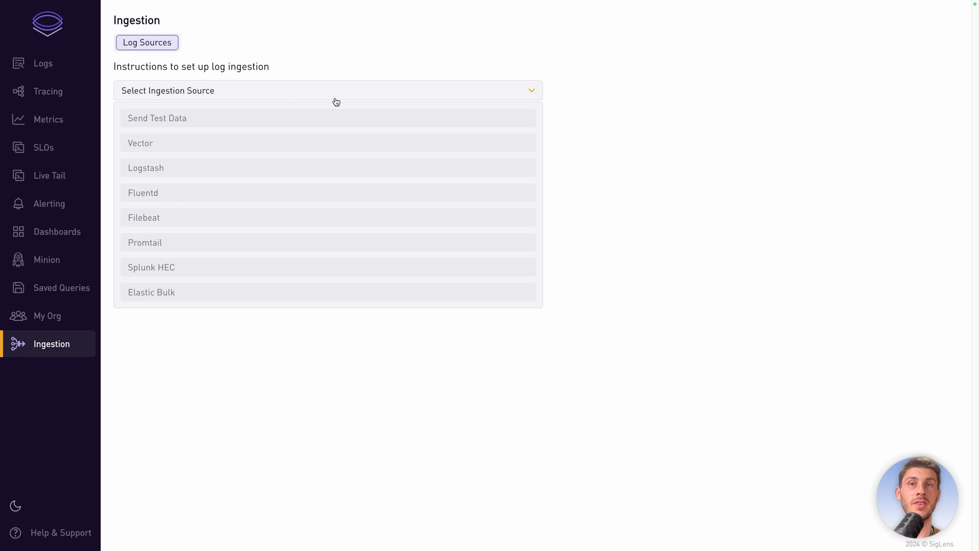
pyautogui.moveTo(344, 263)
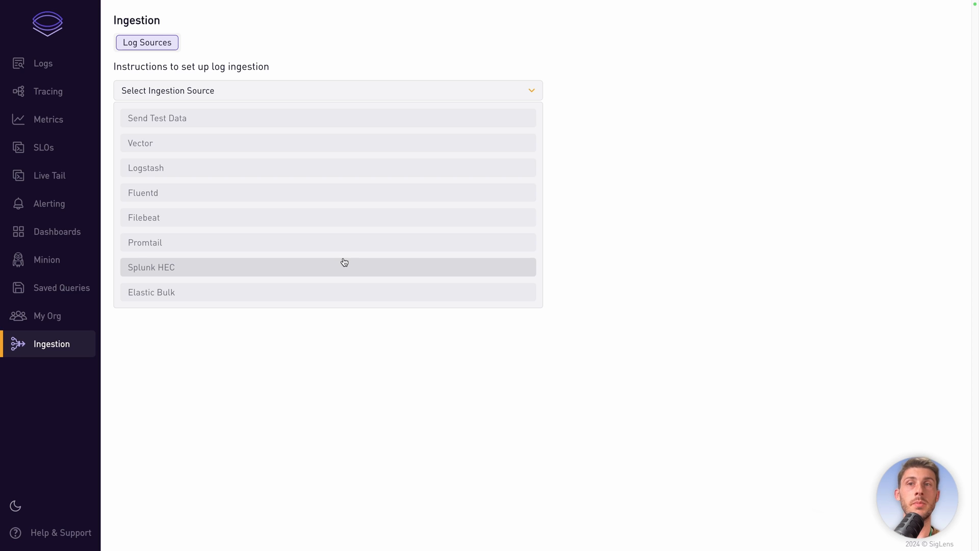
pyautogui.click(140, 143)
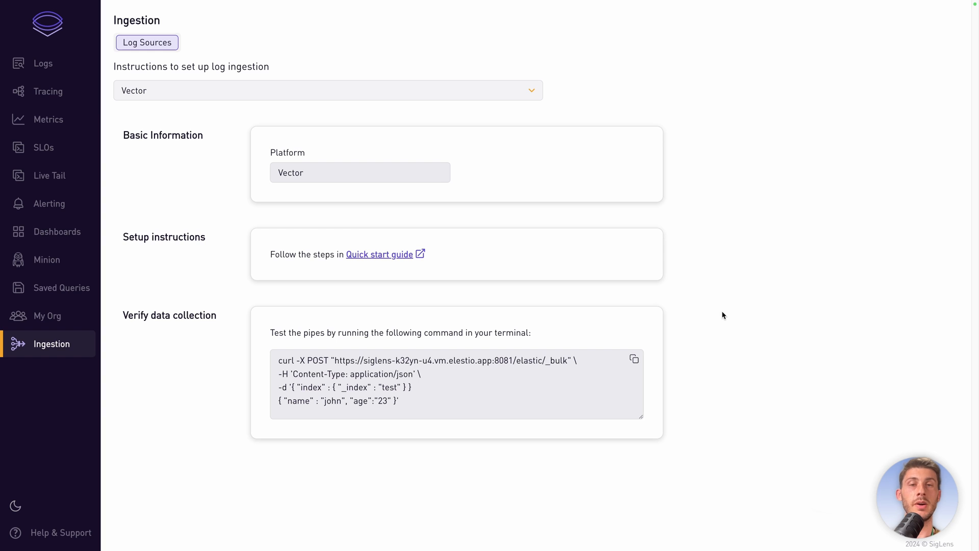
# Open the Vector quick start guide and review its macOS install and configuration sections
pyautogui.click(378, 254)
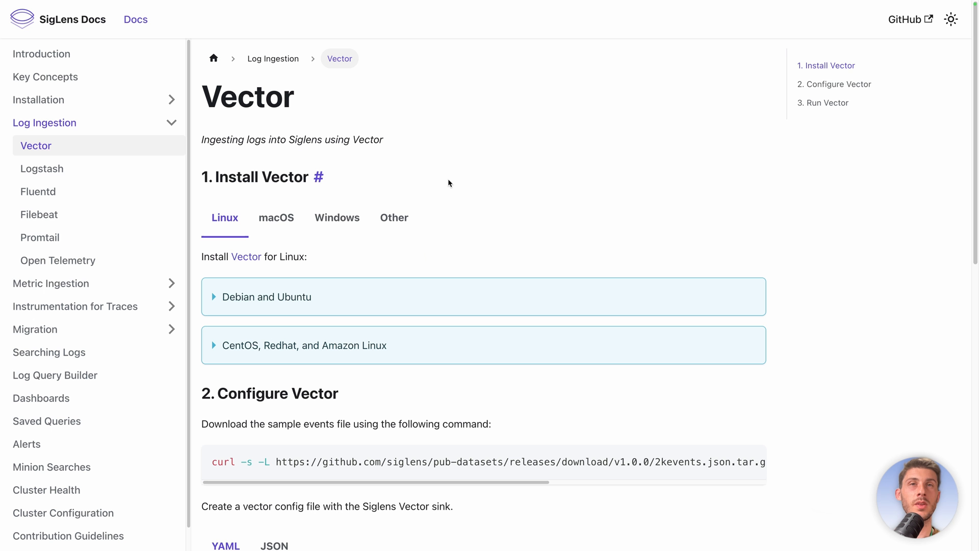
pyautogui.click(276, 217)
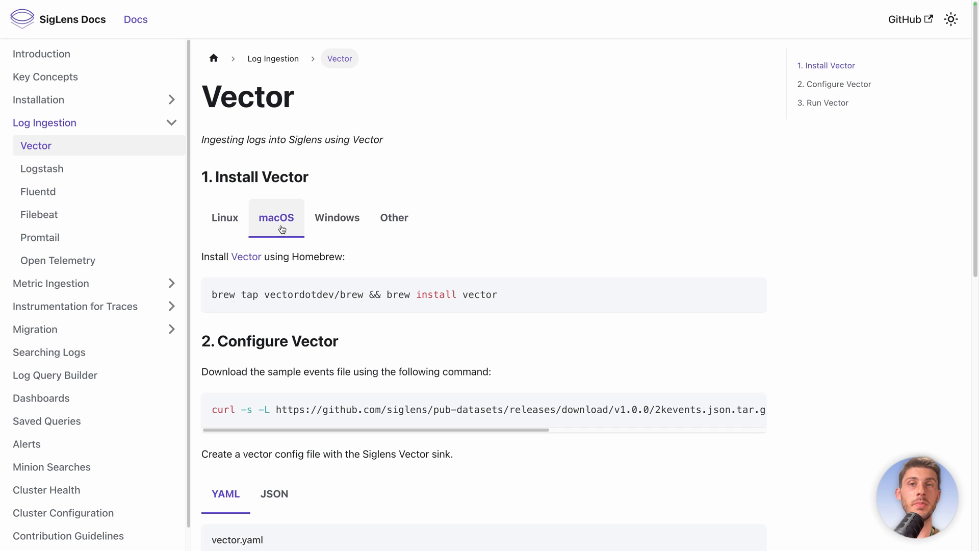
pyautogui.scroll(-3)
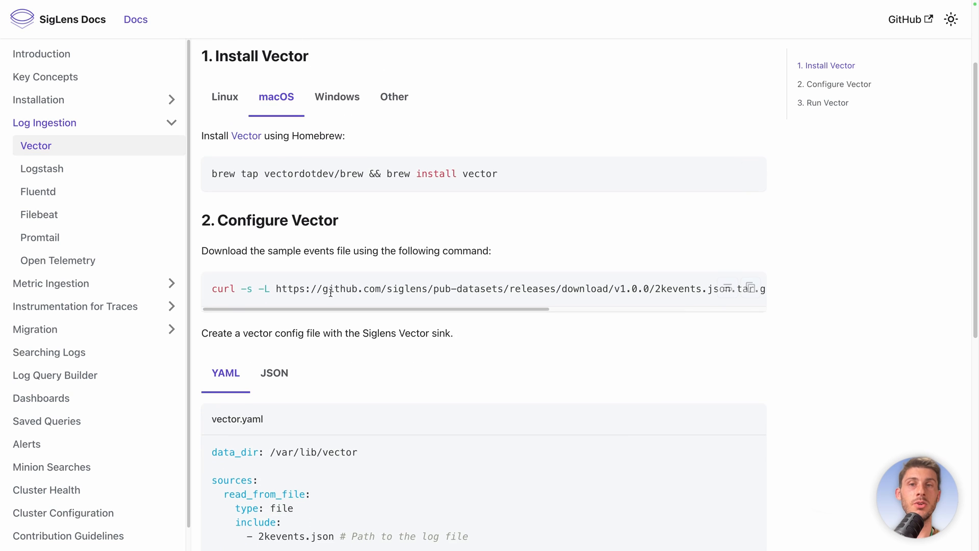
pyautogui.scroll(-3)
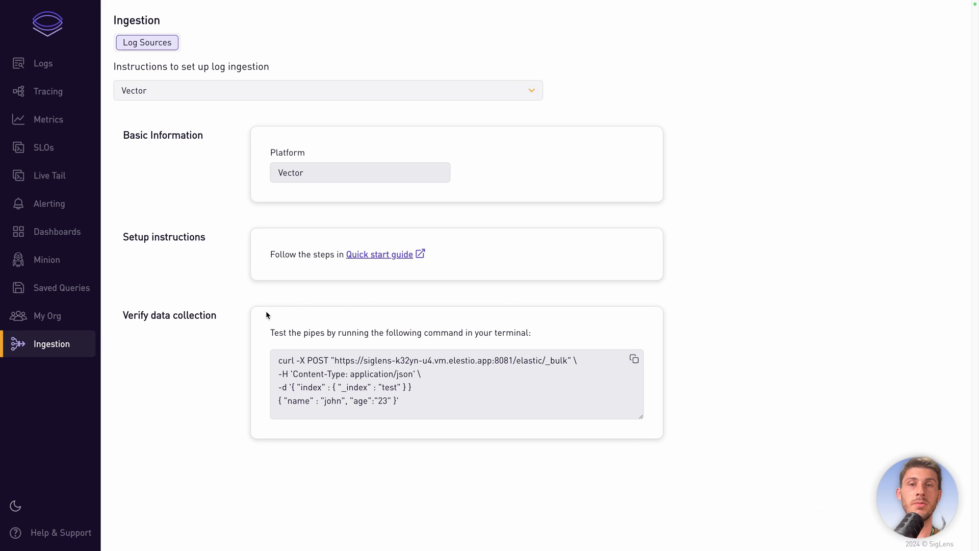
pyautogui.moveTo(323, 343)
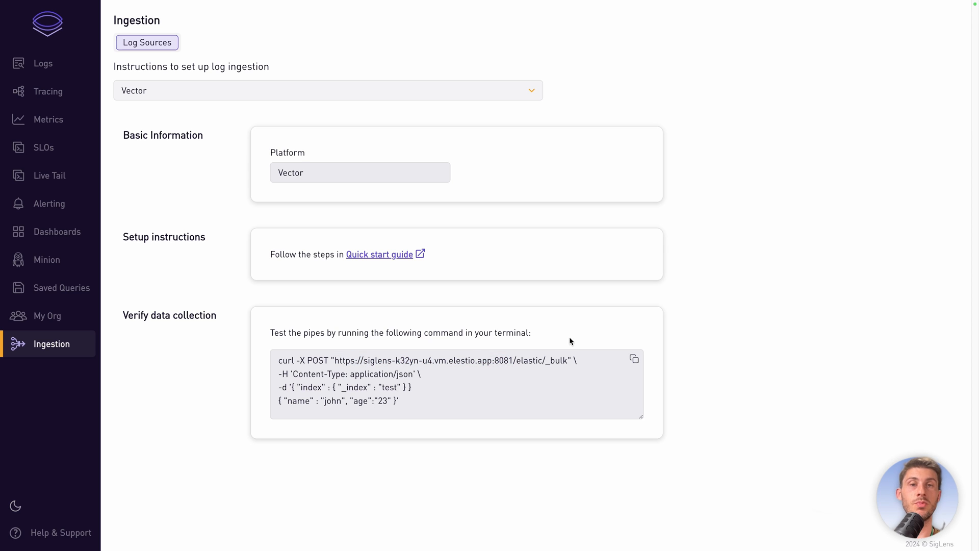
# View the Splunk HEC instructions, then switch the log source to Send Test Data
pyautogui.click(327, 89)
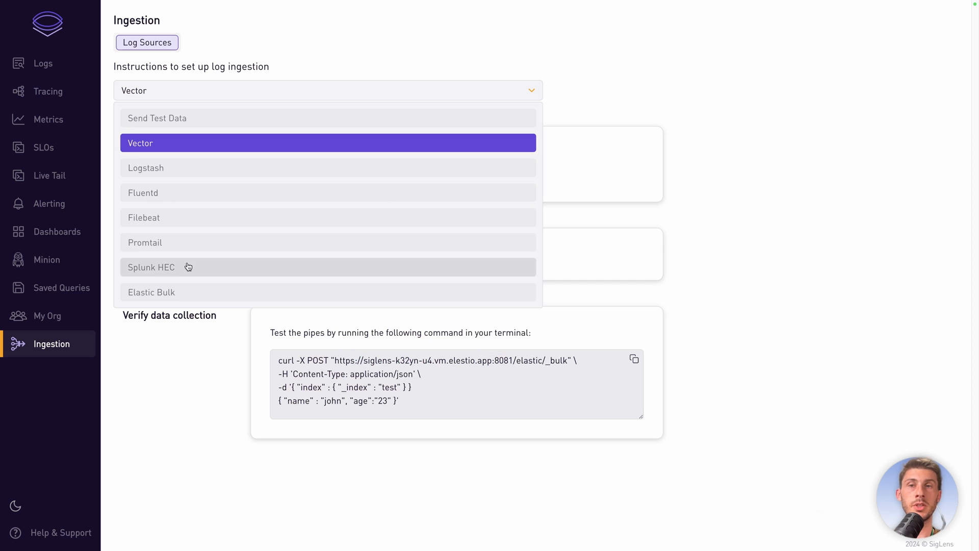
pyautogui.click(151, 267)
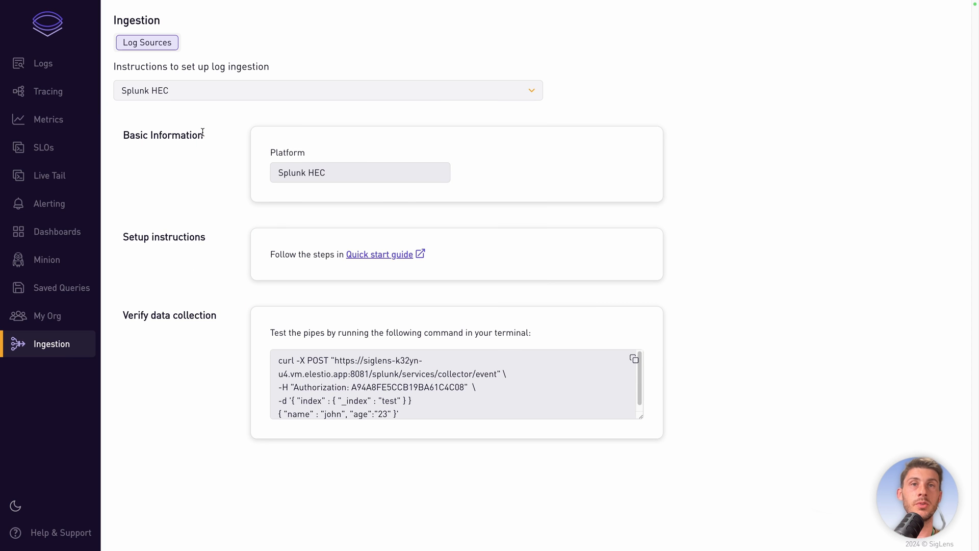
pyautogui.click(379, 254)
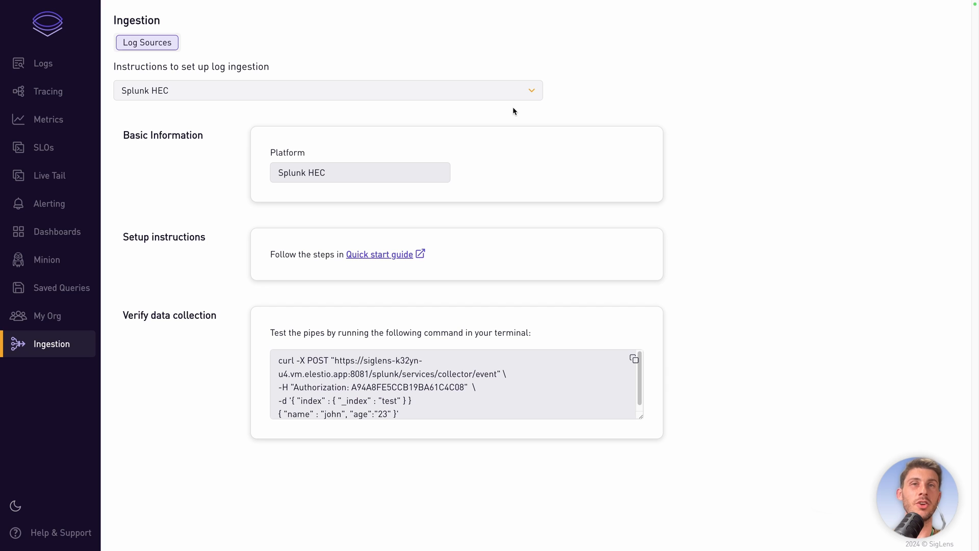
pyautogui.click(327, 90)
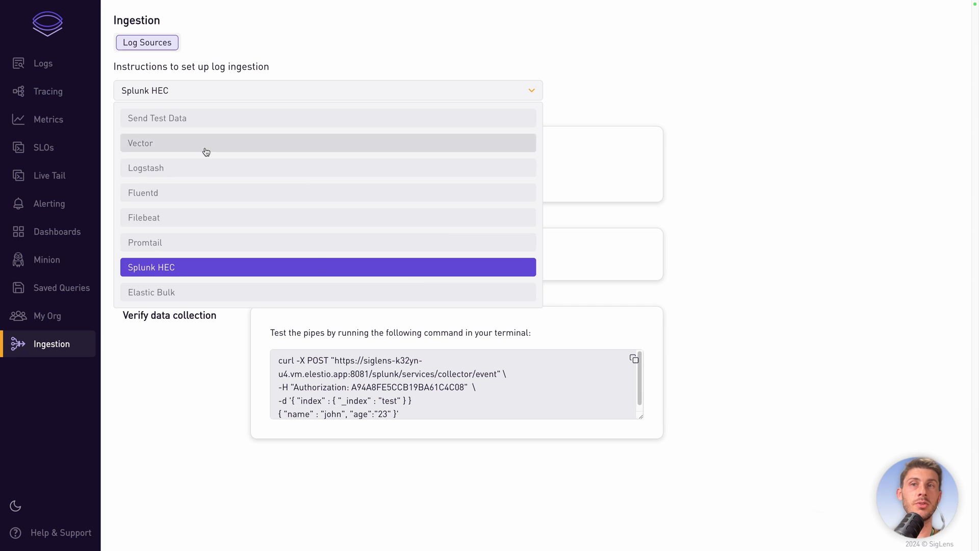
pyautogui.click(156, 118)
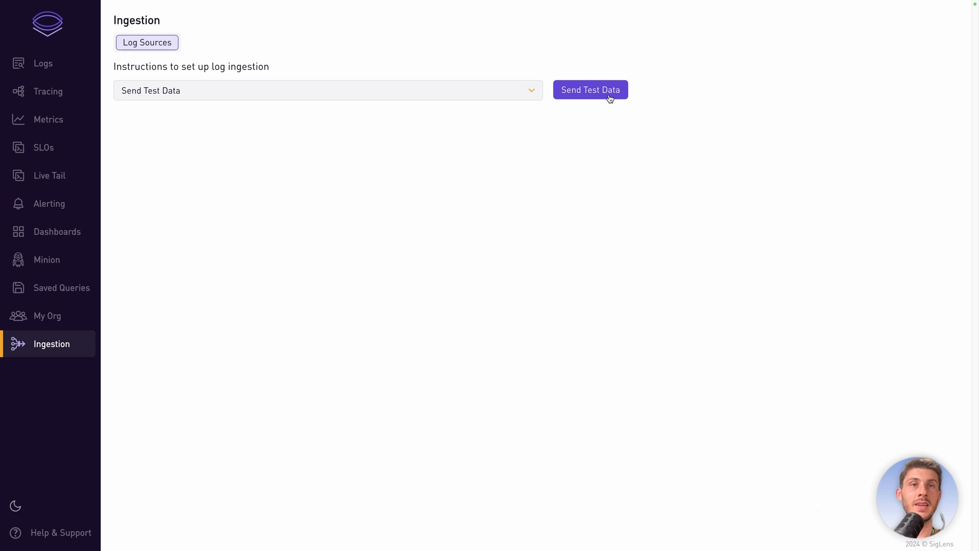
pyautogui.moveTo(378, 109)
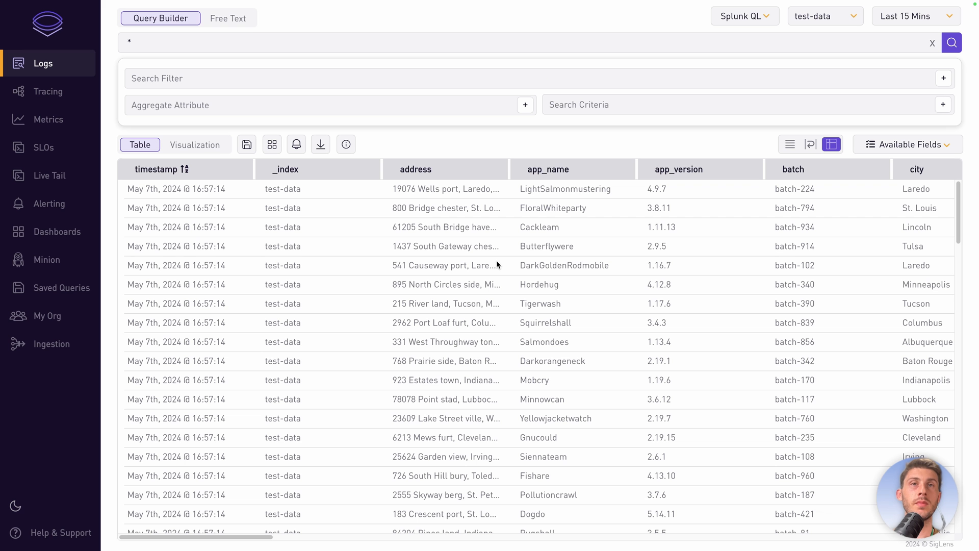
pyautogui.moveTo(469, 367)
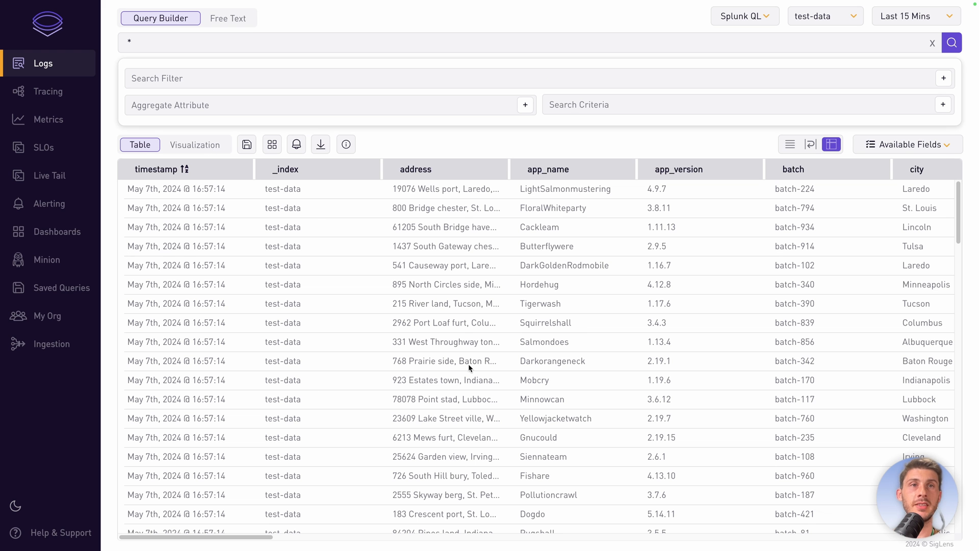
pyautogui.click(825, 16)
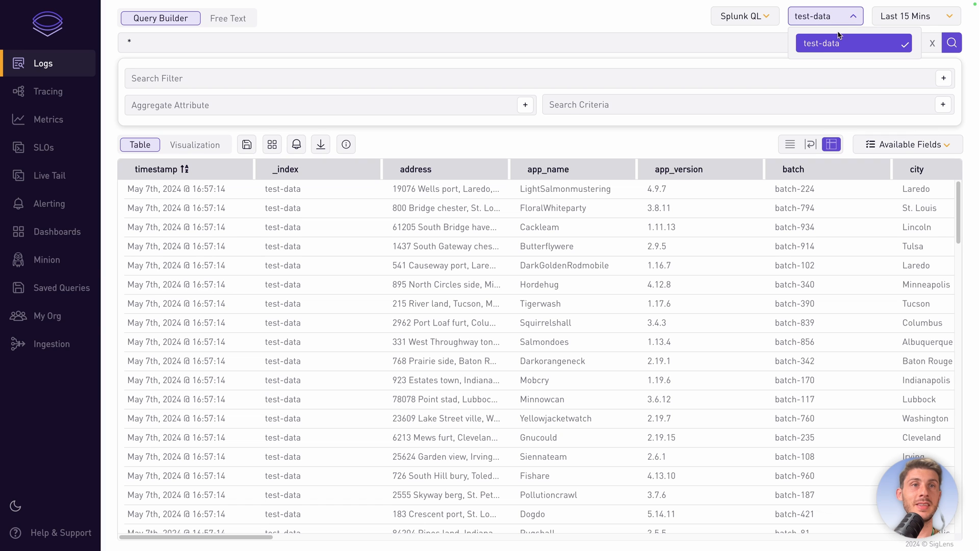
pyautogui.moveTo(368, 205)
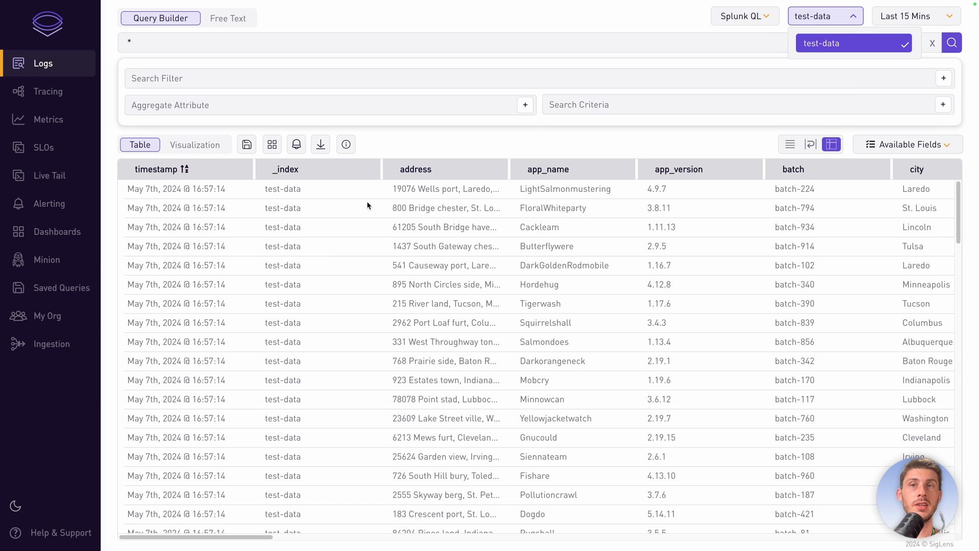
pyautogui.moveTo(723, 400)
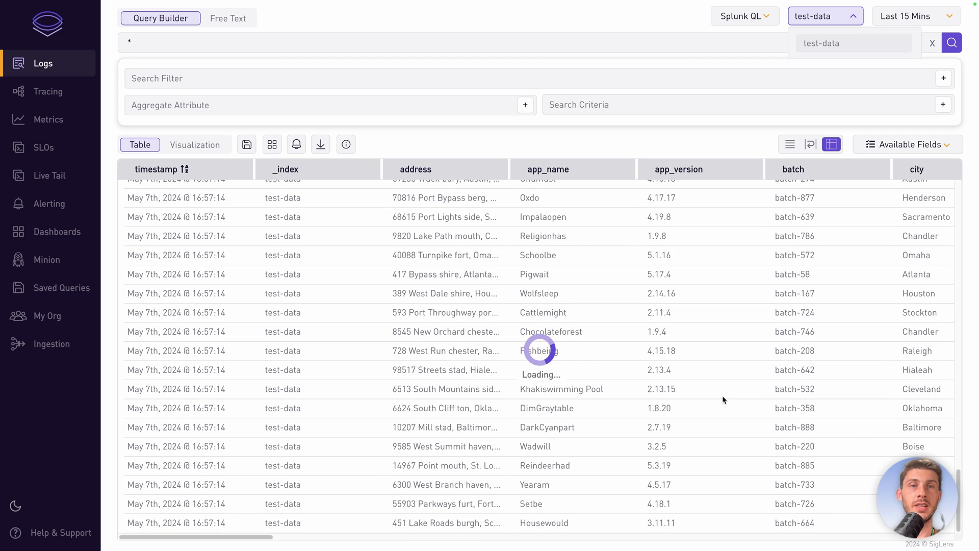
pyautogui.click(951, 43)
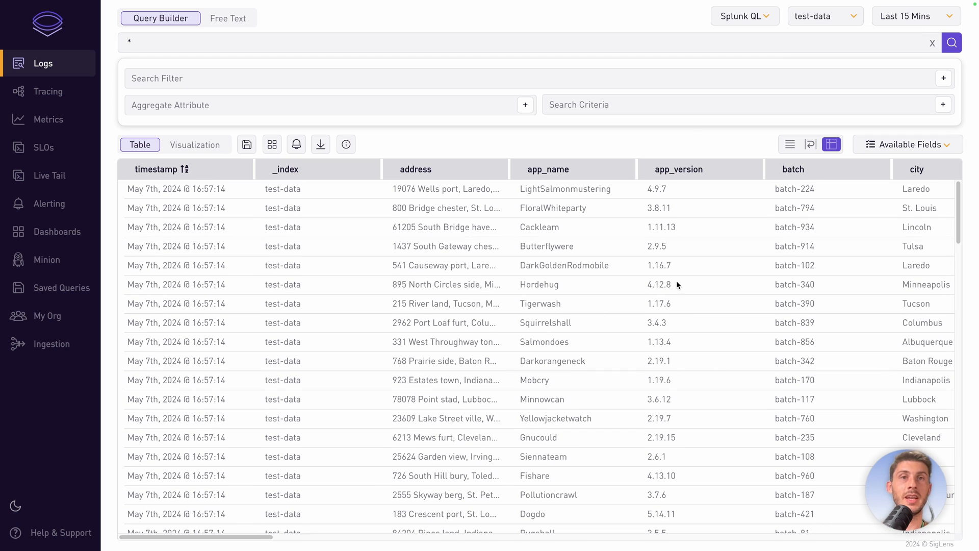
pyautogui.moveTo(818, 233)
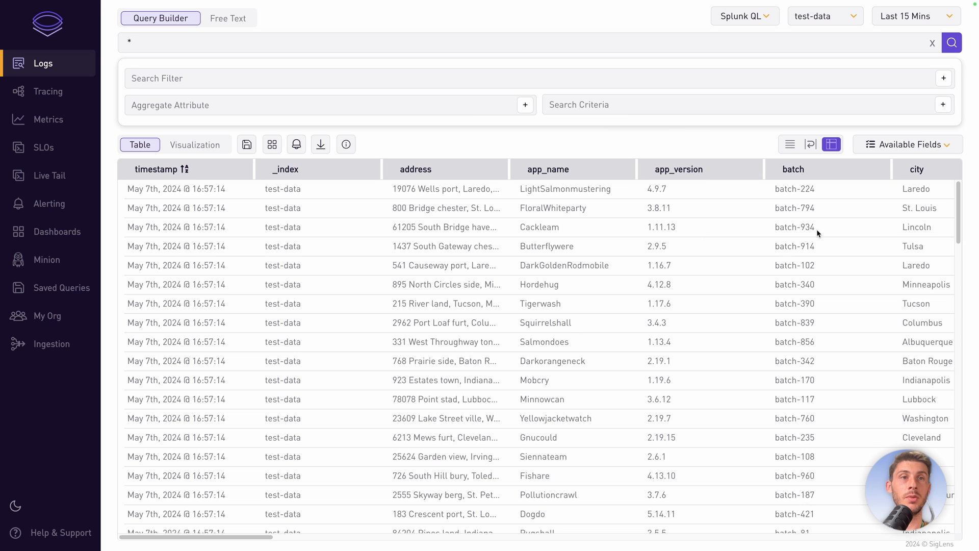
# Cycle through wrapped and single-line log views, then add the _index field as a column
pyautogui.click(810, 144)
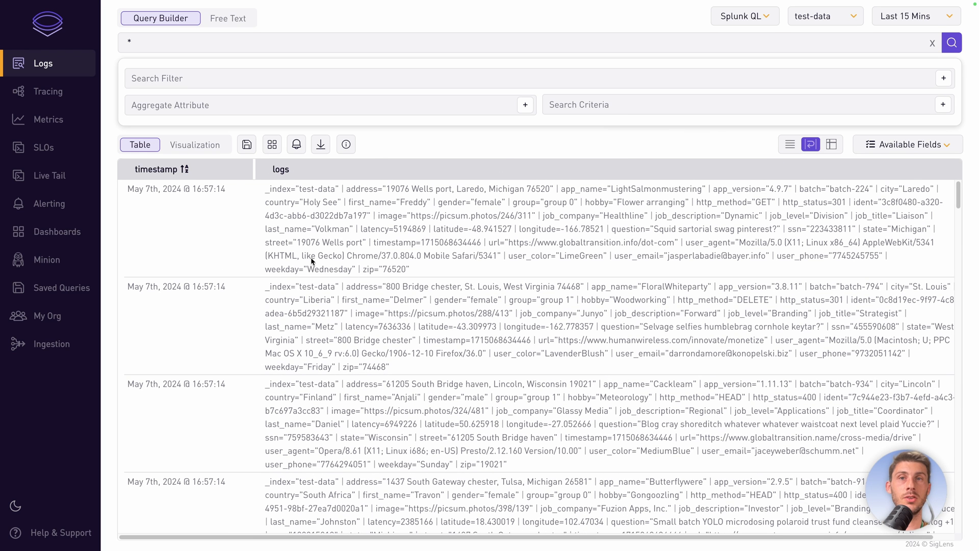
pyautogui.moveTo(798, 306)
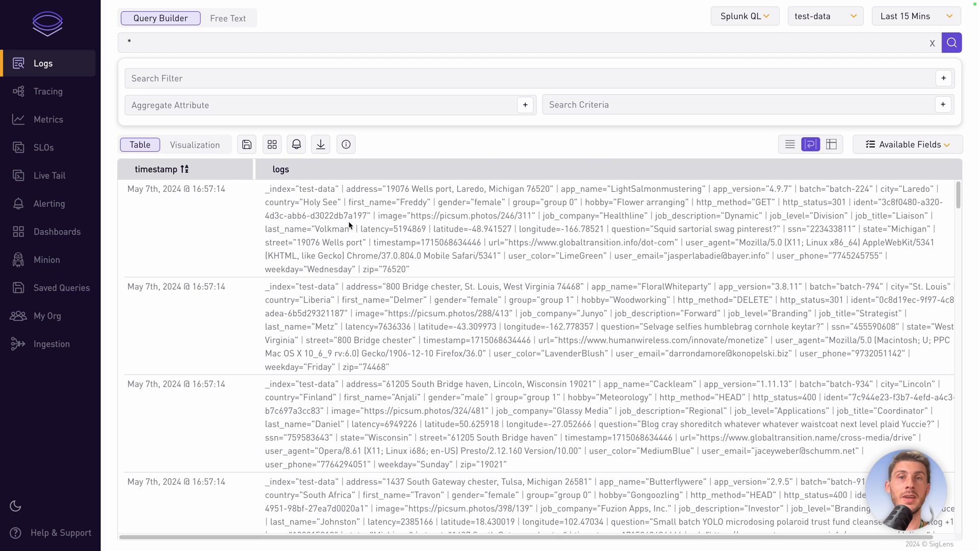
pyautogui.moveTo(342, 265)
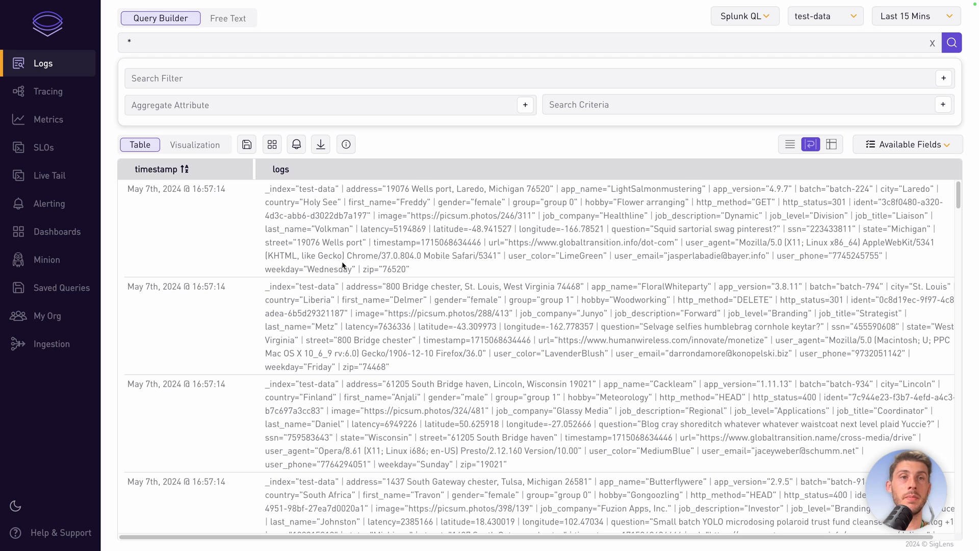
pyautogui.click(789, 145)
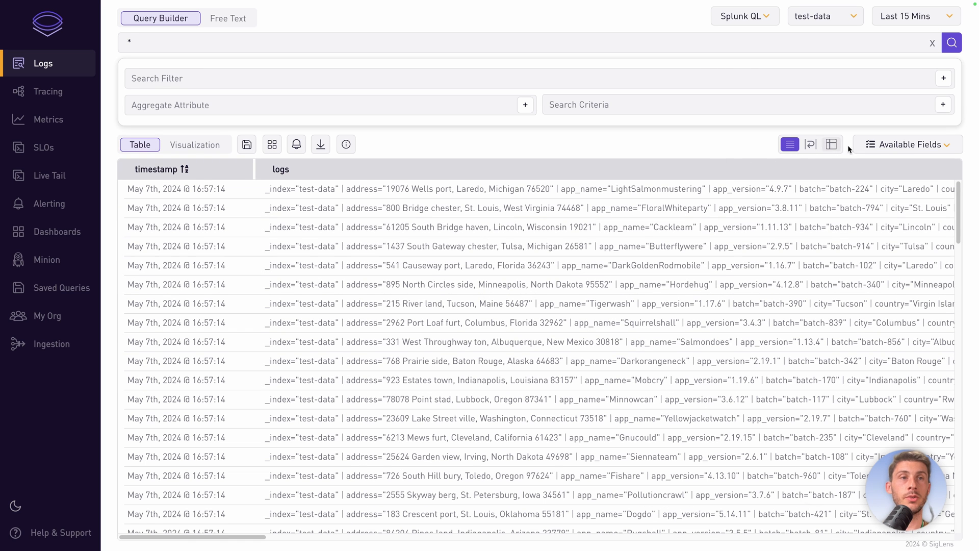
pyautogui.click(831, 145)
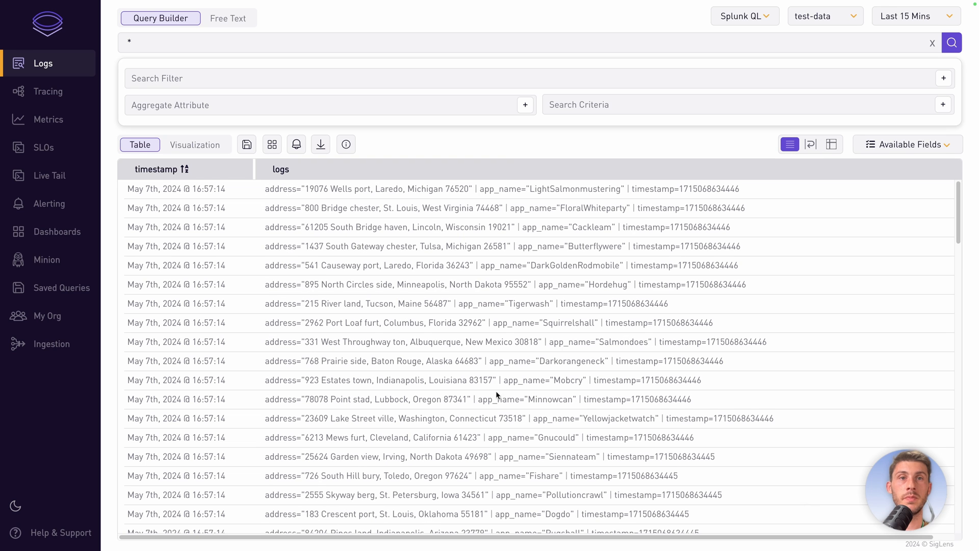
pyautogui.moveTo(708, 226)
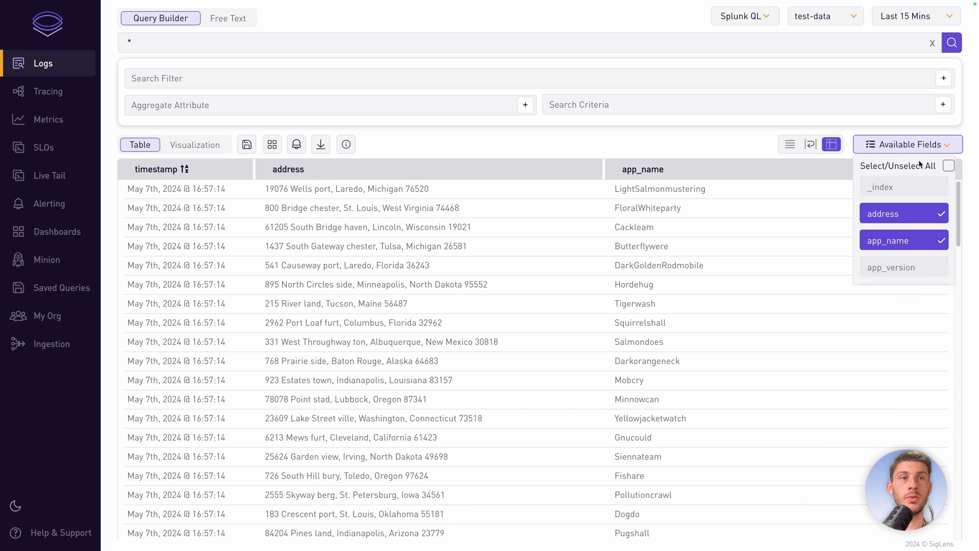
pyautogui.click(902, 187)
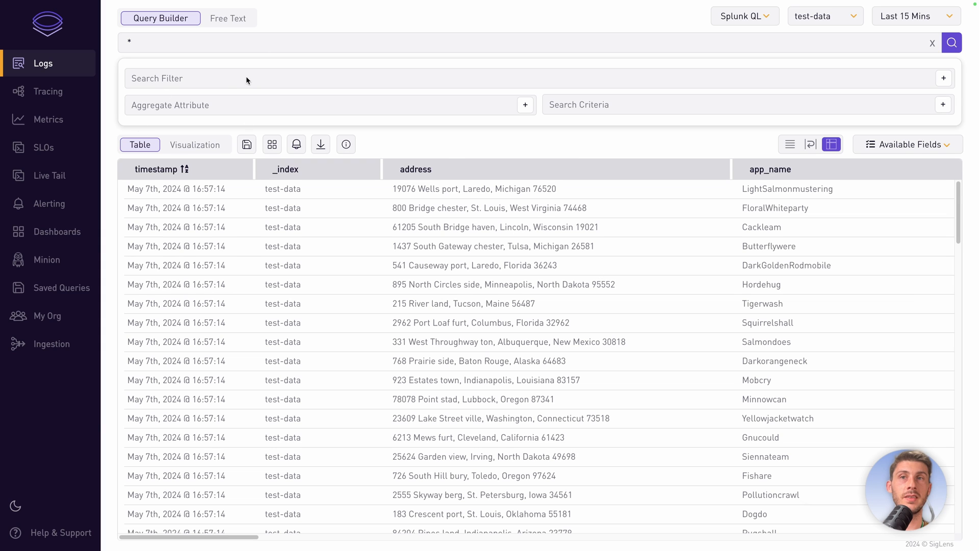
pyautogui.moveTo(356, 55)
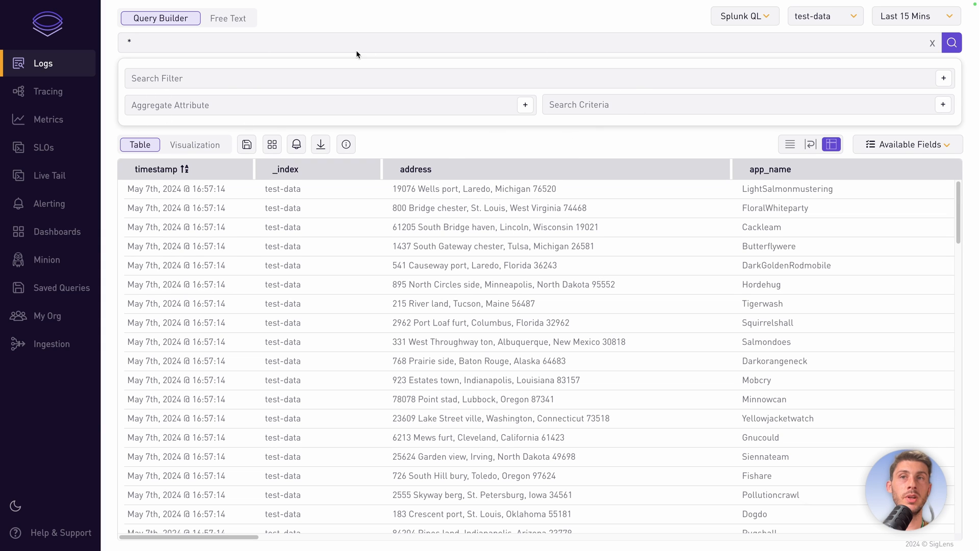
pyautogui.moveTo(331, 67)
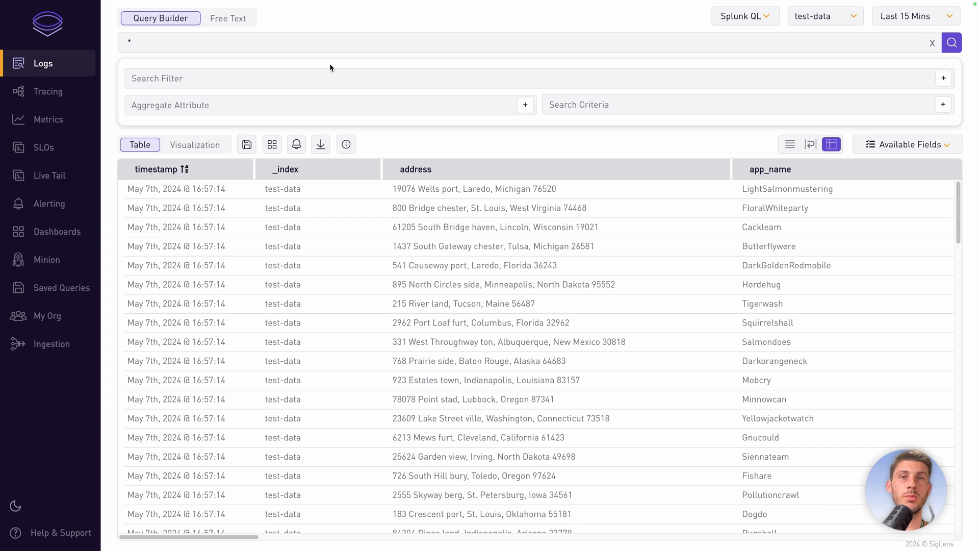
pyautogui.moveTo(507, 144)
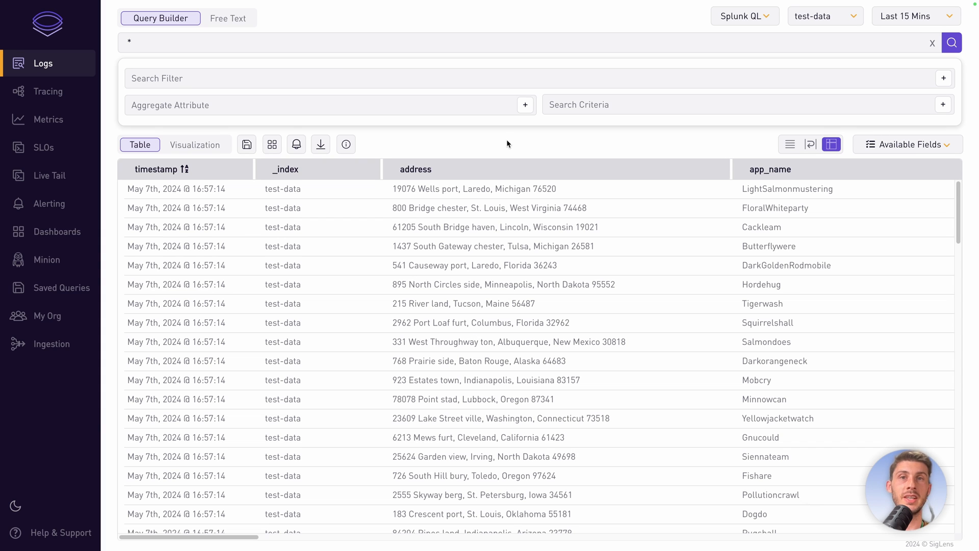
pyautogui.moveTo(831, 44)
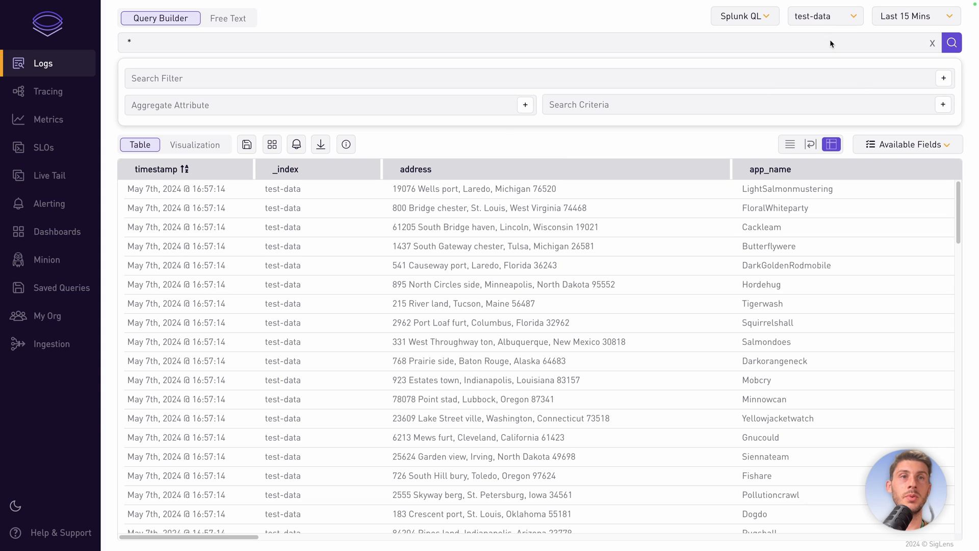
pyautogui.moveTo(787, 86)
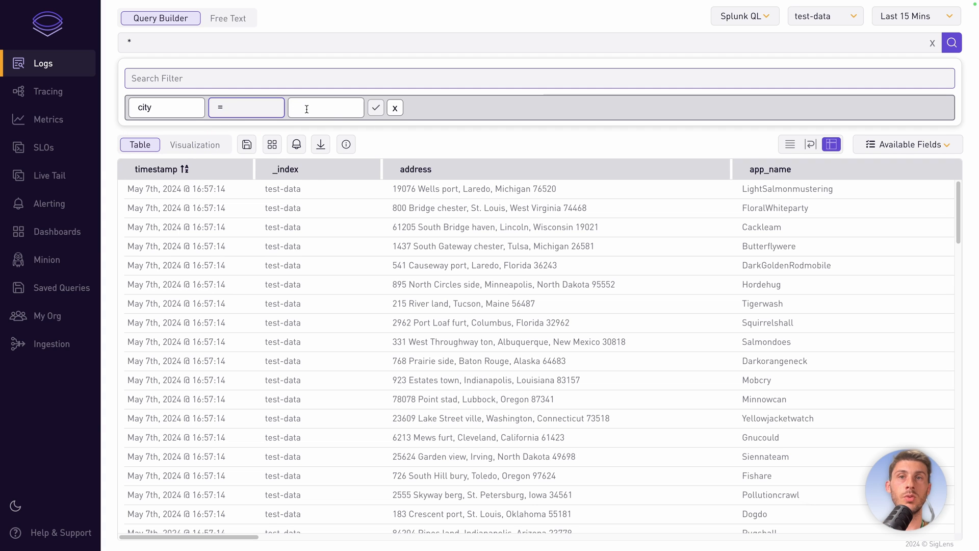
# Apply a city = Albuquerque filter and run the search
pyautogui.click(326, 107)
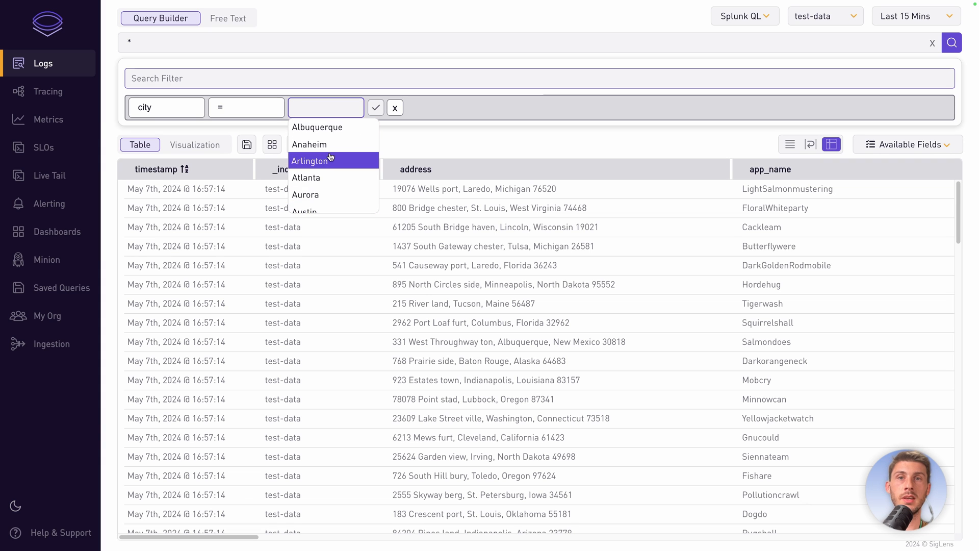
pyautogui.click(316, 127)
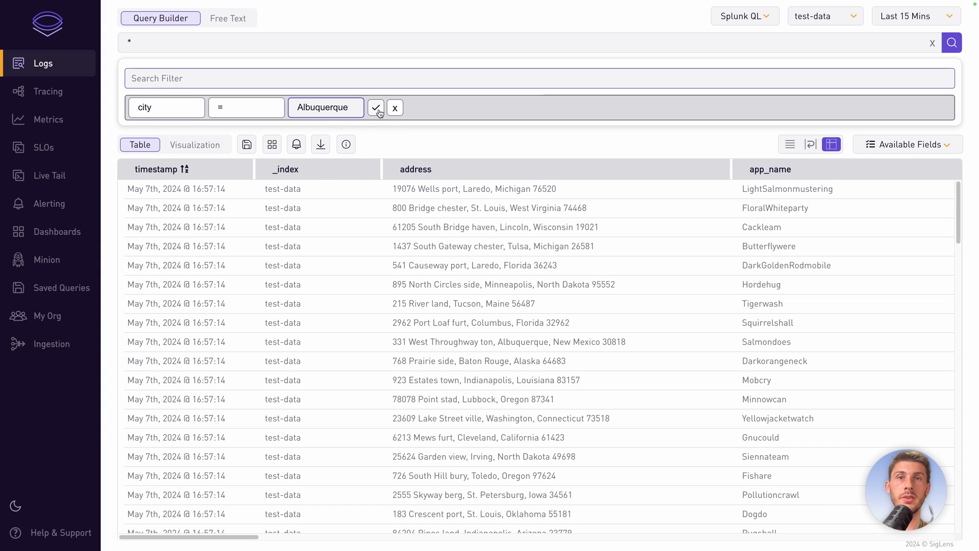
pyautogui.click(375, 108)
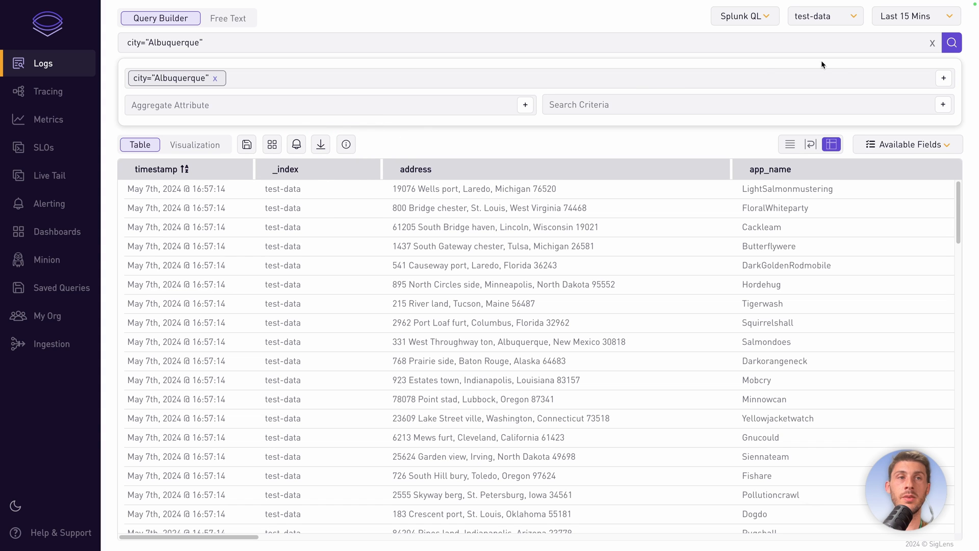
pyautogui.click(951, 42)
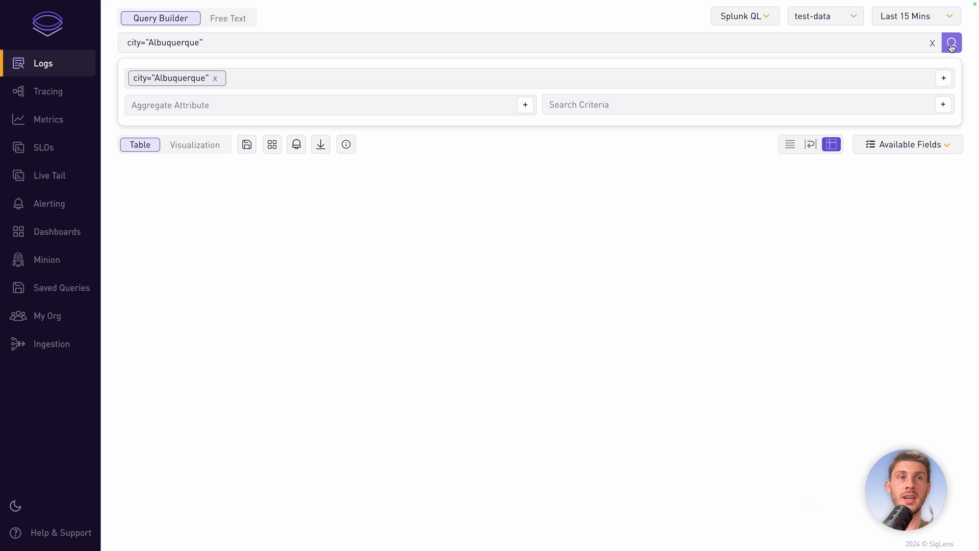
pyautogui.click(951, 42)
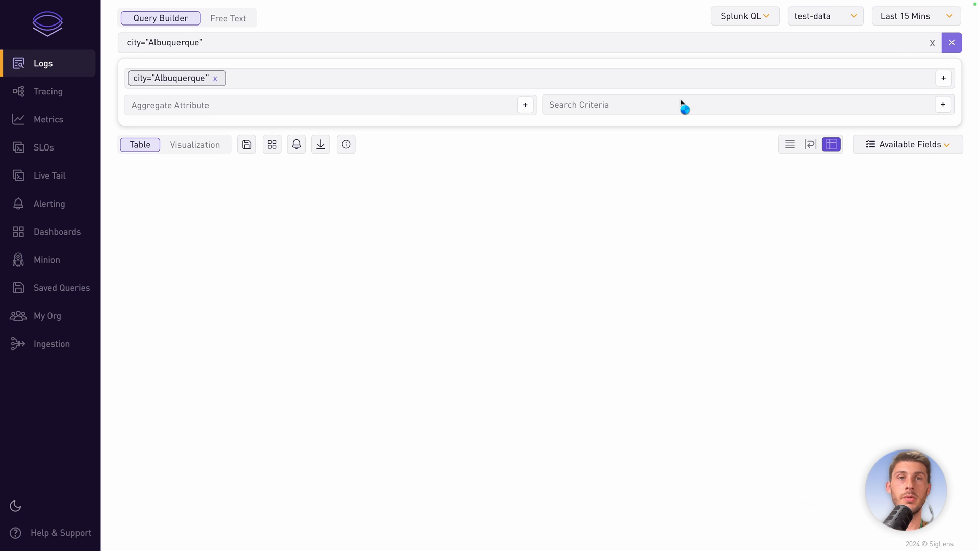
pyautogui.click(952, 43)
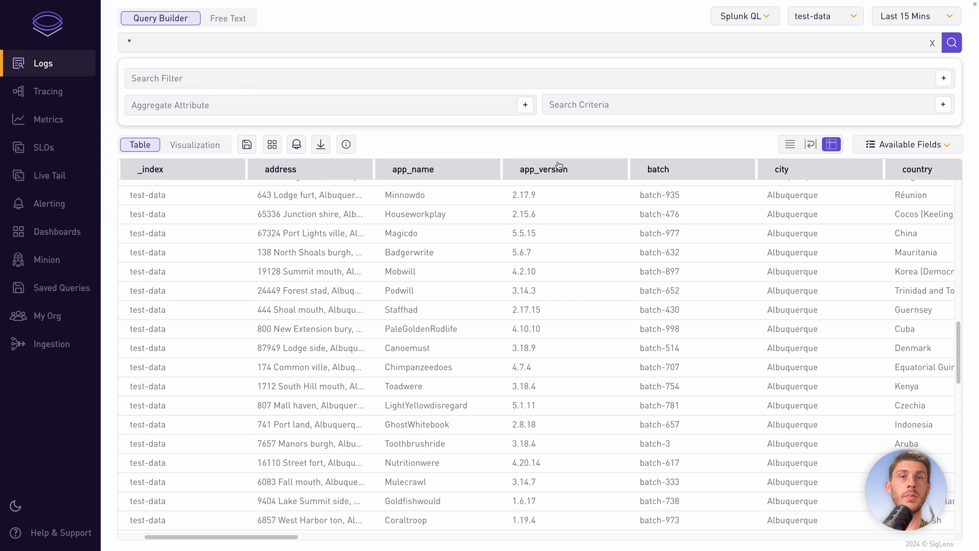
# Add a count(city) aggregation to the query
pyautogui.click(525, 105)
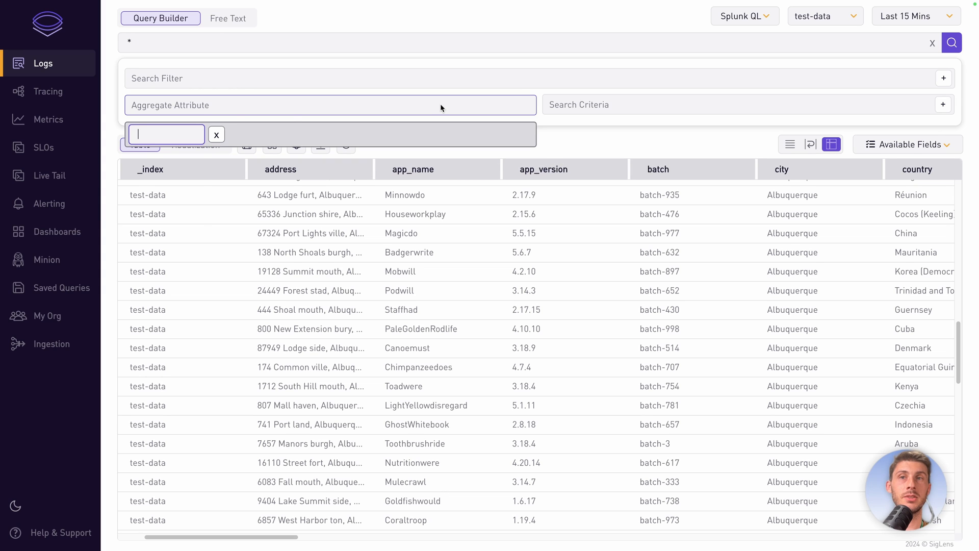
pyautogui.write('count')
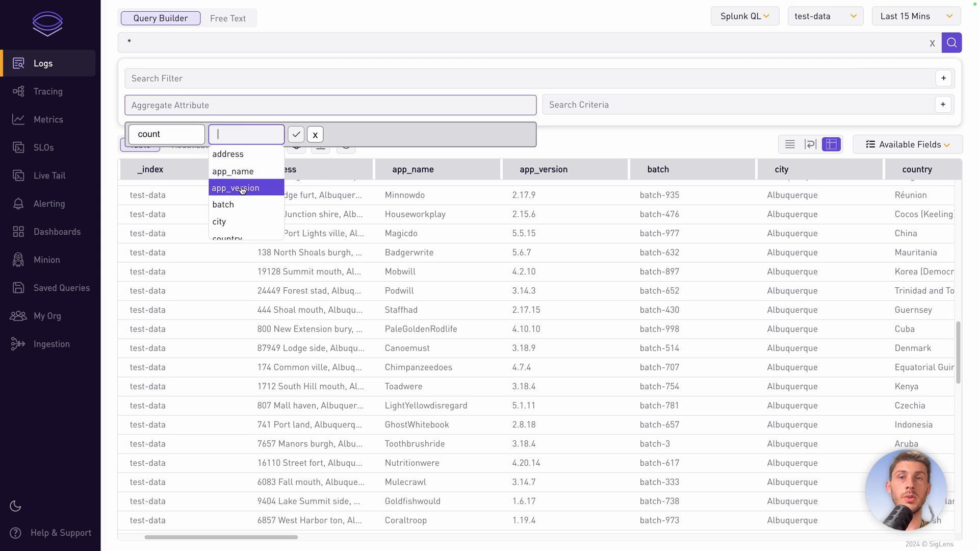
pyautogui.click(219, 222)
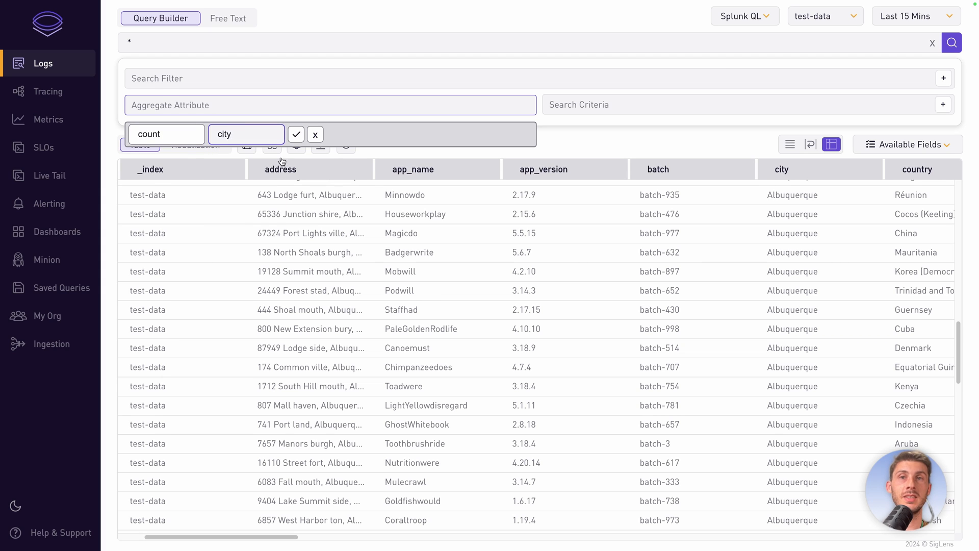
pyautogui.click(296, 134)
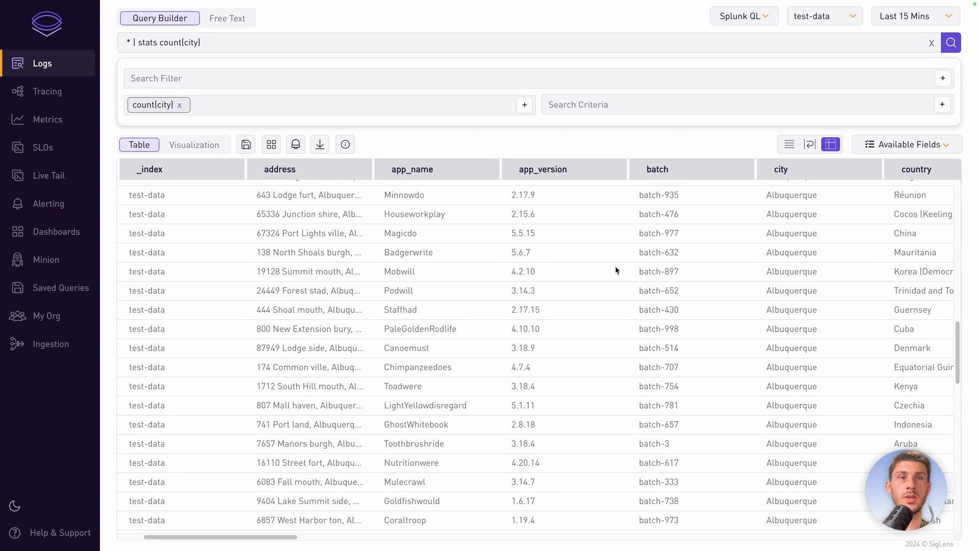
# Group the counts by country and run the search
pyautogui.click(746, 104)
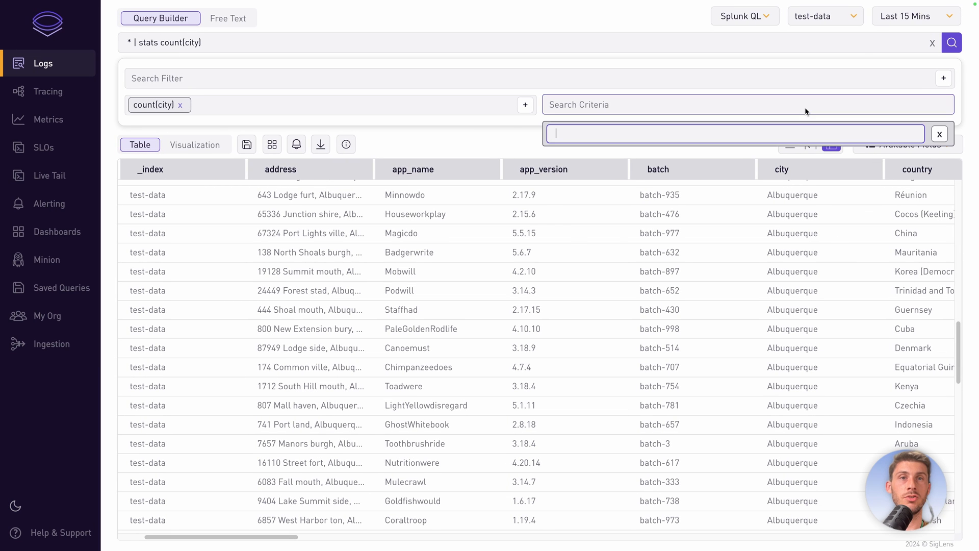
pyautogui.click(734, 133)
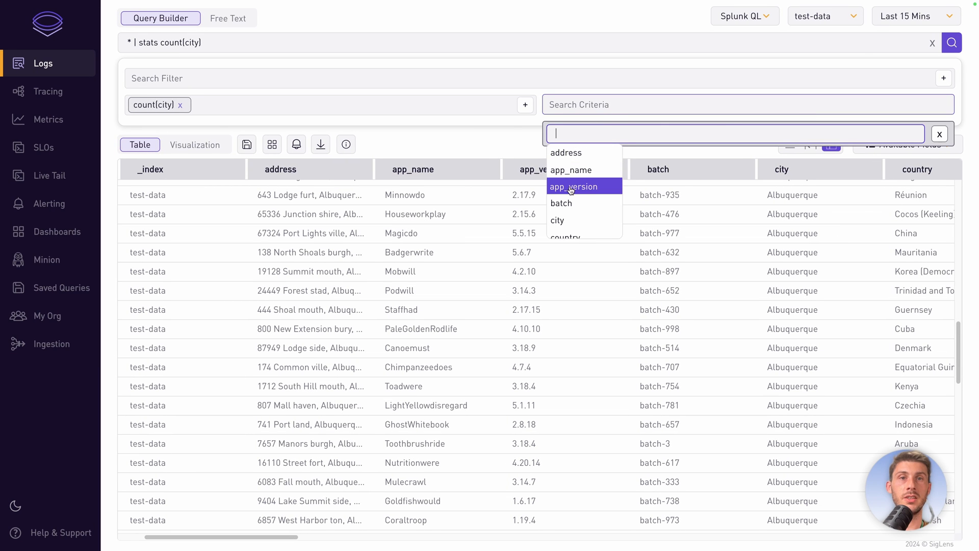
pyautogui.click(564, 201)
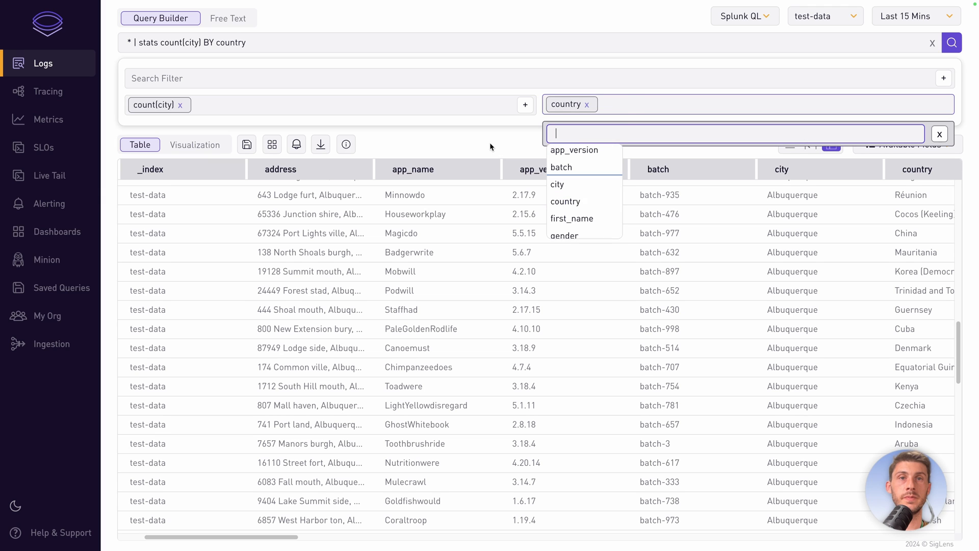
pyautogui.click(951, 42)
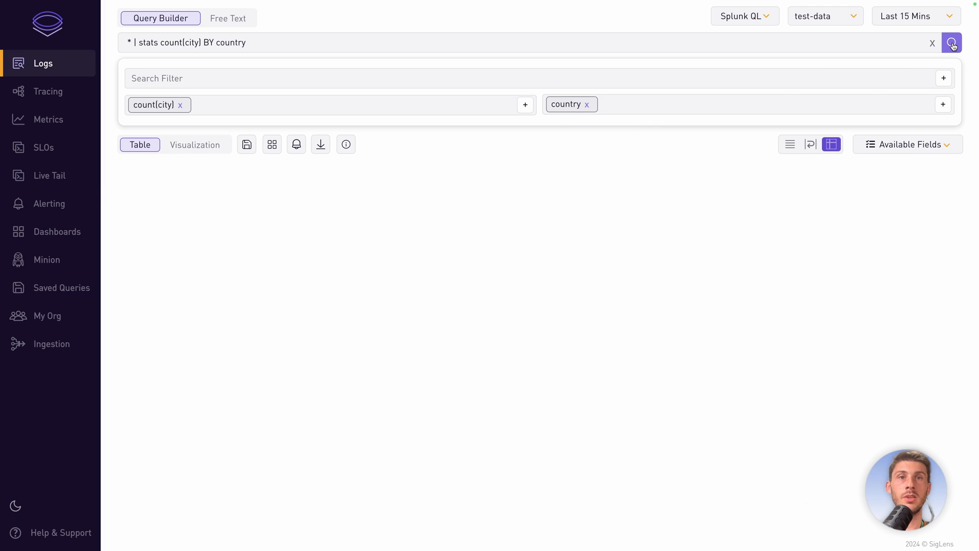
pyautogui.click(951, 43)
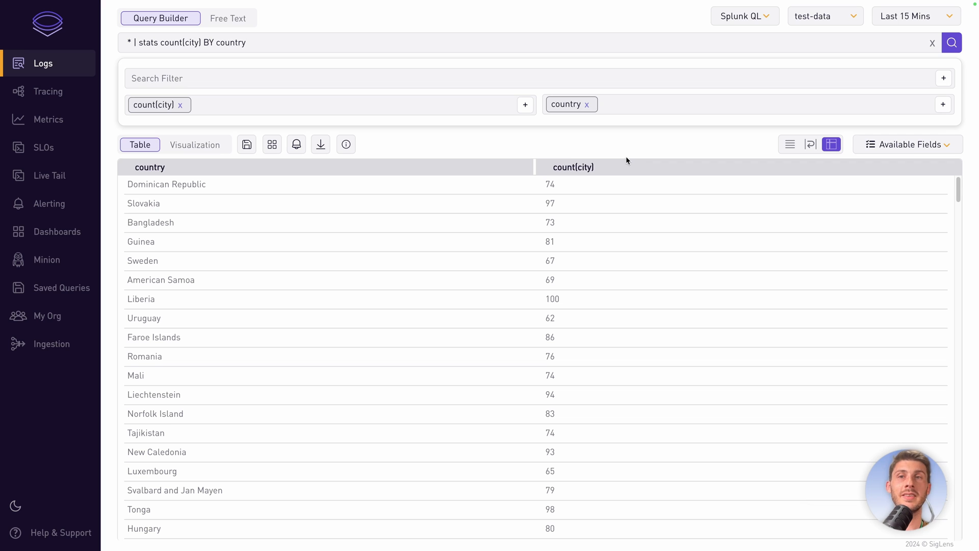
pyautogui.moveTo(182, 340)
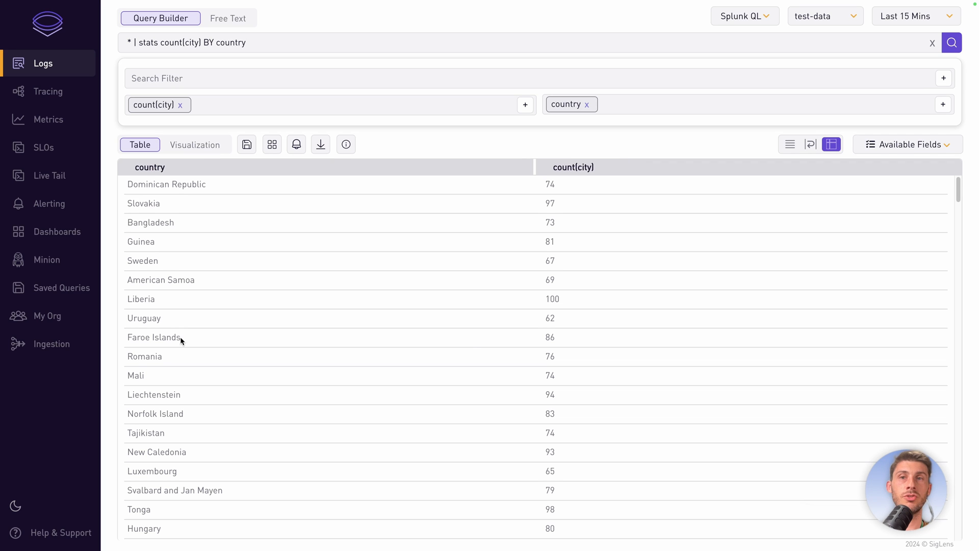
pyautogui.scroll(-3)
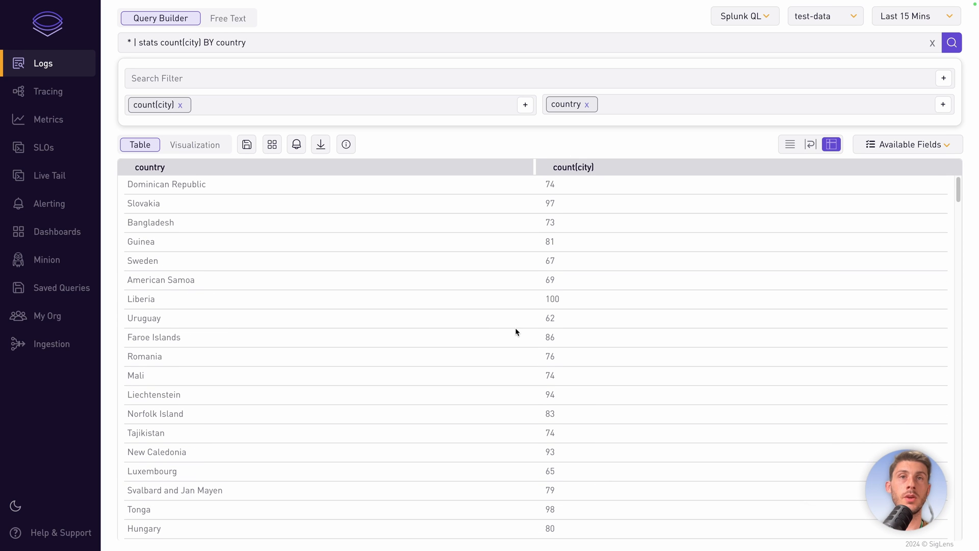
pyautogui.moveTo(208, 165)
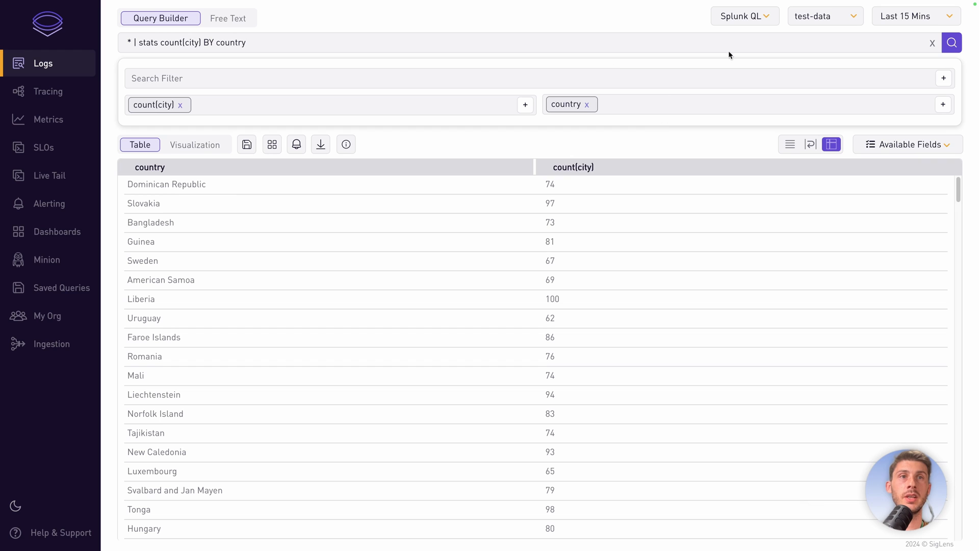
pyautogui.moveTo(731, 75)
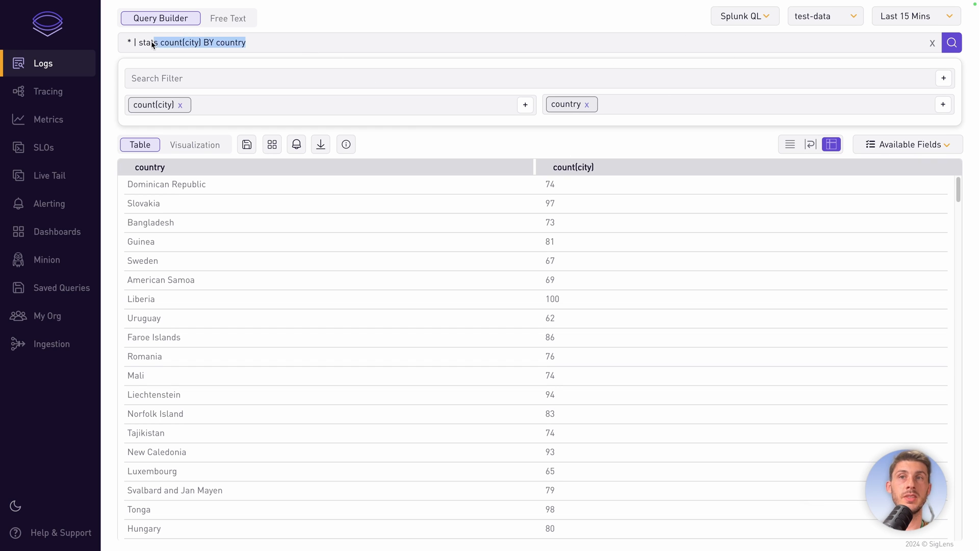
# Run the free-text SQL query SELECT count(city) as nbCities FROM test-data GROUP BY country
pyautogui.click(228, 19)
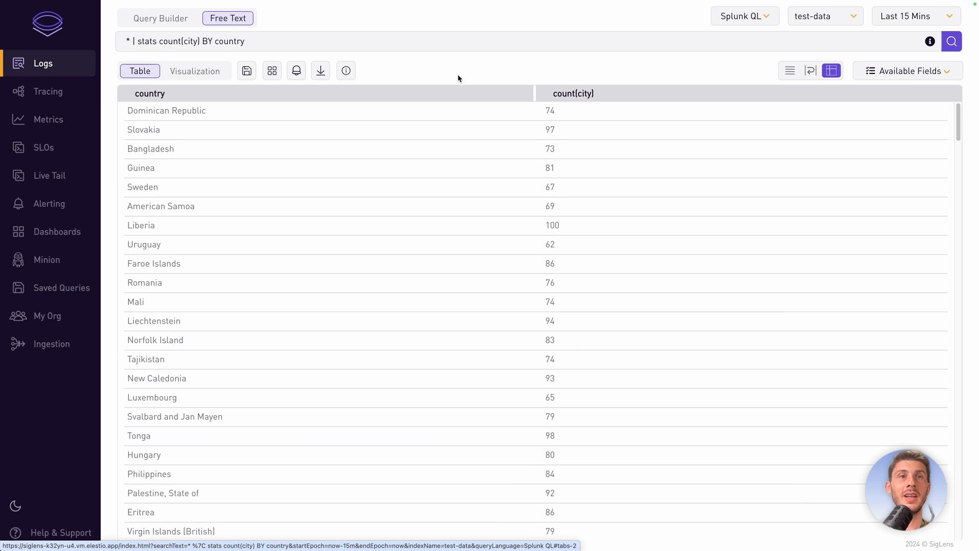
pyautogui.click(744, 16)
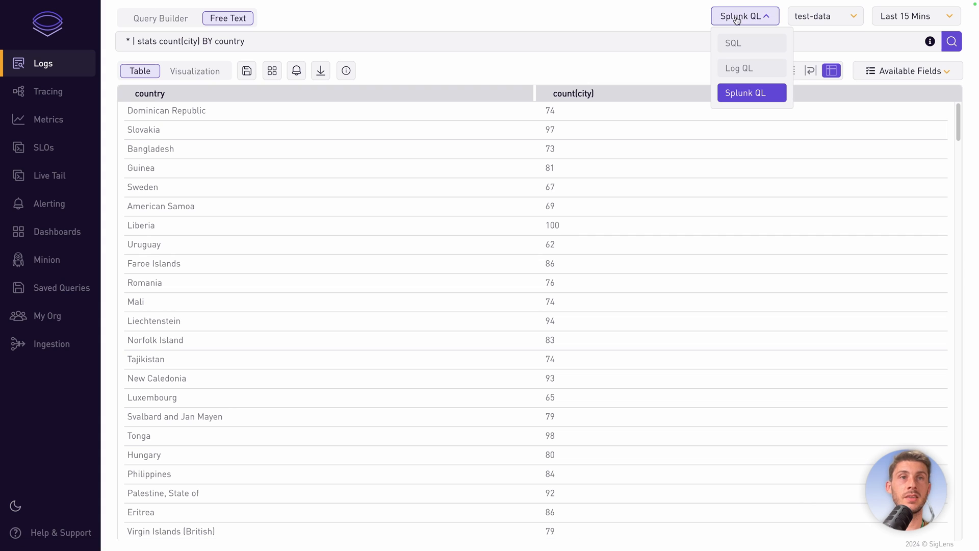
pyautogui.click(732, 42)
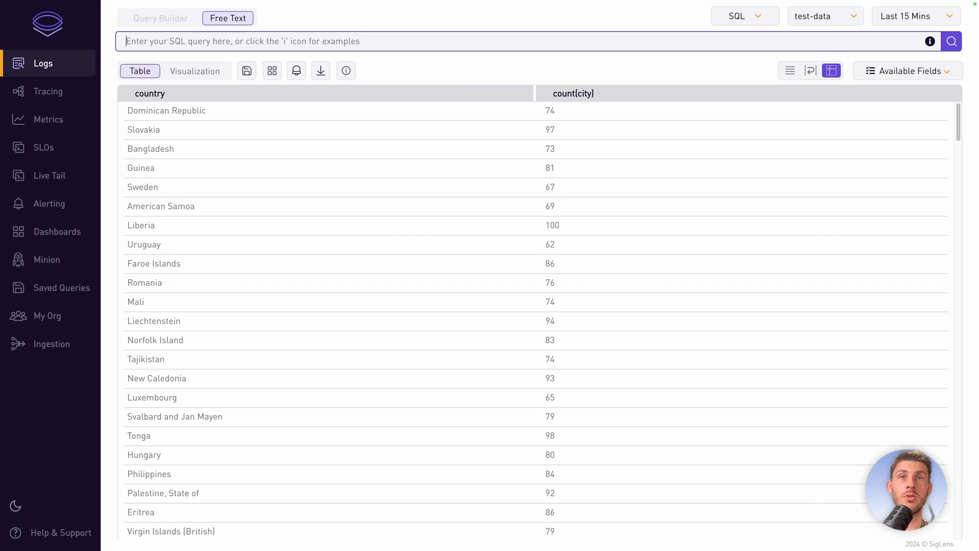
pyautogui.write('SELECT count(city) as')
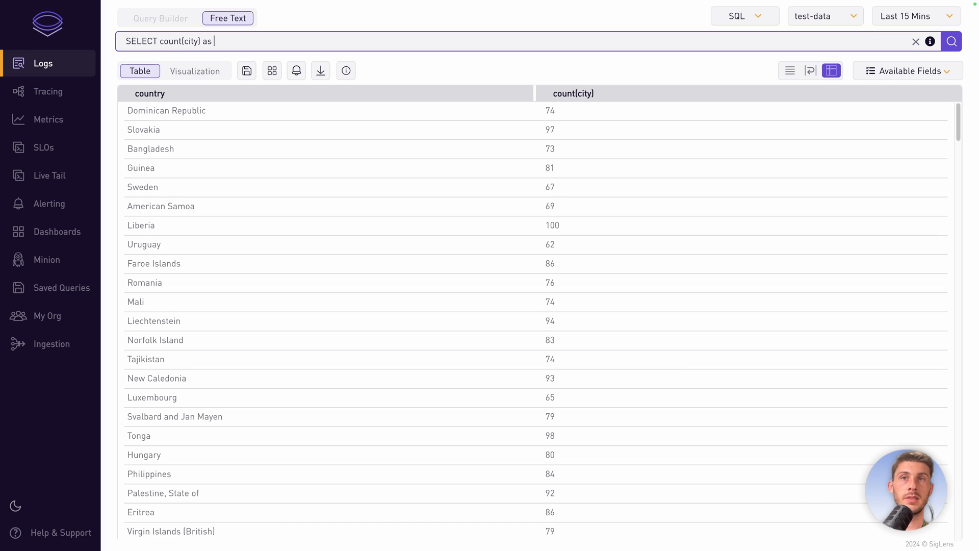
pyautogui.write('nbCit')
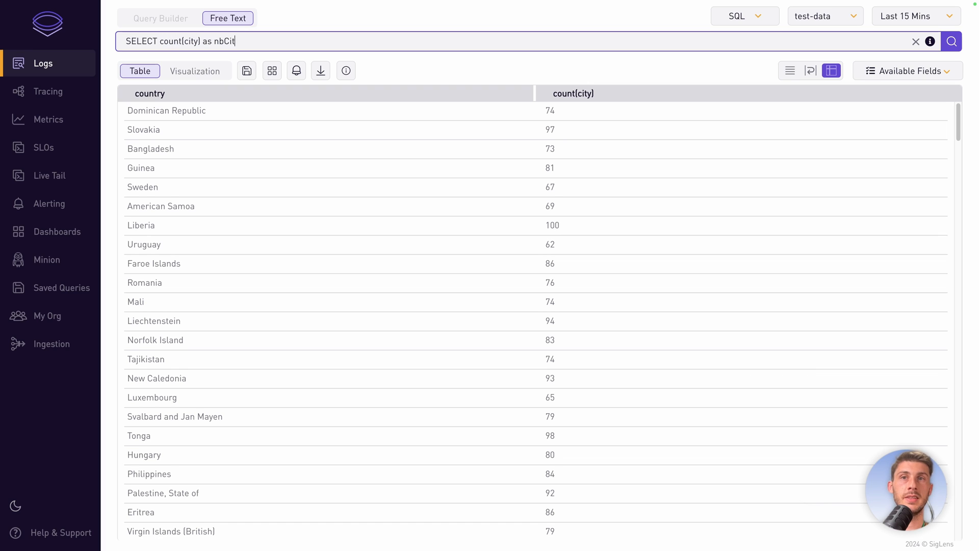
pyautogui.write('ies FROM')
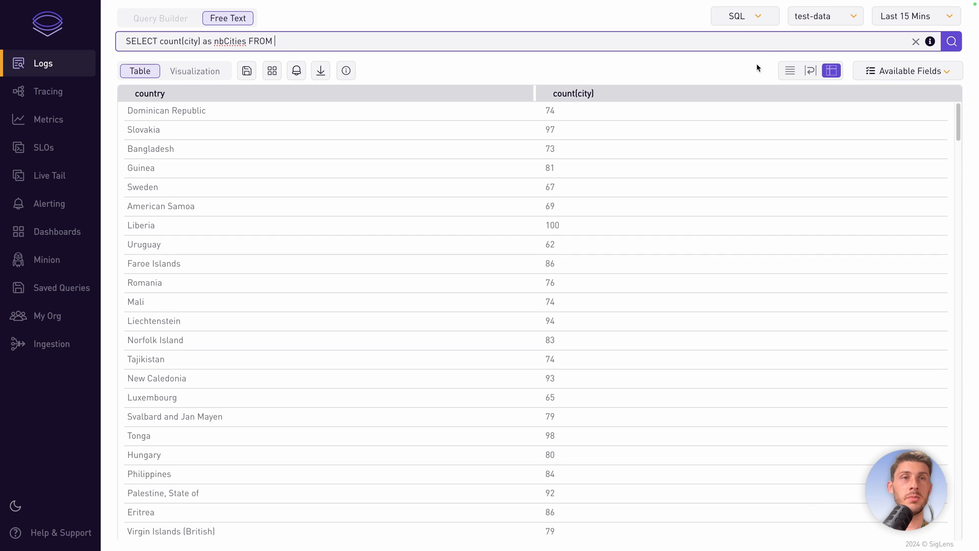
pyautogui.write('test-data')
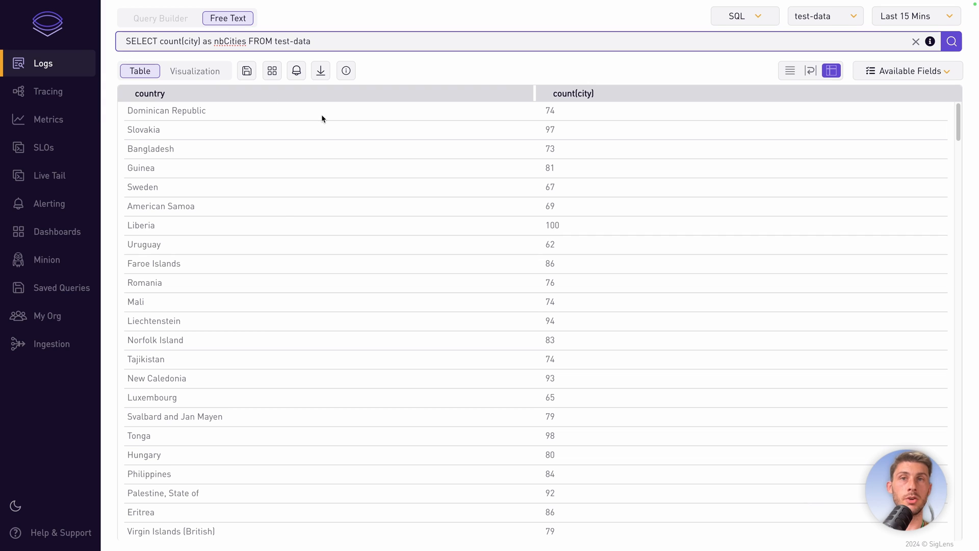
pyautogui.write('GROUP BY')
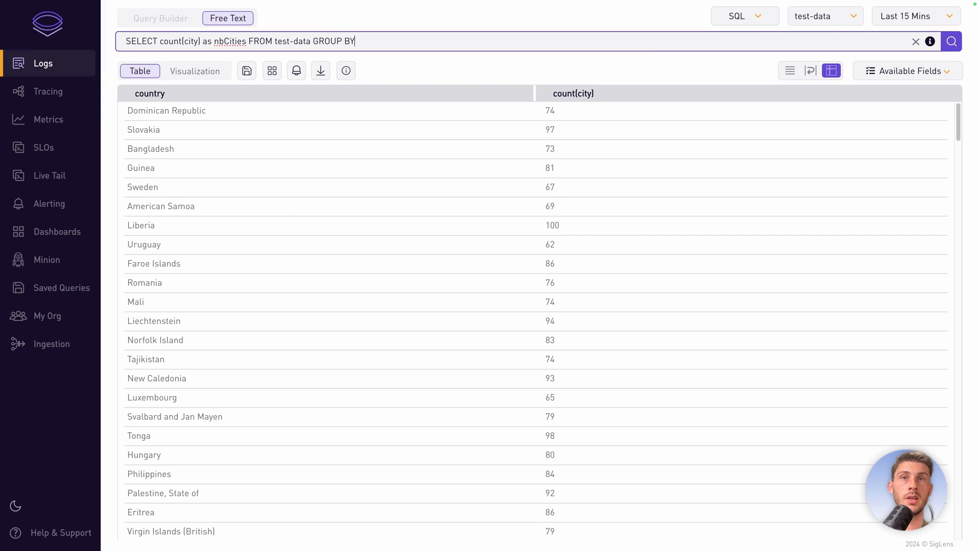
pyautogui.write('country')
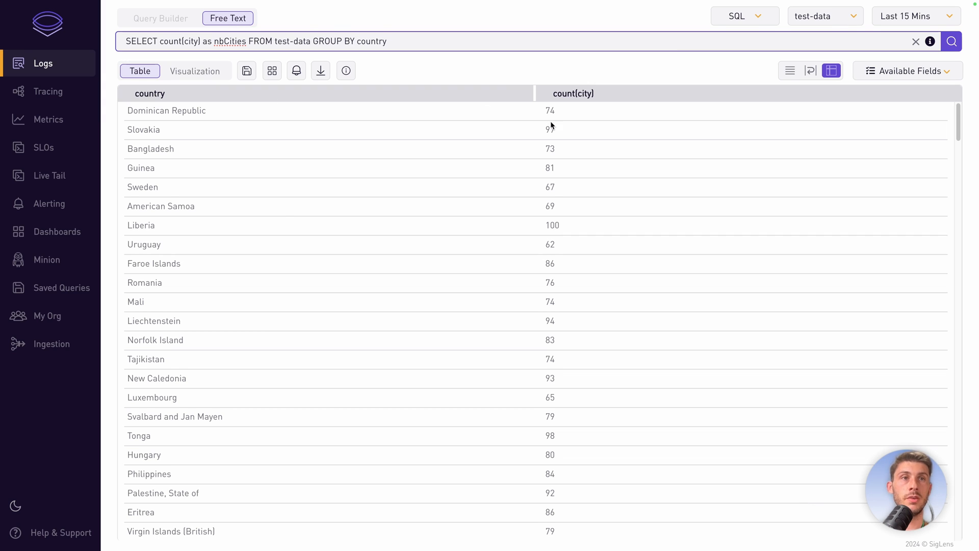
pyautogui.click(951, 42)
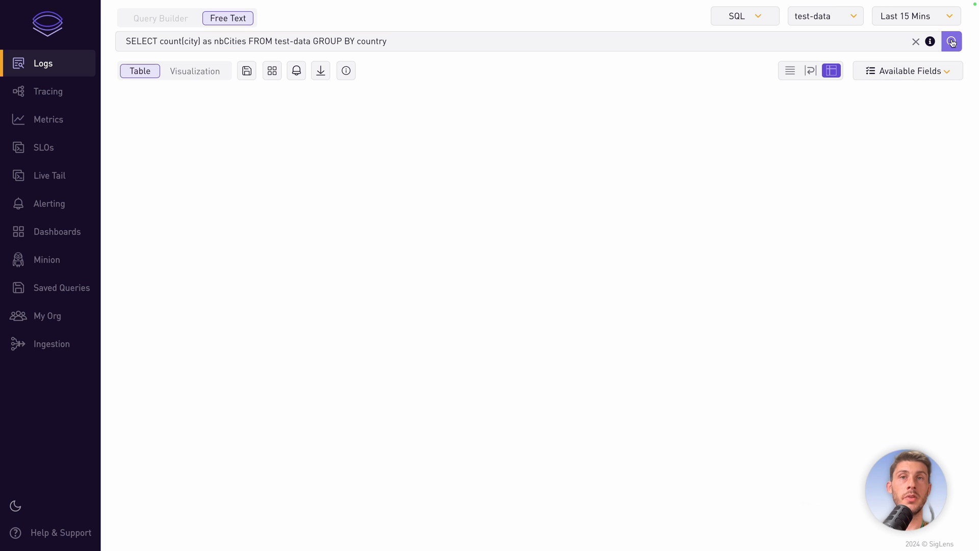
pyautogui.click(951, 41)
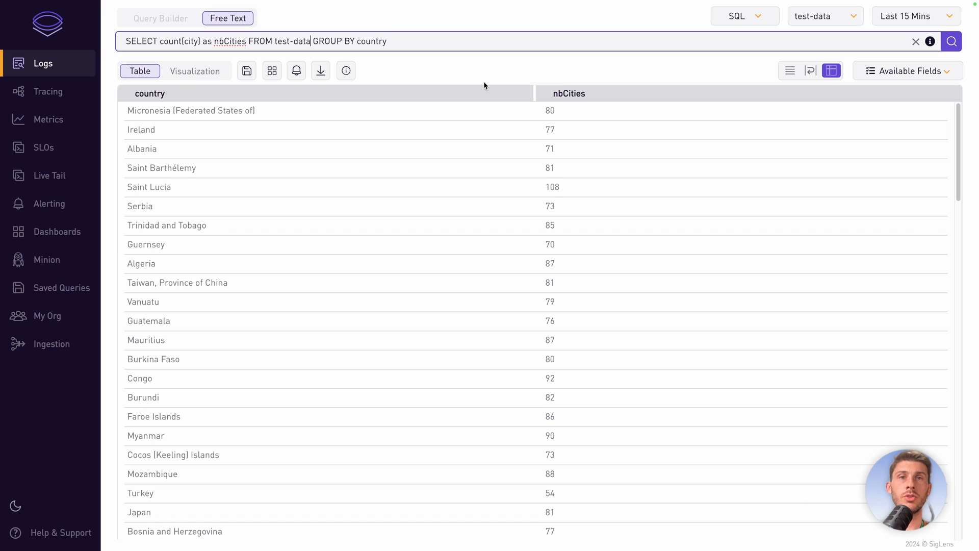
pyautogui.moveTo(457, 91)
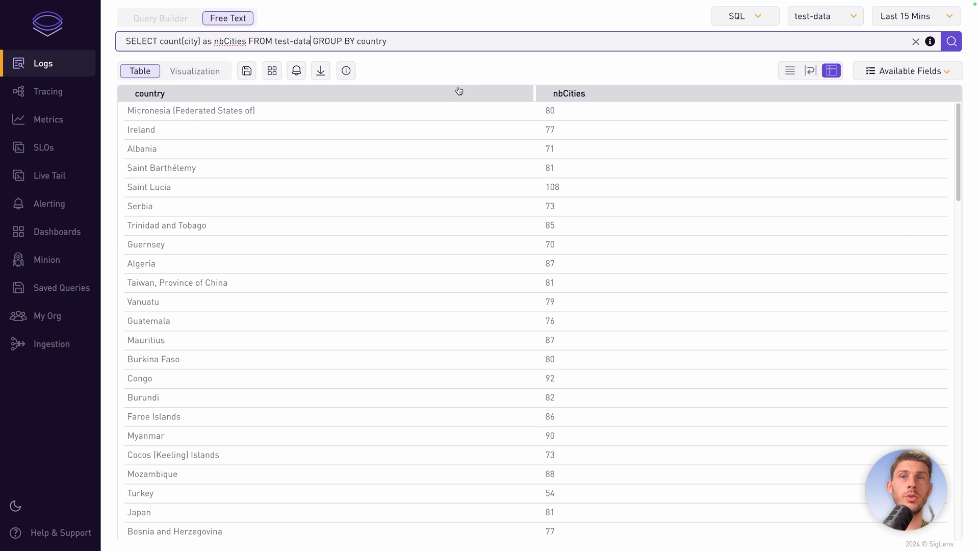
# Start saving the query and enter the name NbOfCitiesPerCountry
pyautogui.click(245, 70)
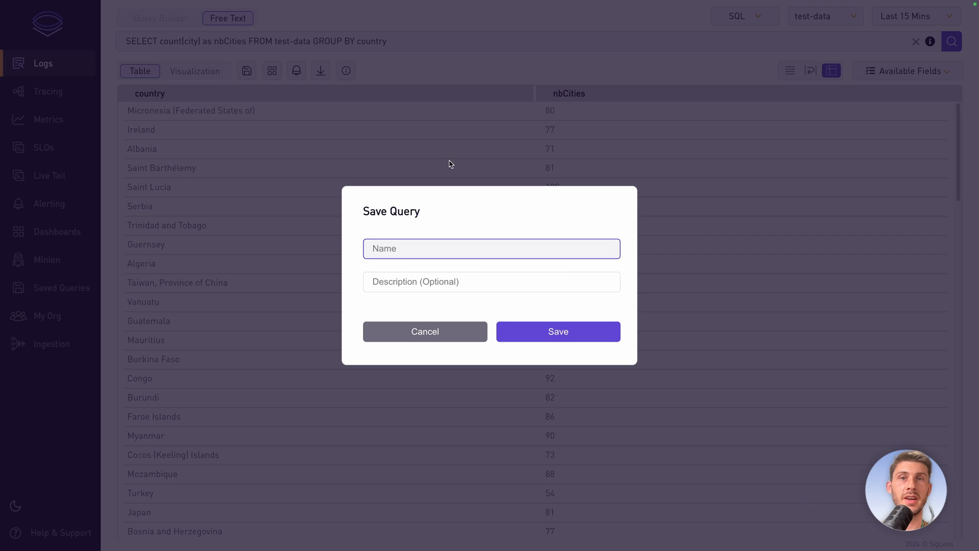
pyautogui.write('Nb')
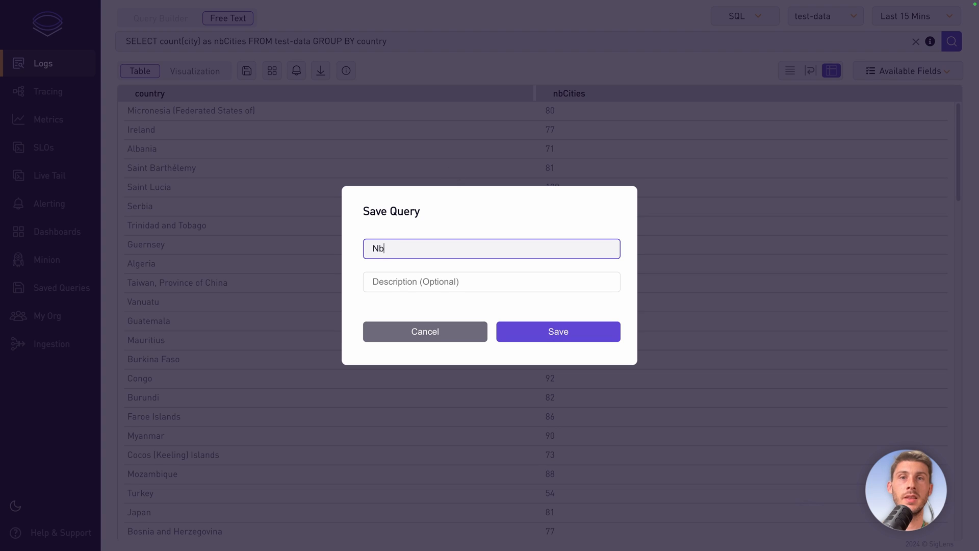
pyautogui.write('OfCities')
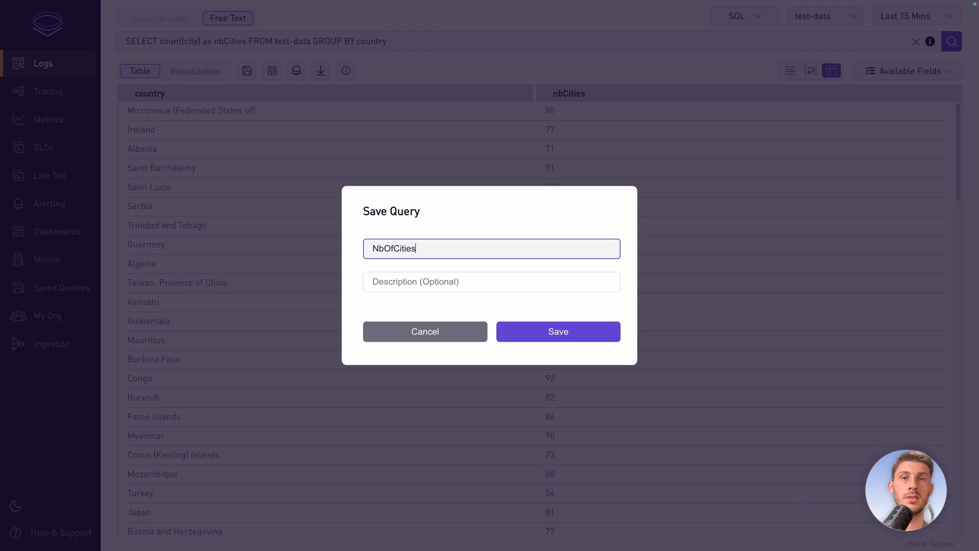
pyautogui.write('PerCountry')
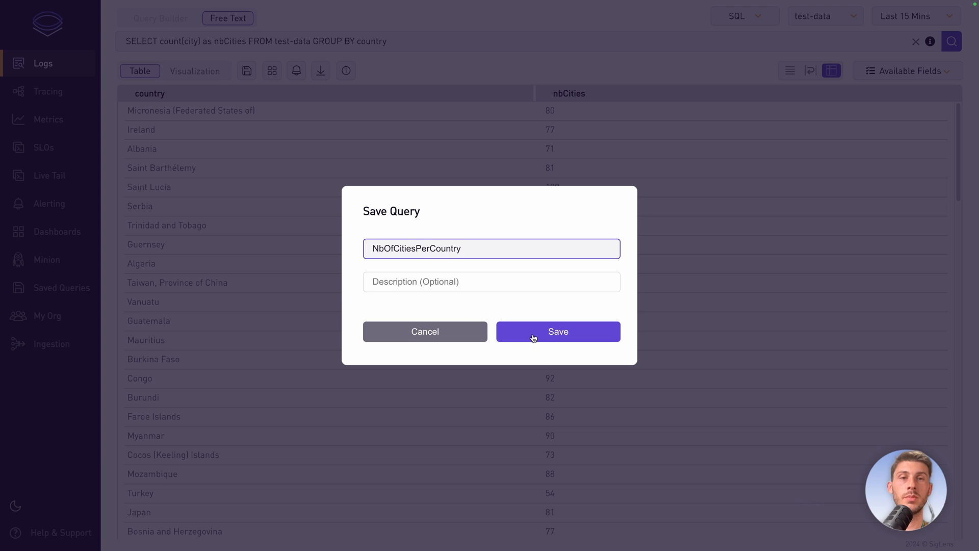
# Save NbOfCitiesPerCountry, then reload it from Saved Queries and rerun the search
pyautogui.click(556, 331)
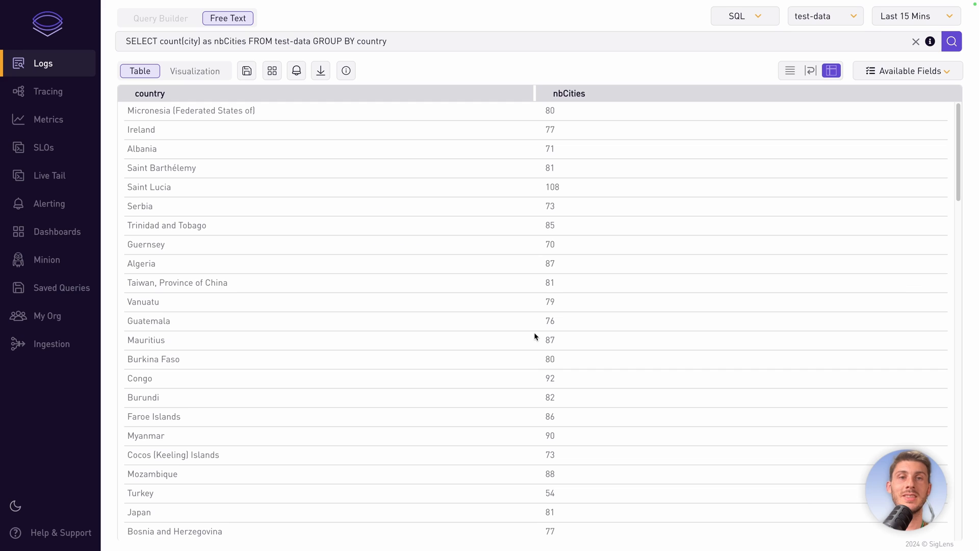
pyautogui.moveTo(62, 298)
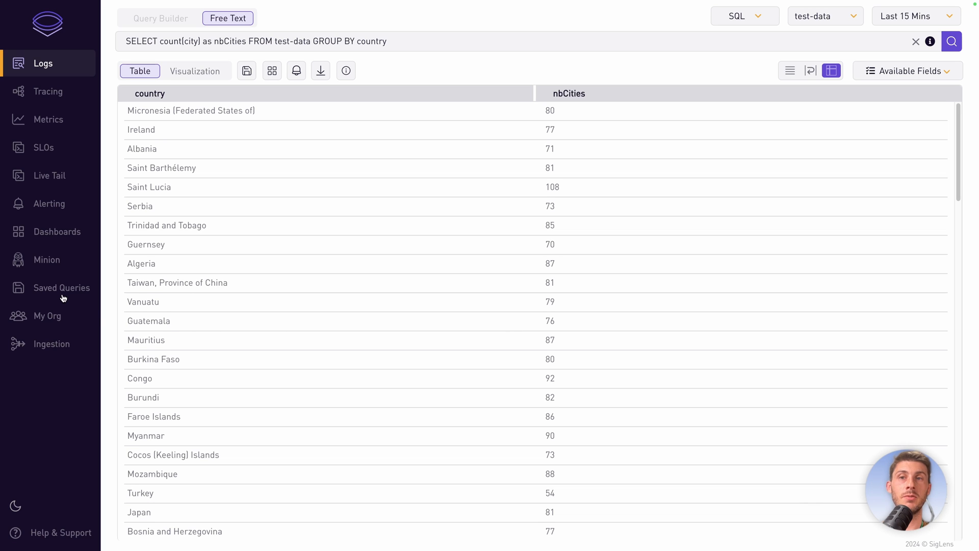
pyautogui.click(63, 288)
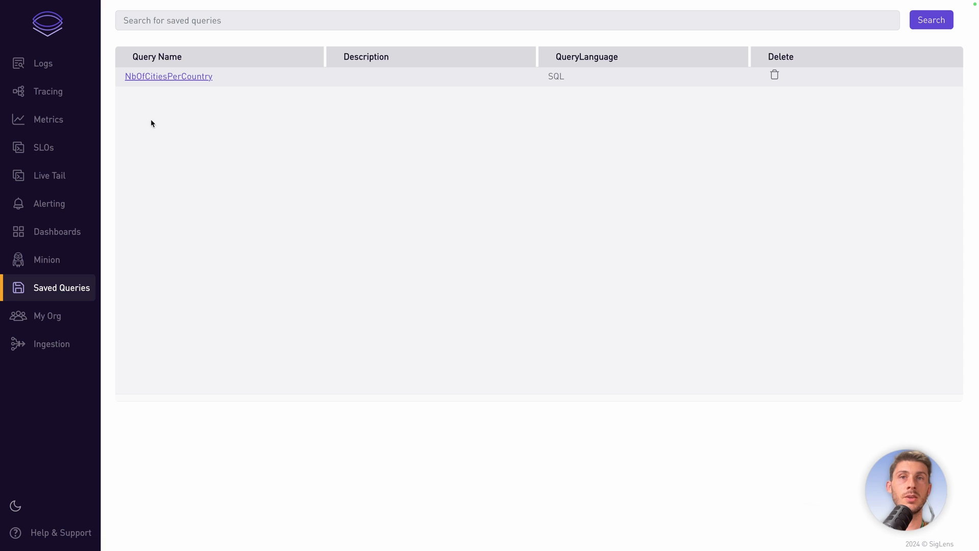
pyautogui.moveTo(344, 255)
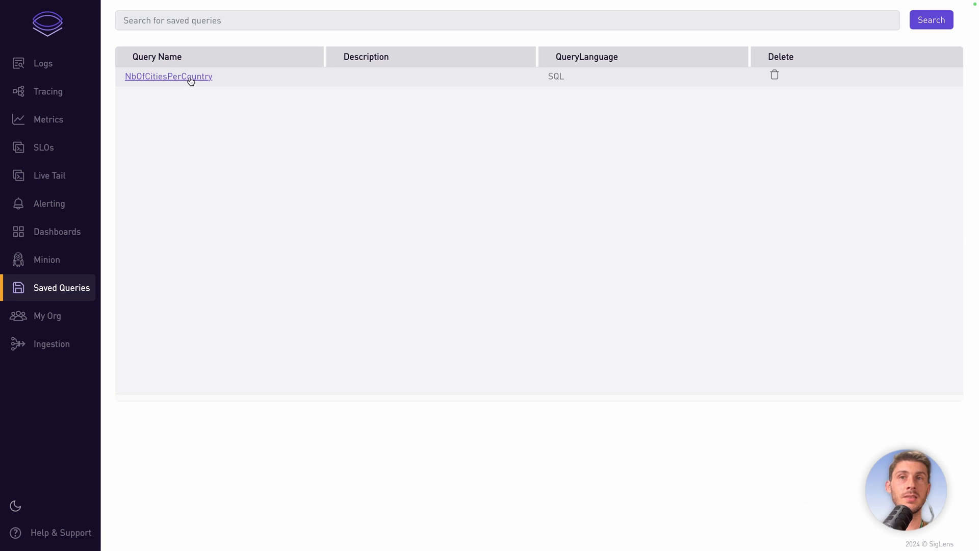
pyautogui.click(168, 76)
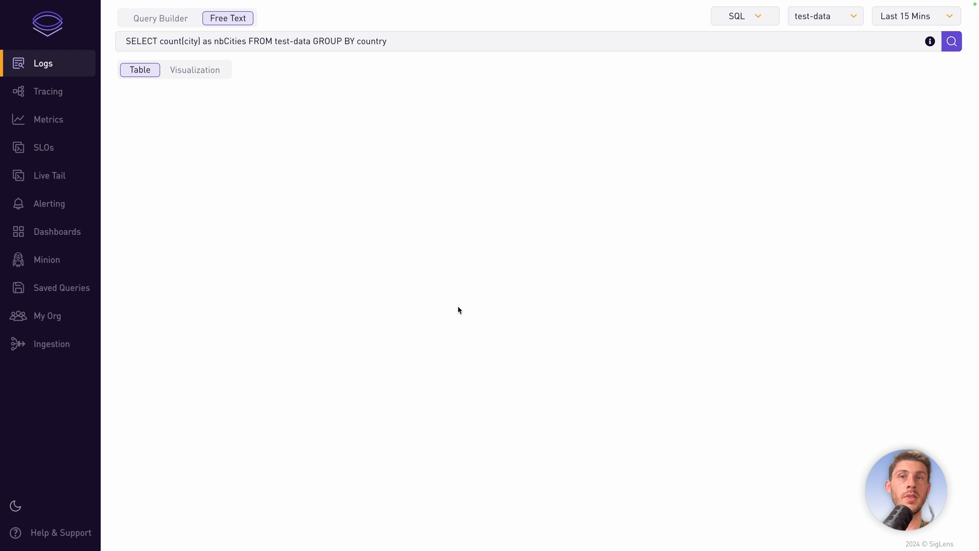
pyautogui.click(952, 41)
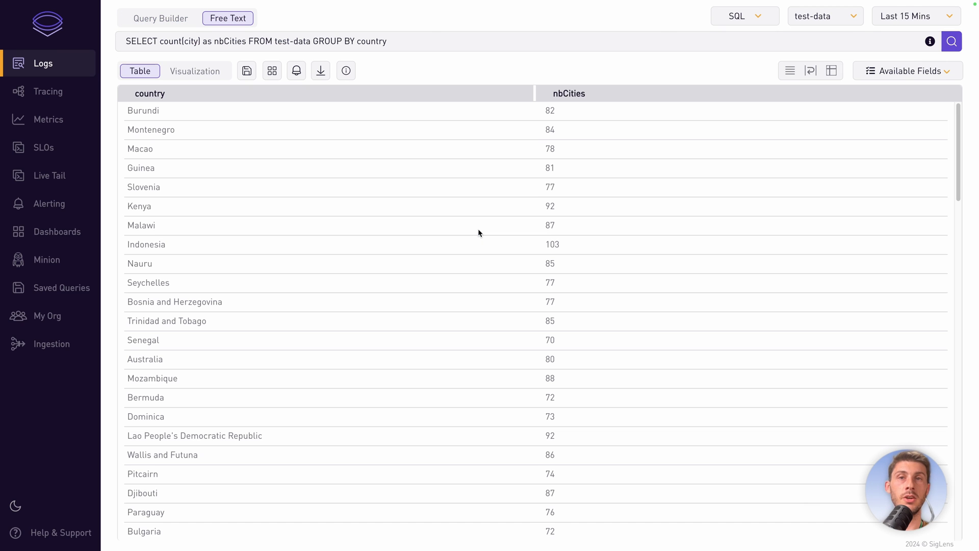
pyautogui.moveTo(548, 181)
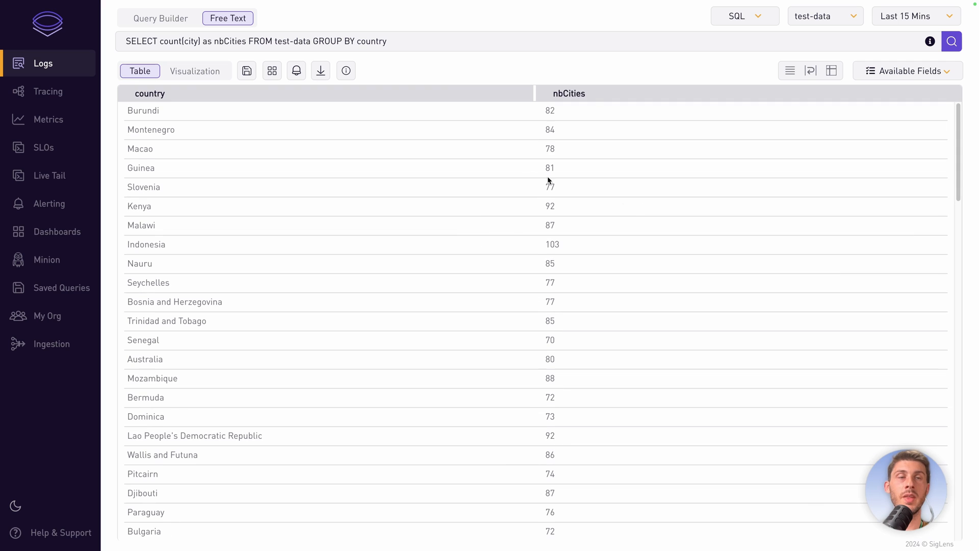
pyautogui.moveTo(661, 62)
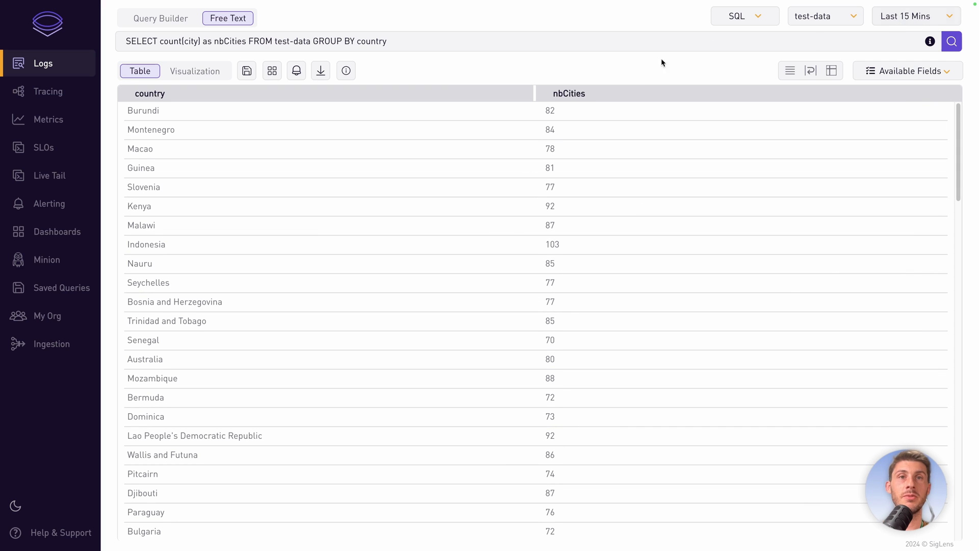
pyautogui.click(320, 70)
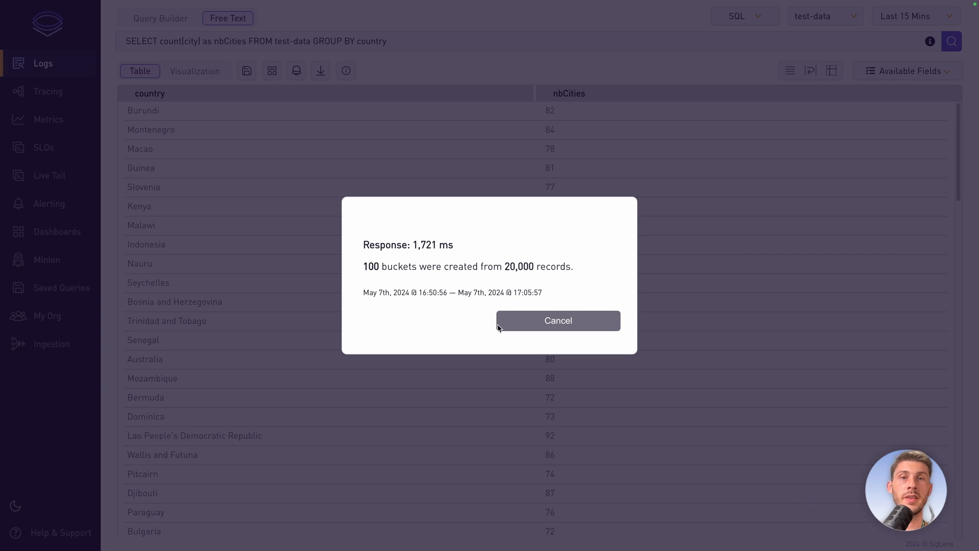
pyautogui.moveTo(420, 292)
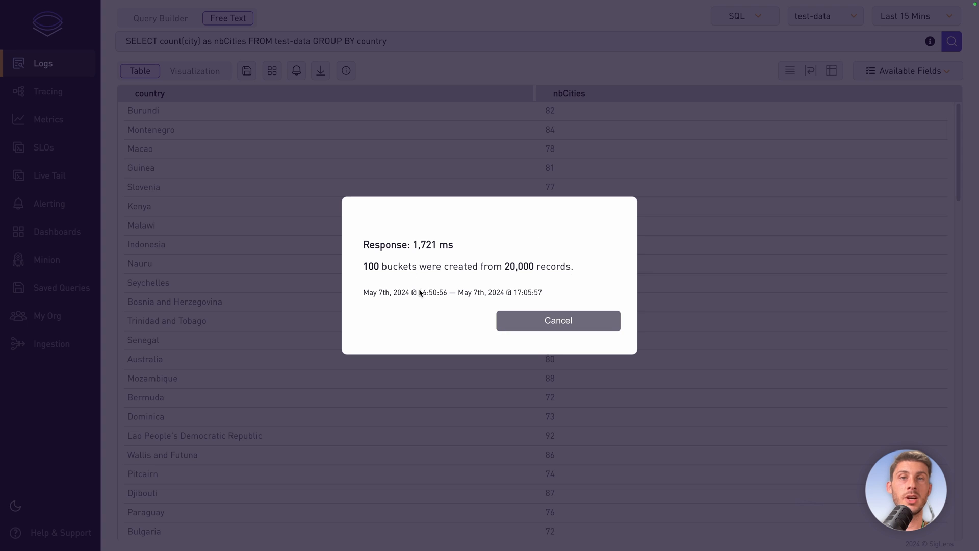
pyautogui.moveTo(564, 292)
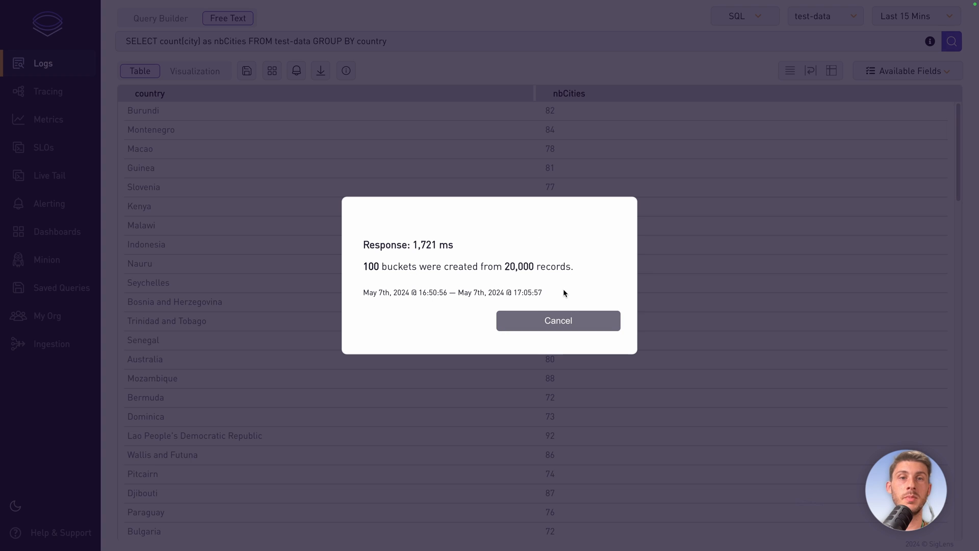
pyautogui.click(557, 320)
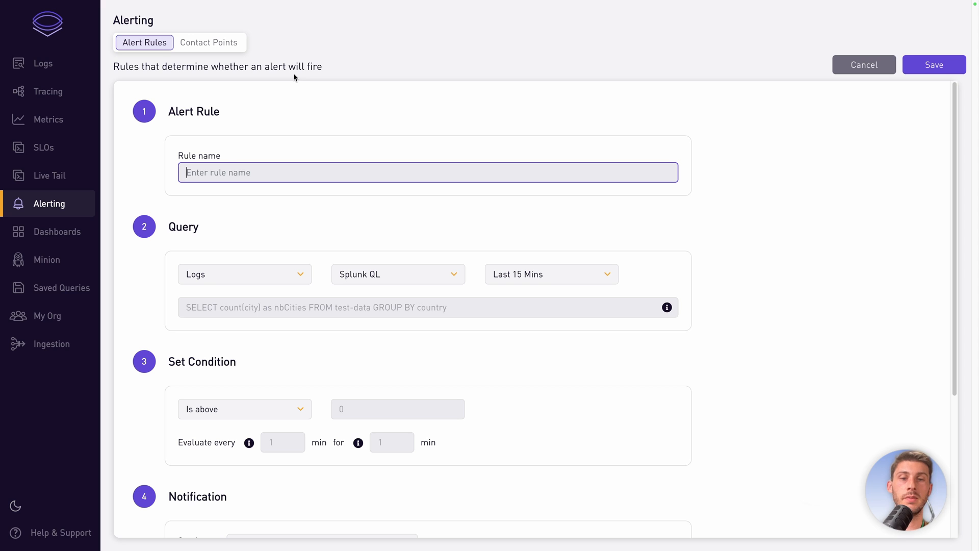
# Name the alert rule CountryHasMoreThan50CitiesRepresented and set the Is above threshold to 50
pyautogui.write('CountryHasMo')
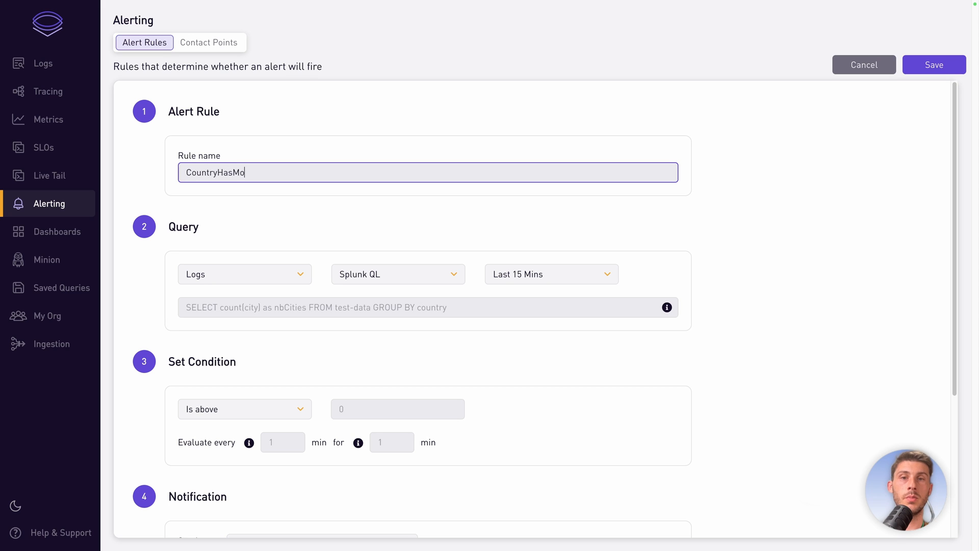
pyautogui.write('reThan50CitiesReprese')
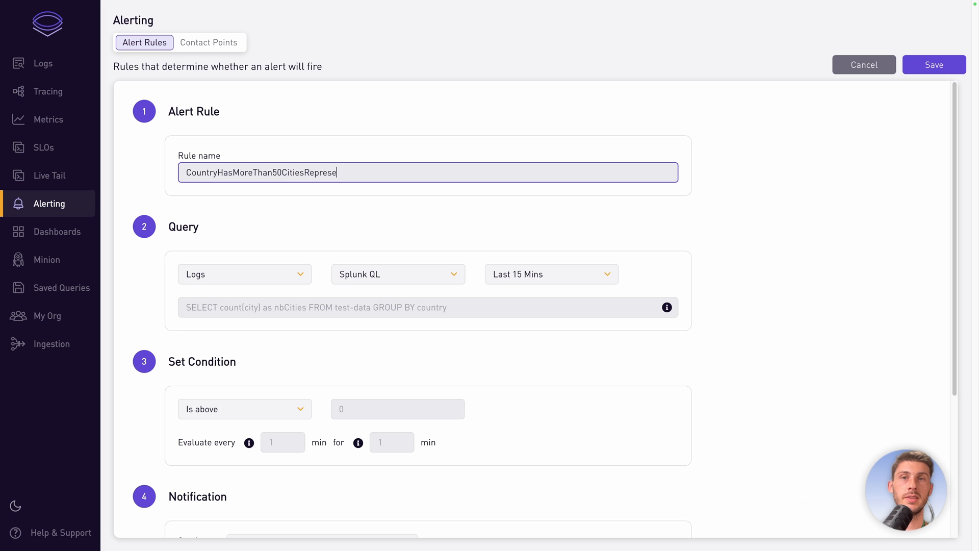
pyautogui.write('nted')
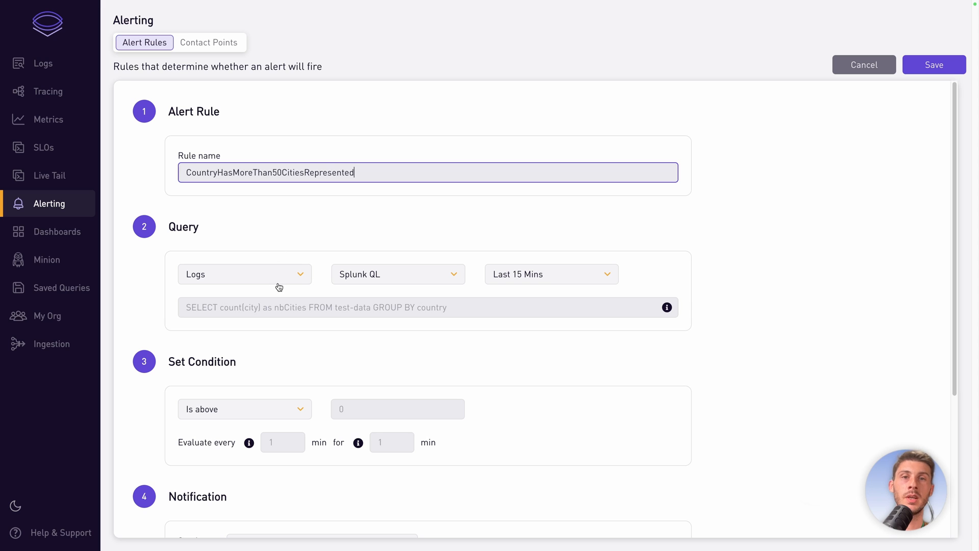
pyautogui.moveTo(601, 342)
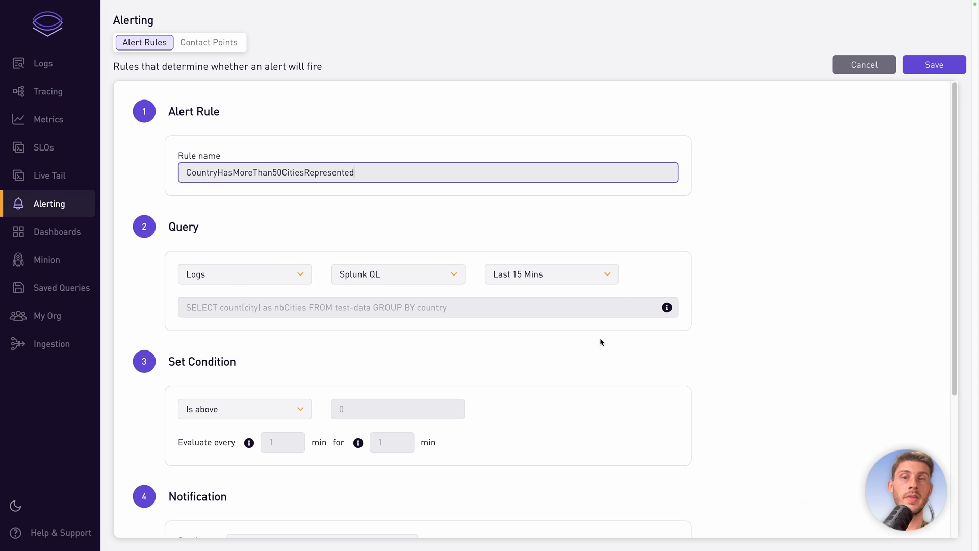
pyautogui.scroll(-3)
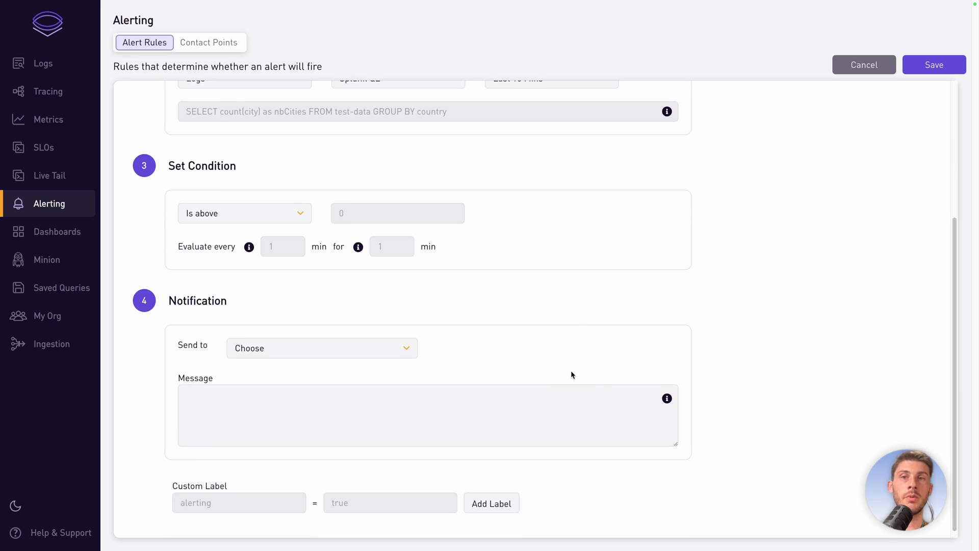
pyautogui.click(398, 213)
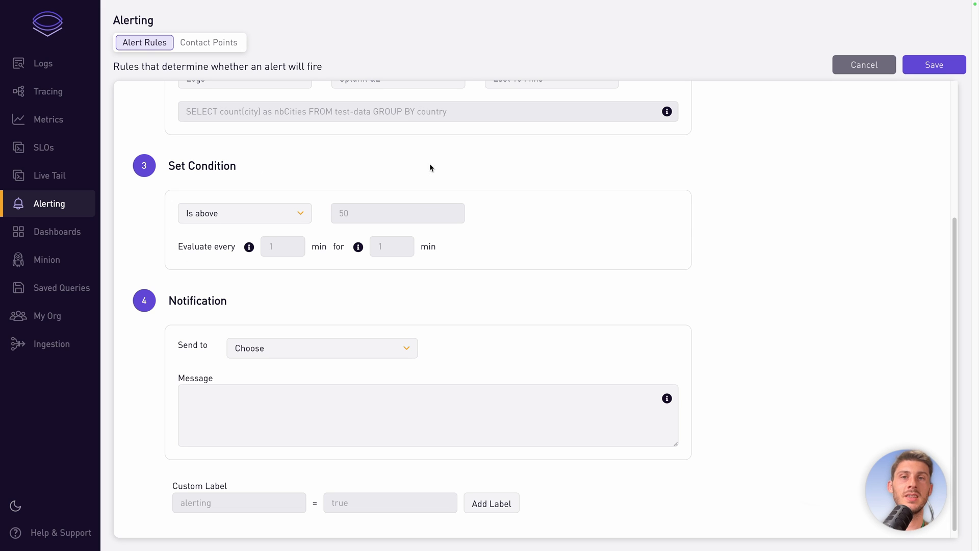
pyautogui.scroll(-3)
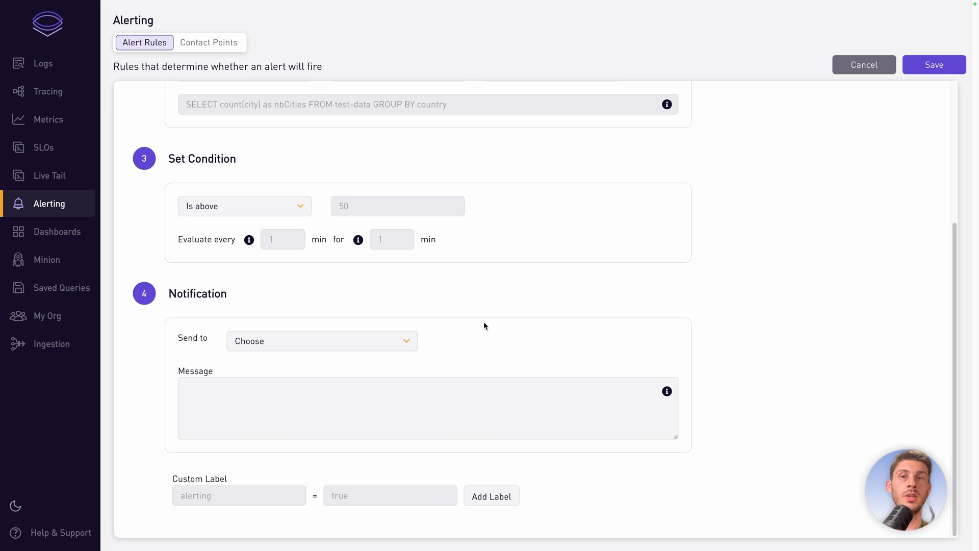
pyautogui.moveTo(495, 308)
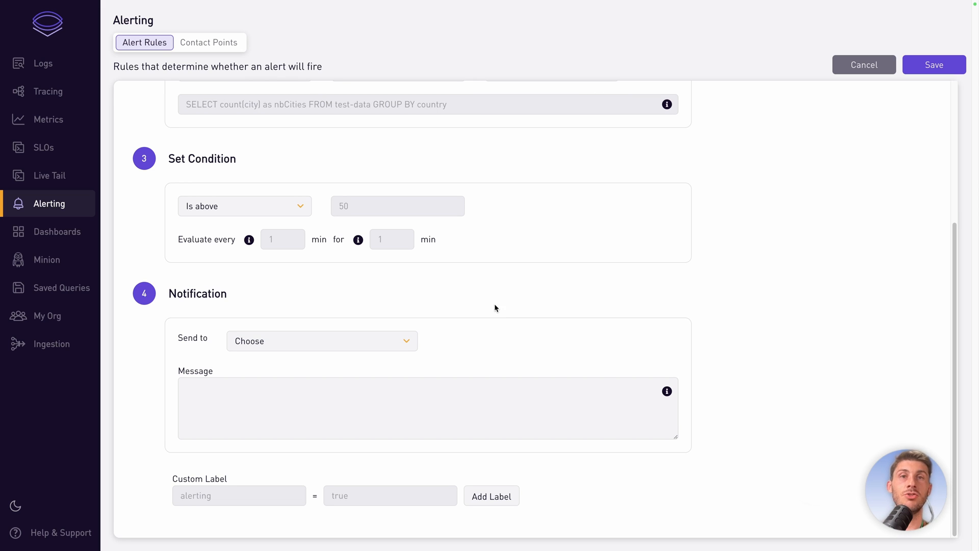
# Add a Webhook contact point named Test webhook with the webhook.site URL as destination
pyautogui.click(320, 340)
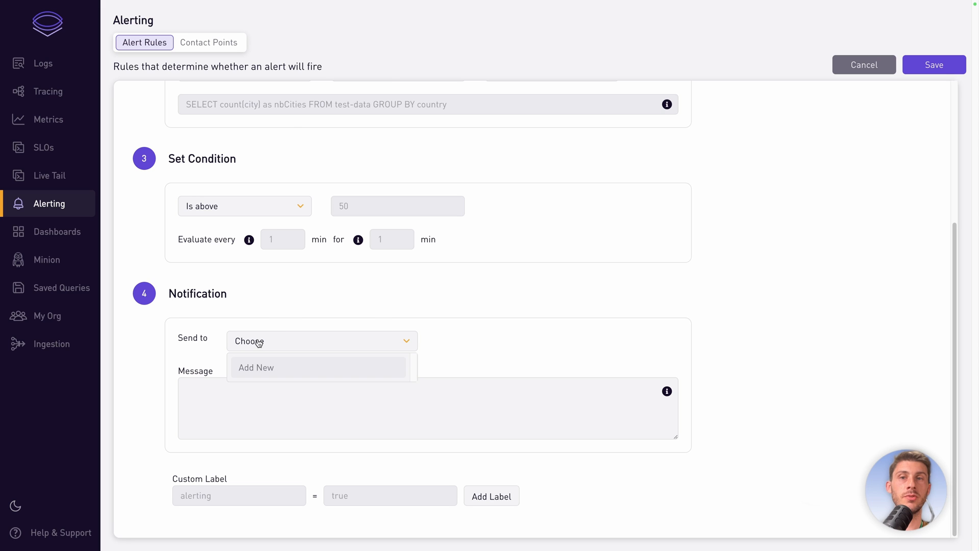
pyautogui.click(256, 367)
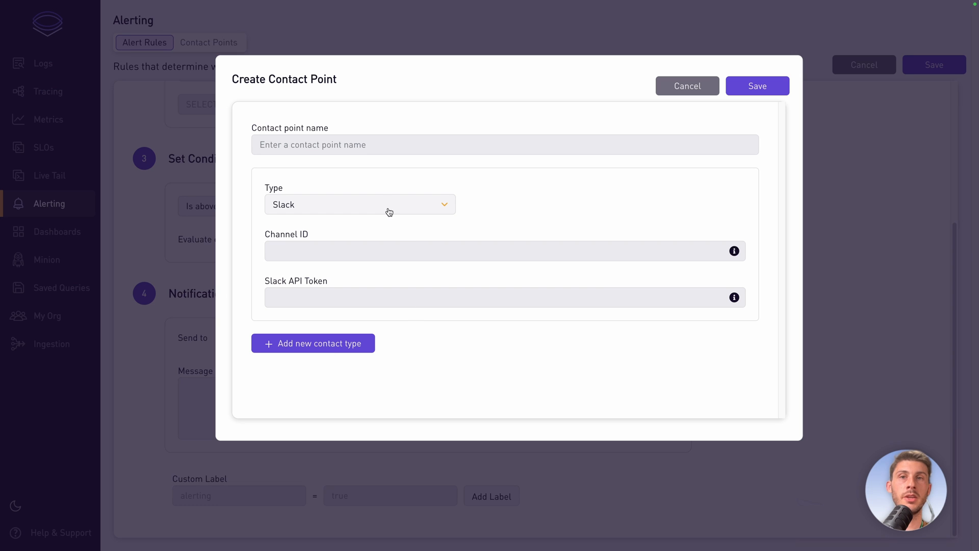
pyautogui.click(359, 204)
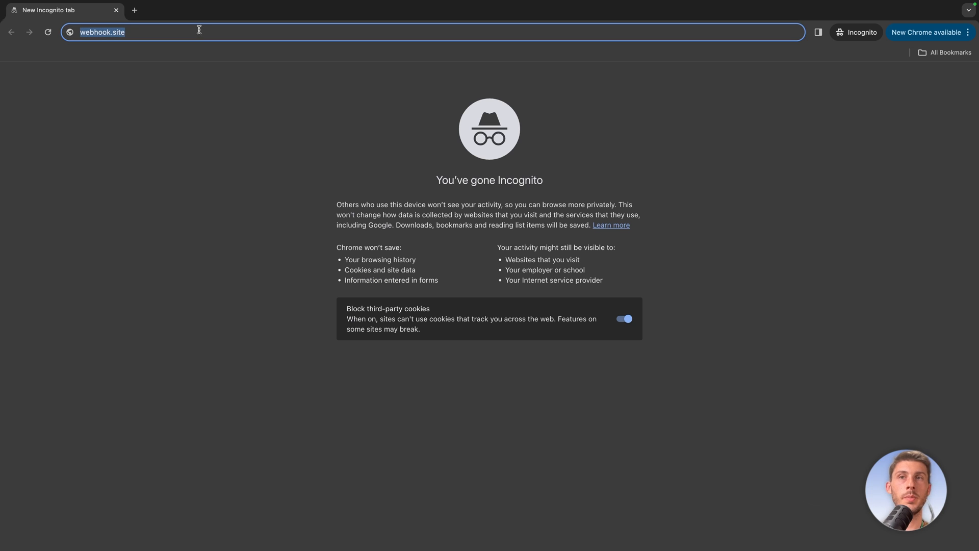
pyautogui.press('Enter')
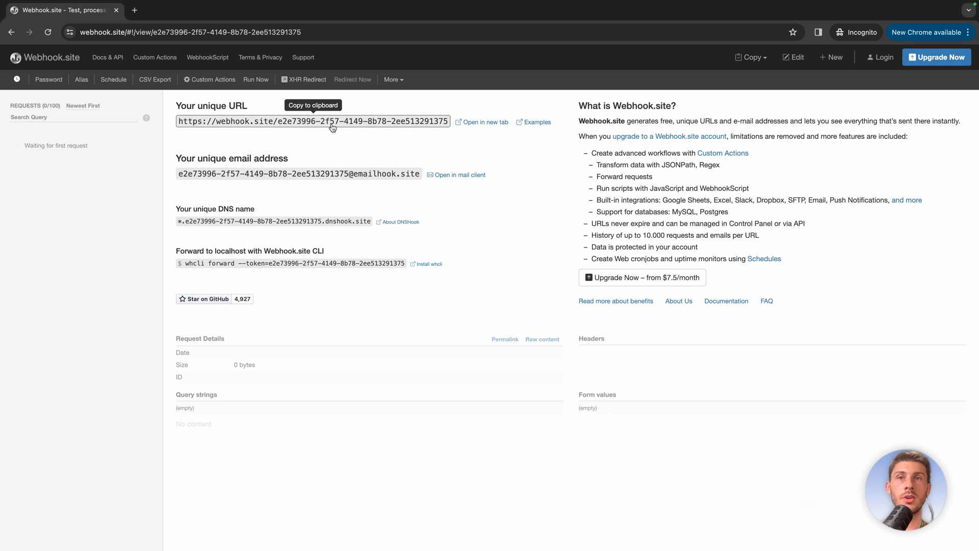
pyautogui.moveTo(332, 142)
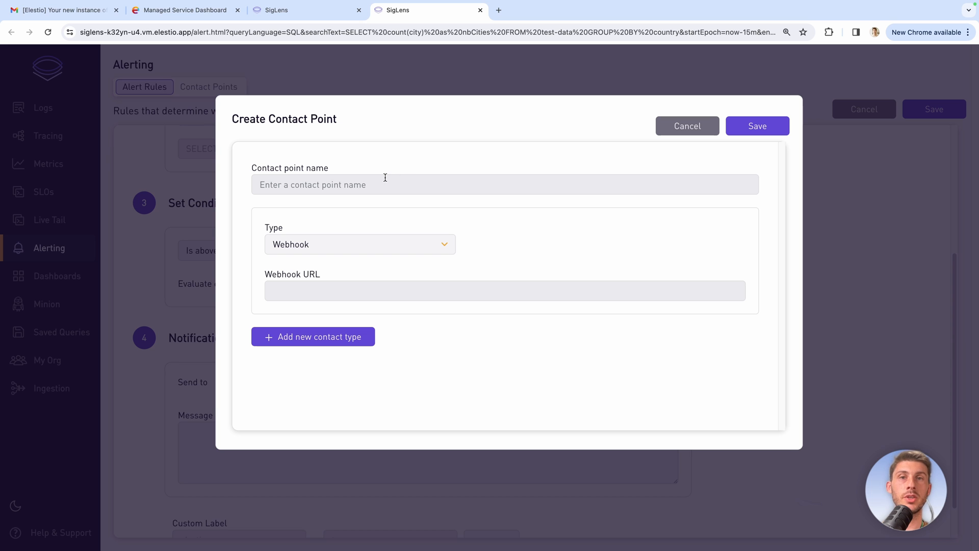
pyautogui.write('Test webhook')
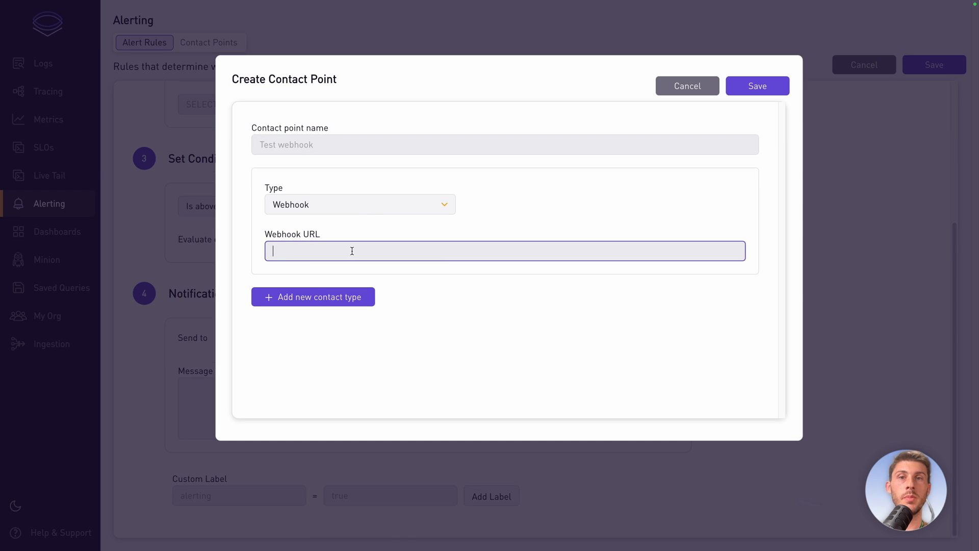
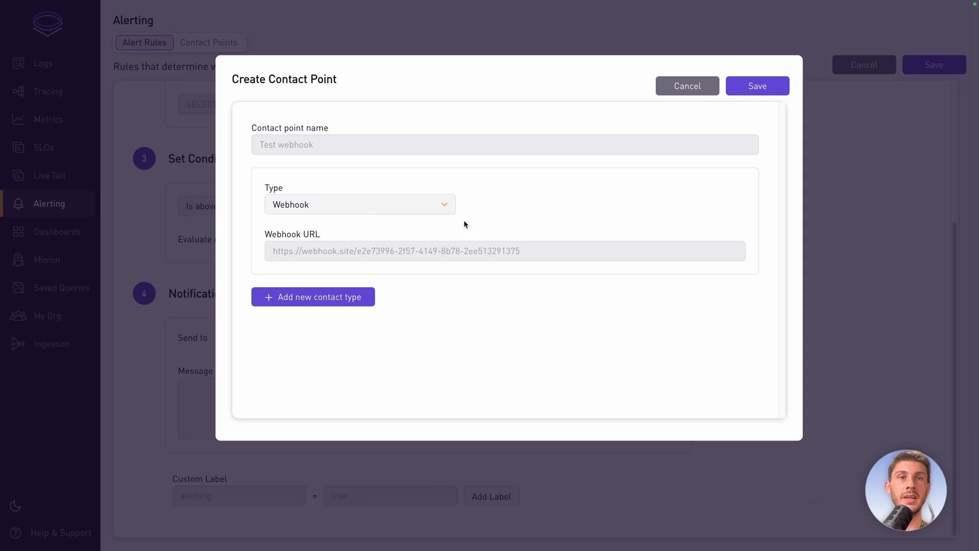
pyautogui.click(756, 85)
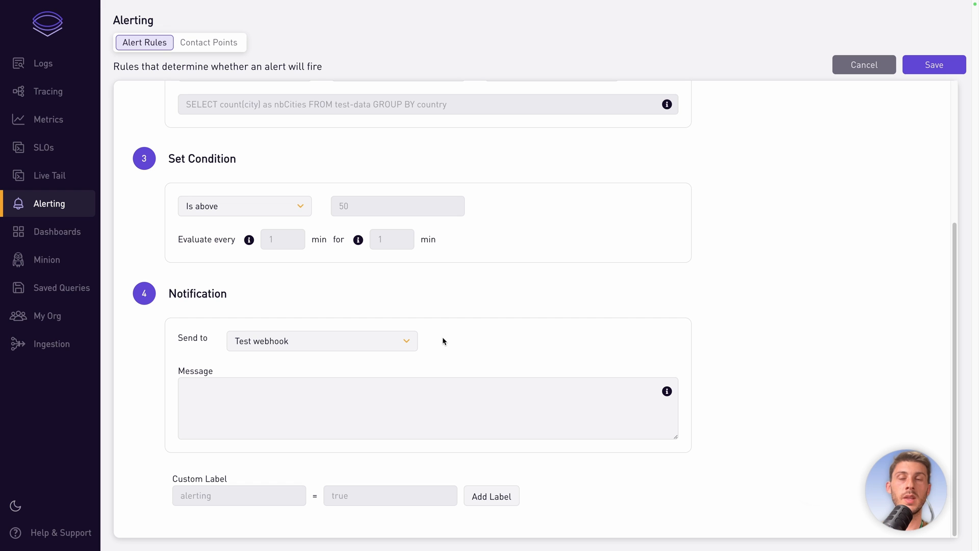
# Enter the message about more than 50 cities represented and save the alert rule
pyautogui.click(322, 341)
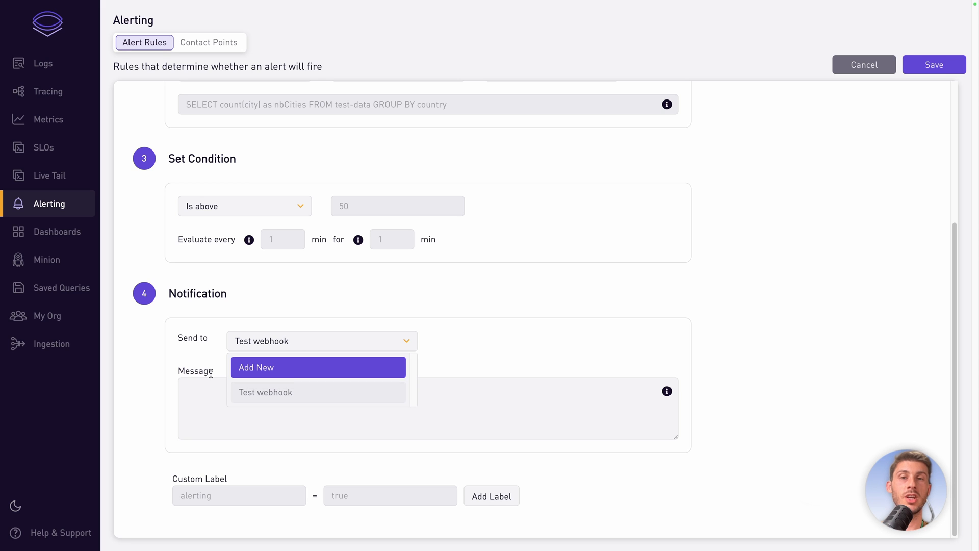
pyautogui.moveTo(331, 330)
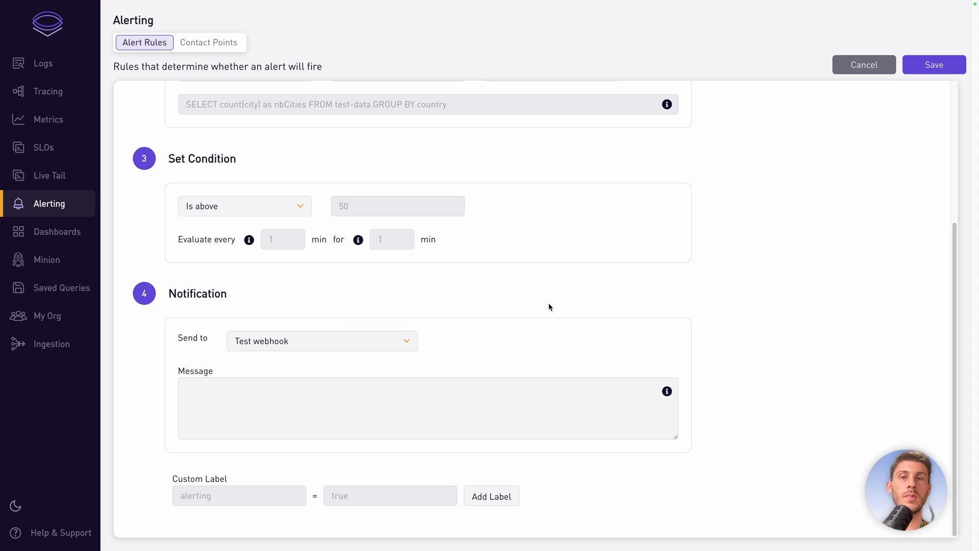
pyautogui.write('This country has more')
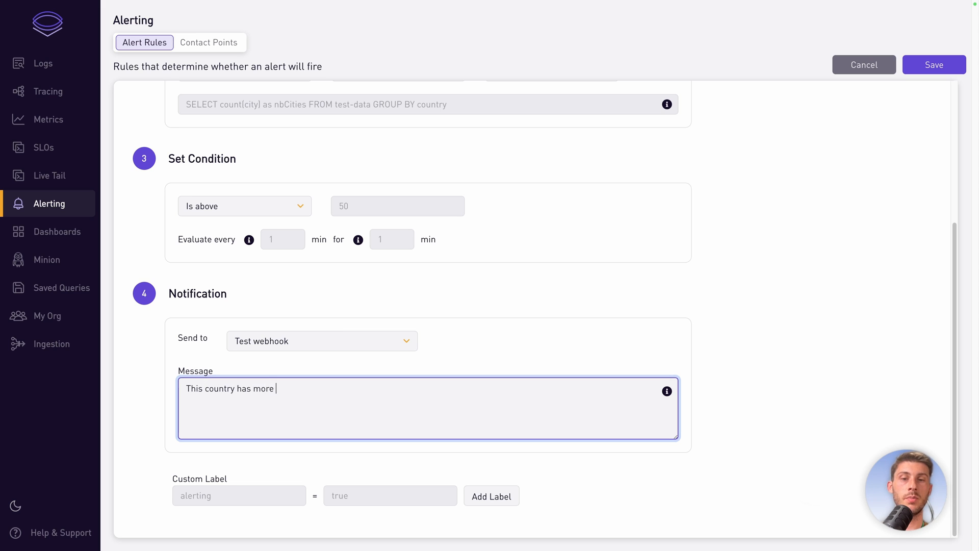
pyautogui.write('than 50 citie')
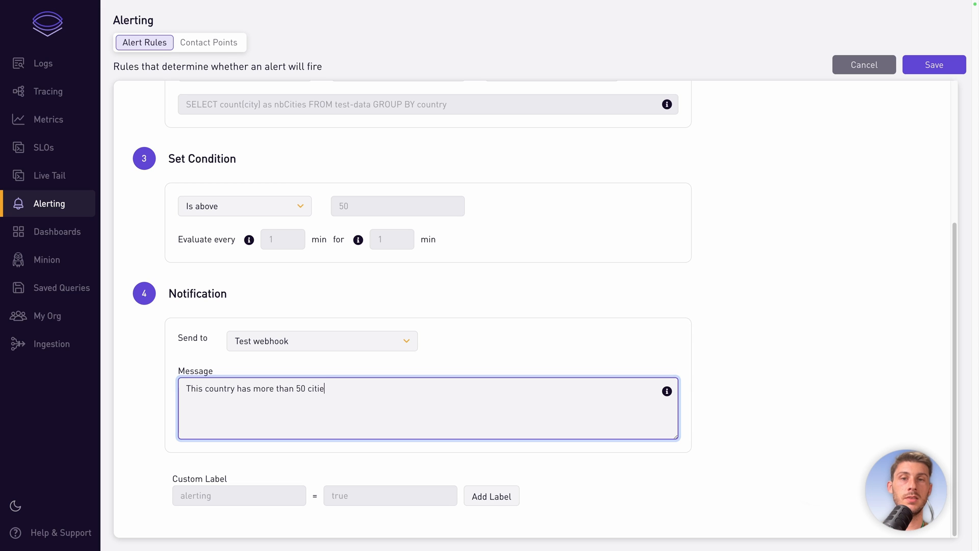
pyautogui.write('s representen')
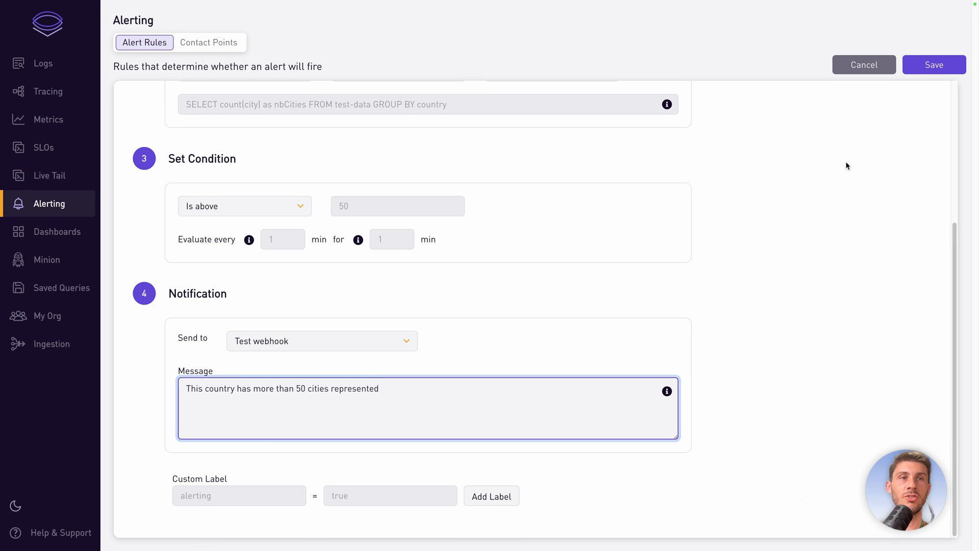
pyautogui.click(934, 64)
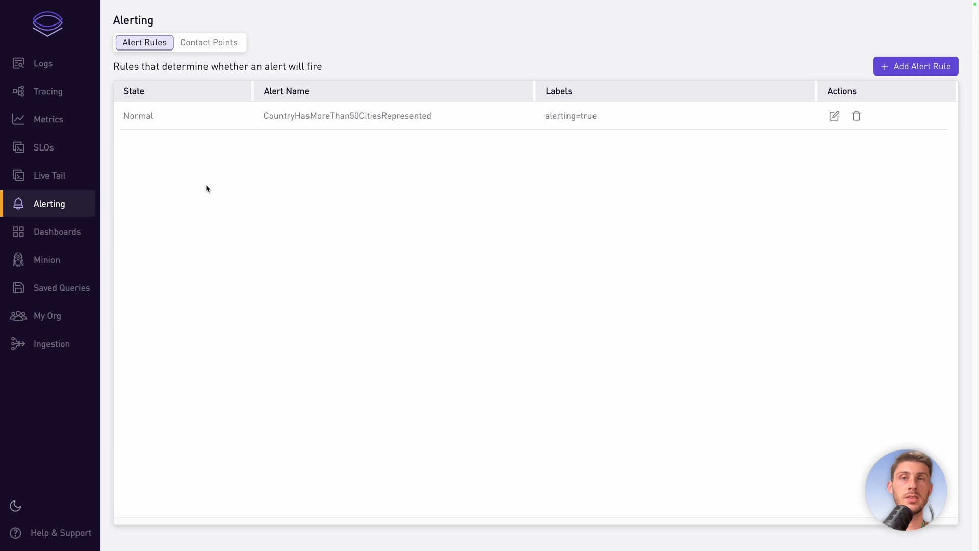
# View the Contact Points tab listing Test webhook, then switch to the Webhook.site page
pyautogui.click(208, 42)
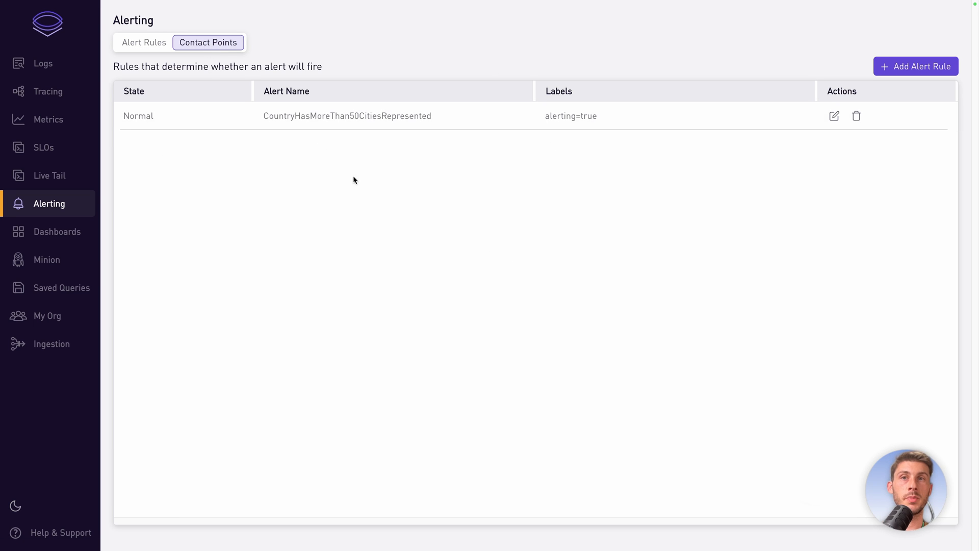
pyautogui.click(208, 42)
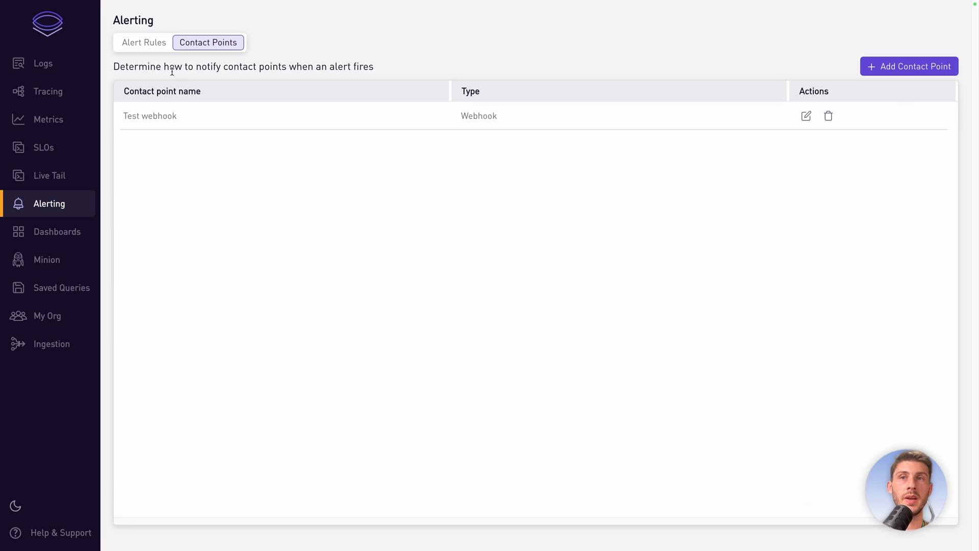
pyautogui.click(144, 42)
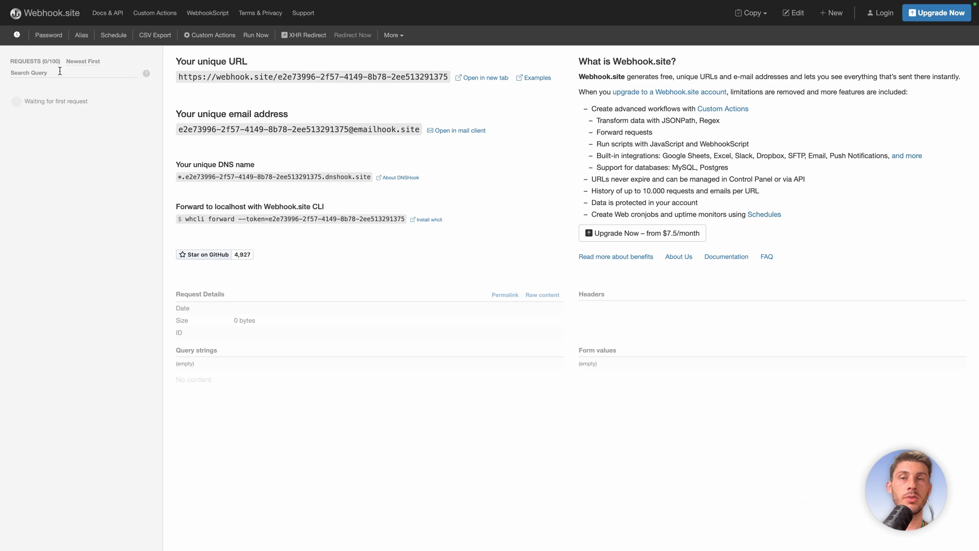
pyautogui.moveTo(75, 141)
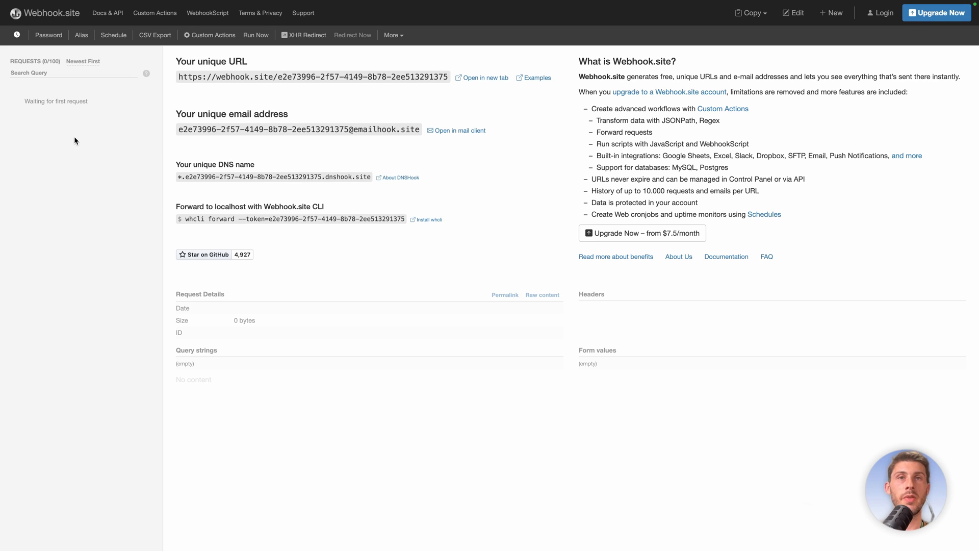
# Open the newest POST request to see the firing alert JSON payload
pyautogui.click(68, 103)
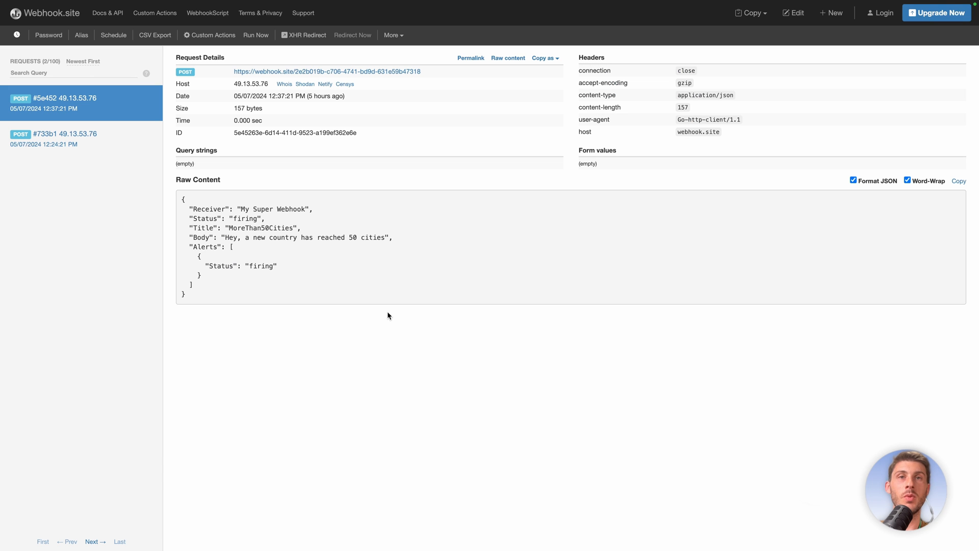
pyautogui.moveTo(282, 343)
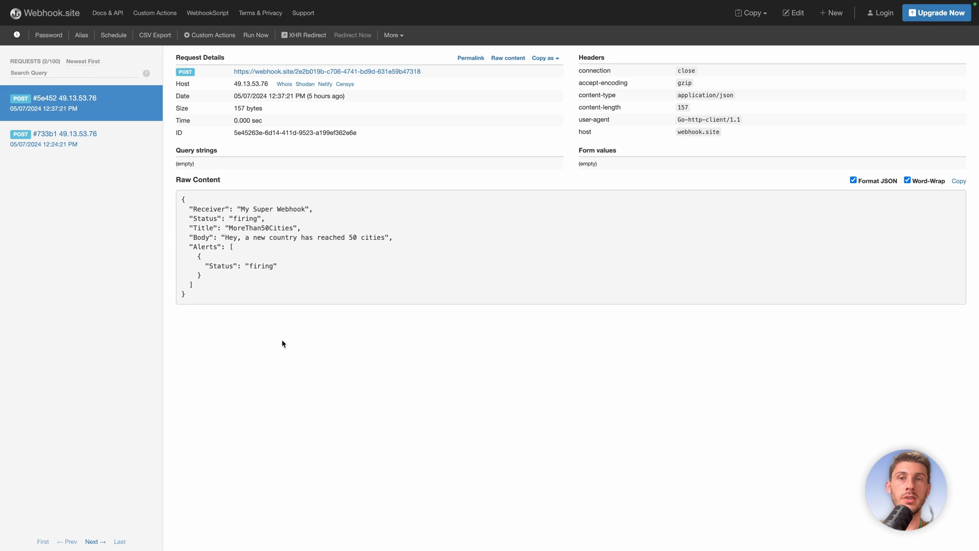
pyautogui.moveTo(323, 344)
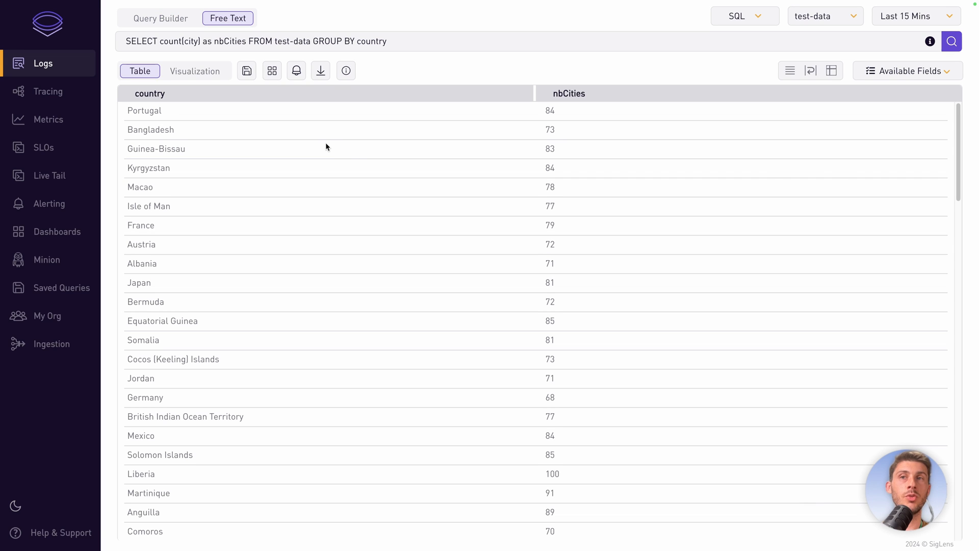
pyautogui.moveTo(317, 122)
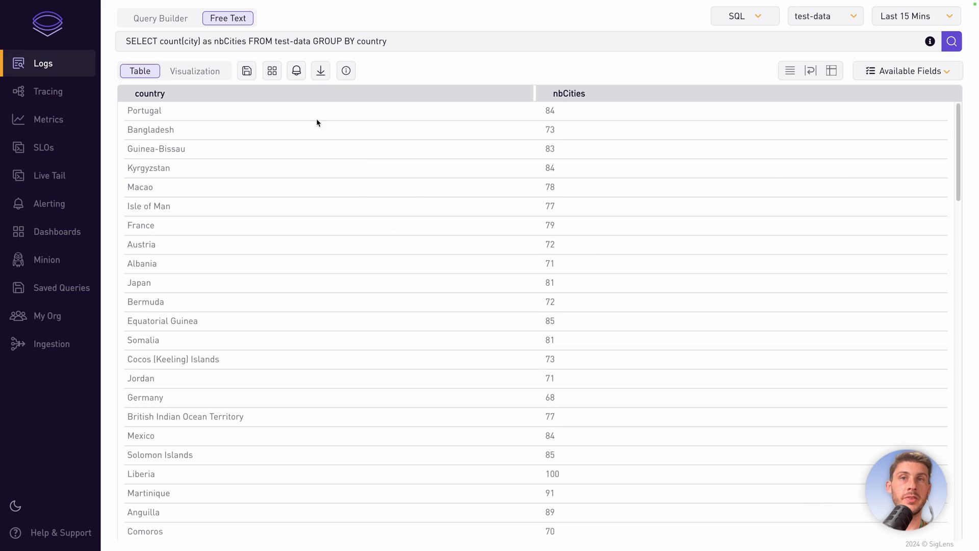
# Add the nbCities results to a new dashboard named Test Dashboard
pyautogui.click(272, 70)
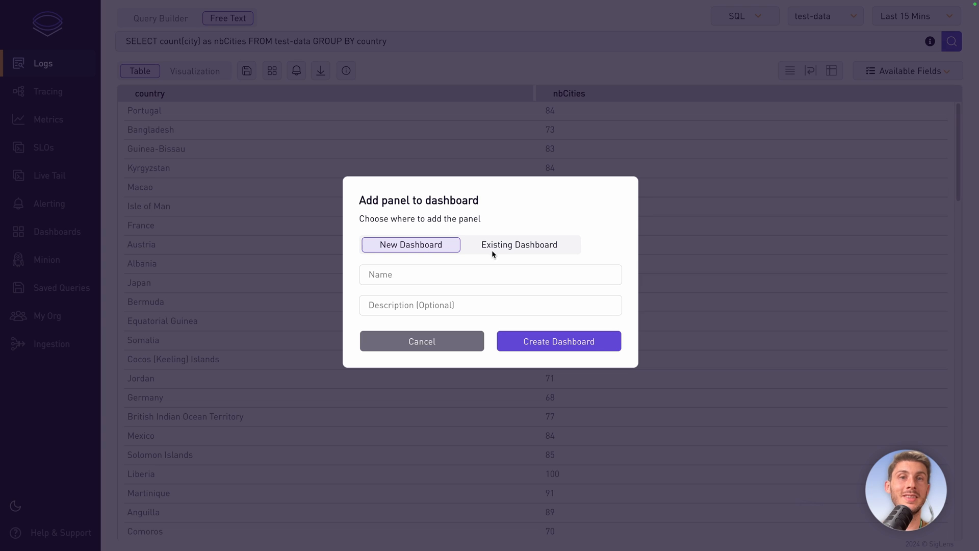
pyautogui.write('Test Dashboard')
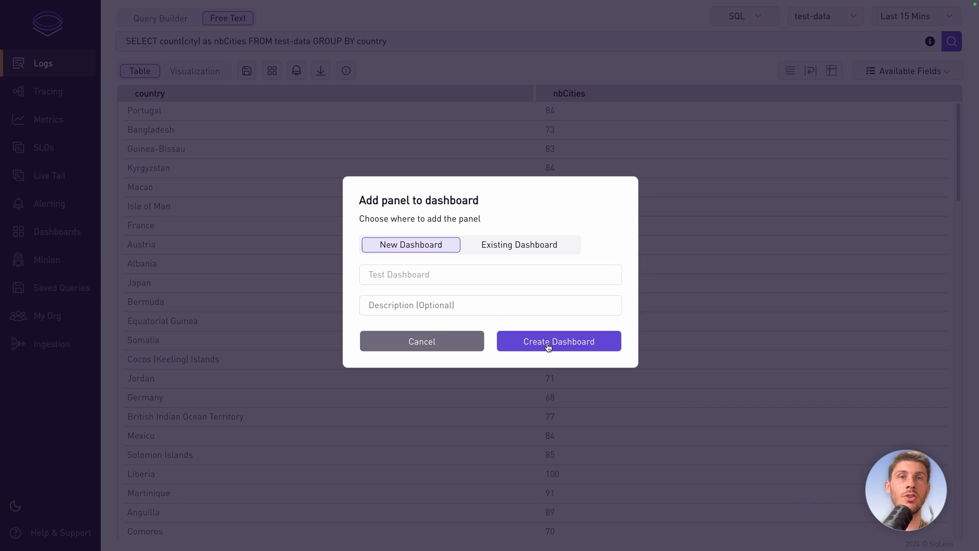
# Create Test Dashboard with the enlarged nbCities panel, then open and close the time range list
pyautogui.click(557, 341)
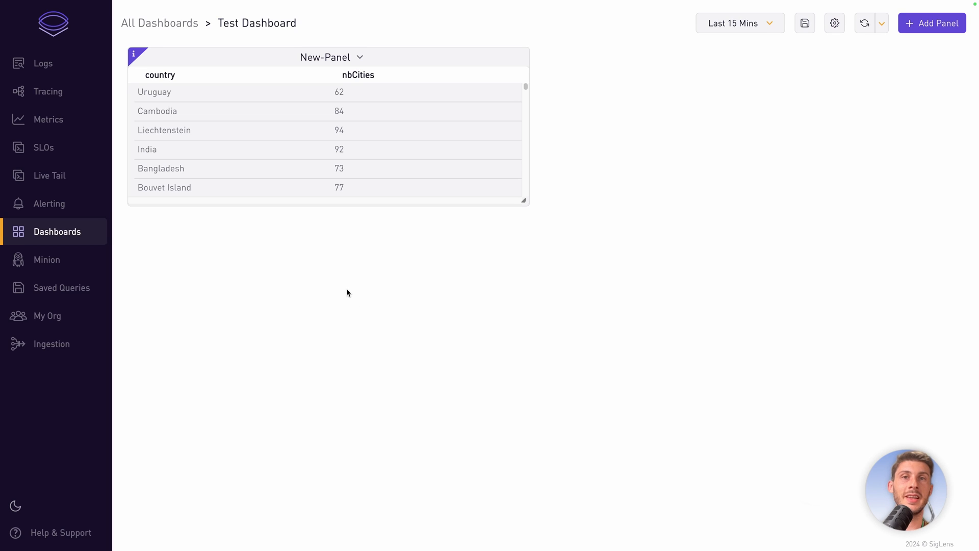
pyautogui.moveTo(598, 148)
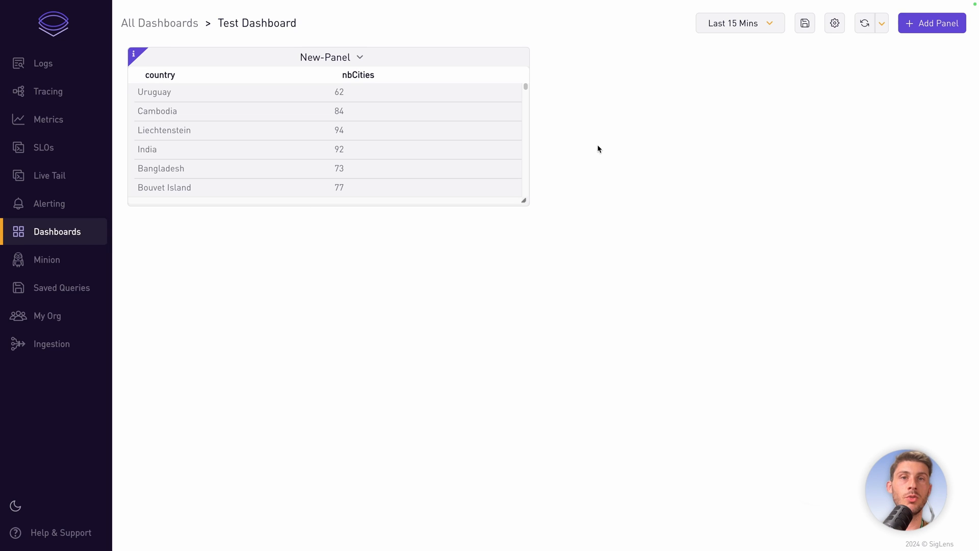
pyautogui.moveTo(490, 113)
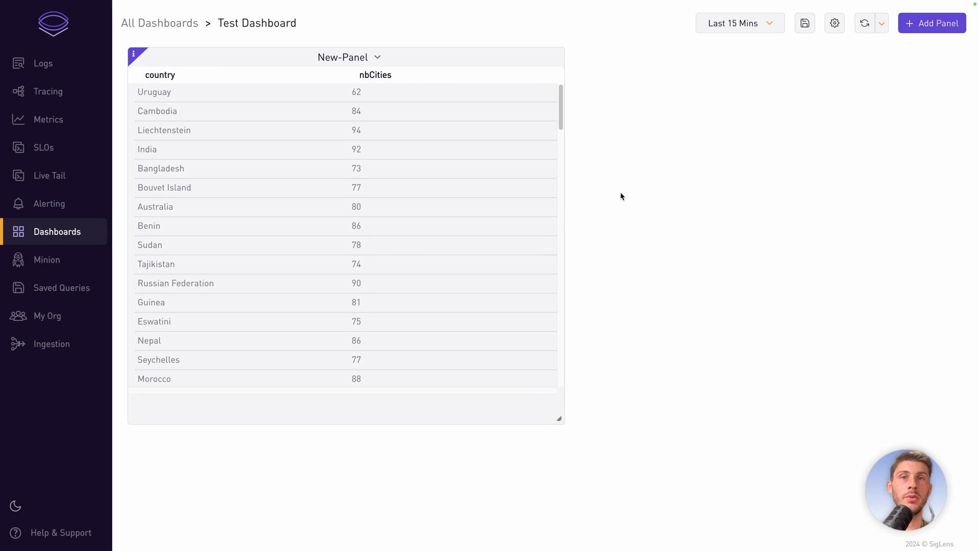
pyautogui.moveTo(735, 23)
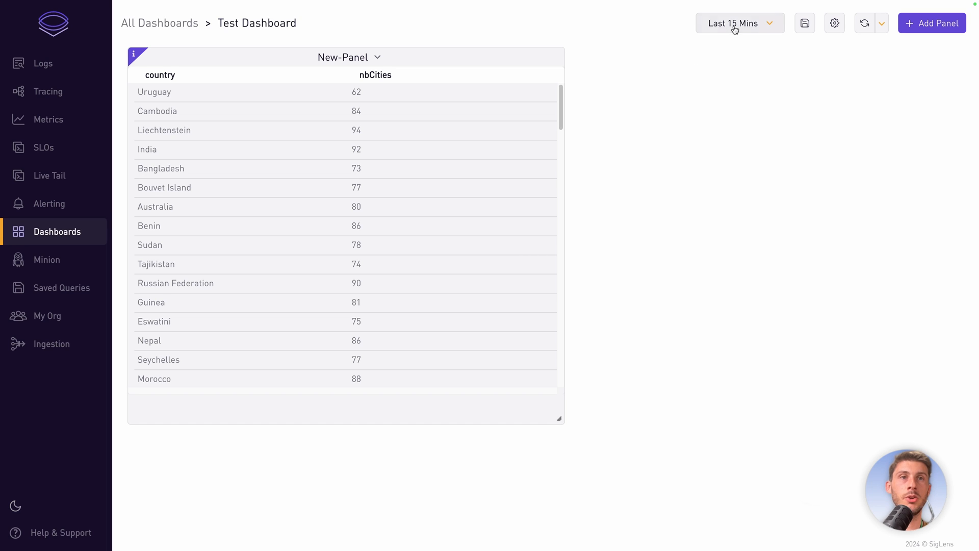
pyautogui.click(739, 23)
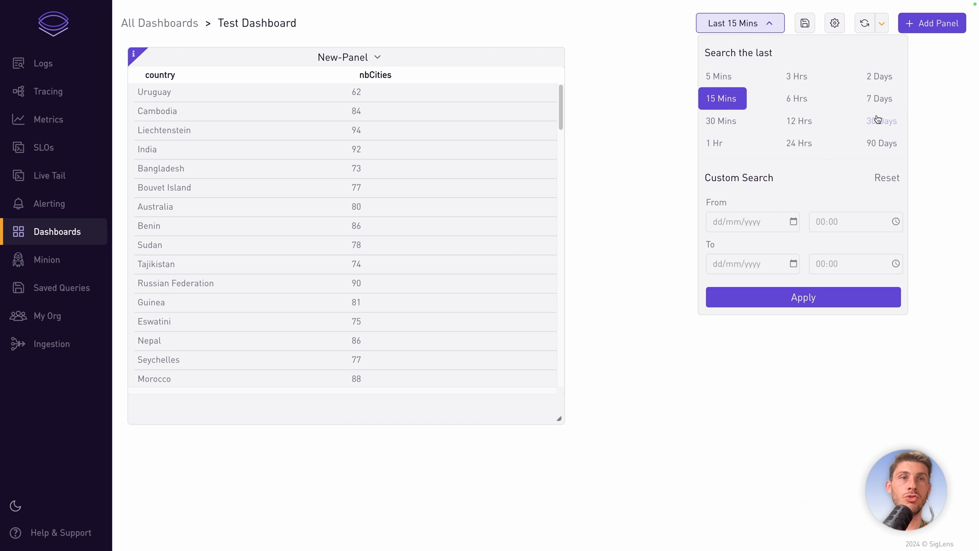
pyautogui.moveTo(798, 143)
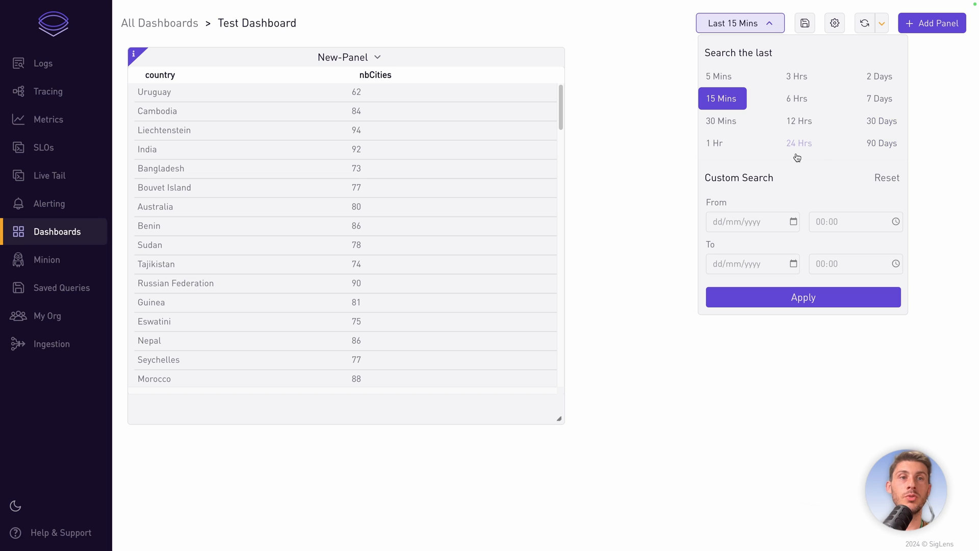
pyautogui.click(658, 73)
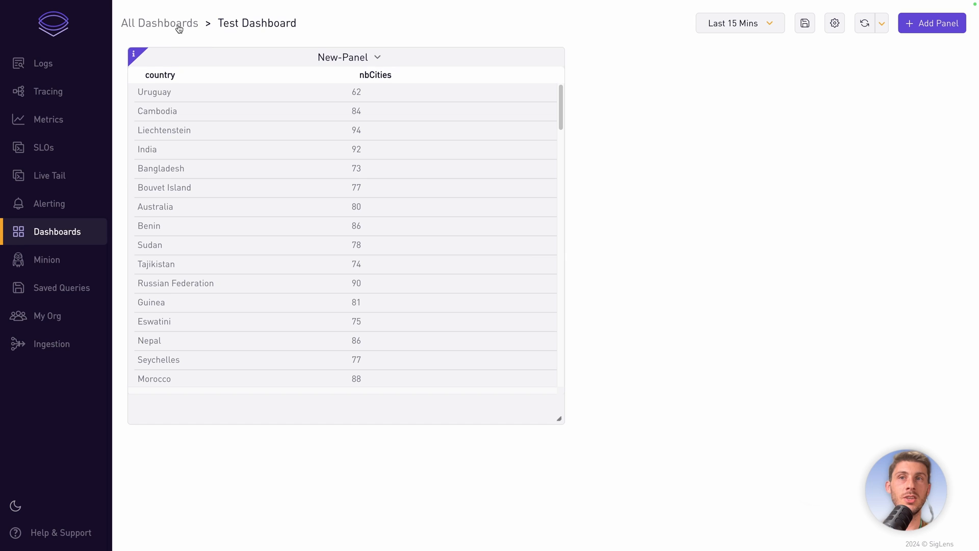
# Open Sample Dashboard from All Dashboards and switch its panels to the last 12 hours
pyautogui.click(159, 23)
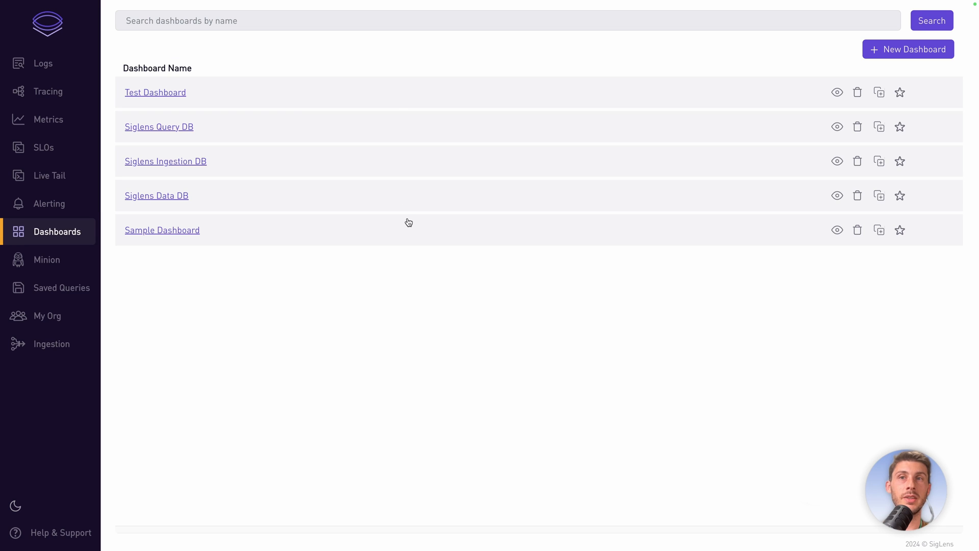
pyautogui.moveTo(148, 240)
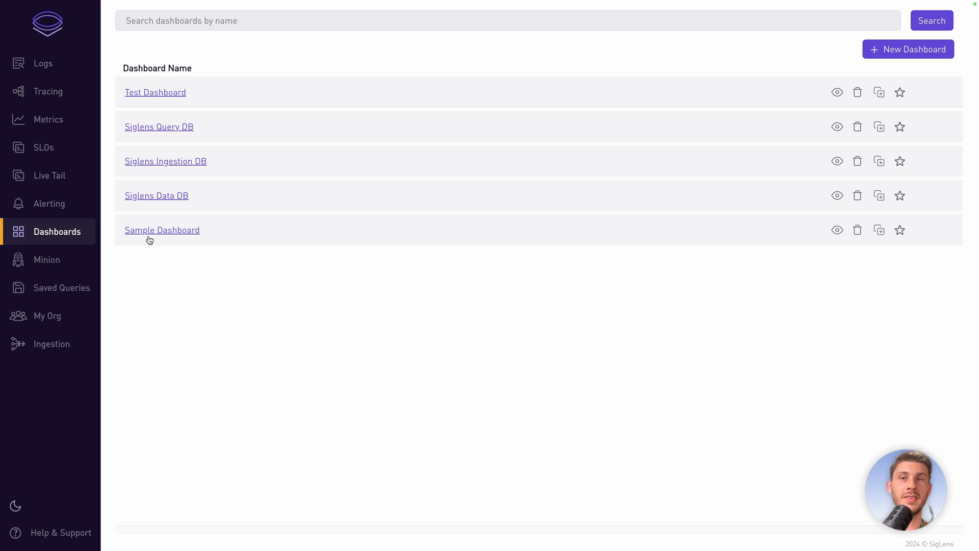
pyautogui.click(162, 230)
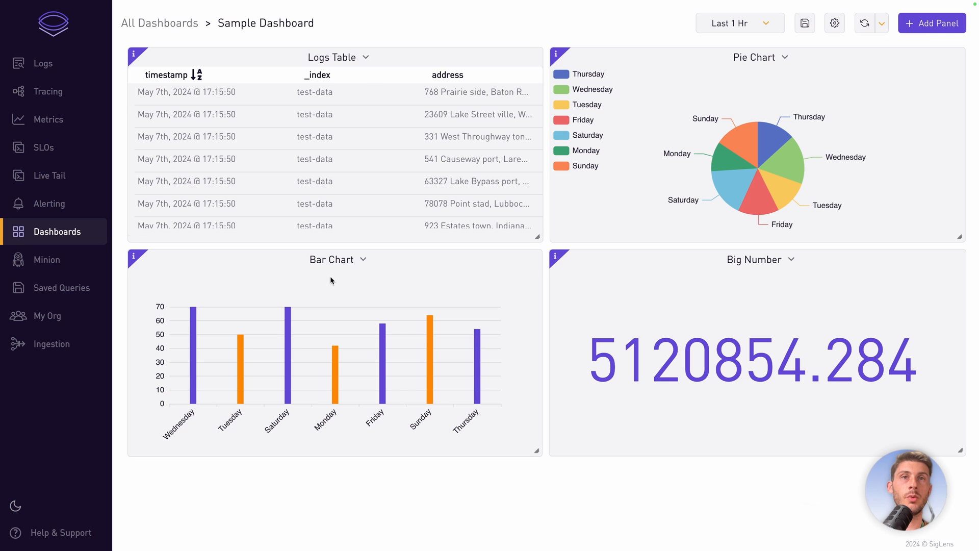
pyautogui.moveTo(297, 193)
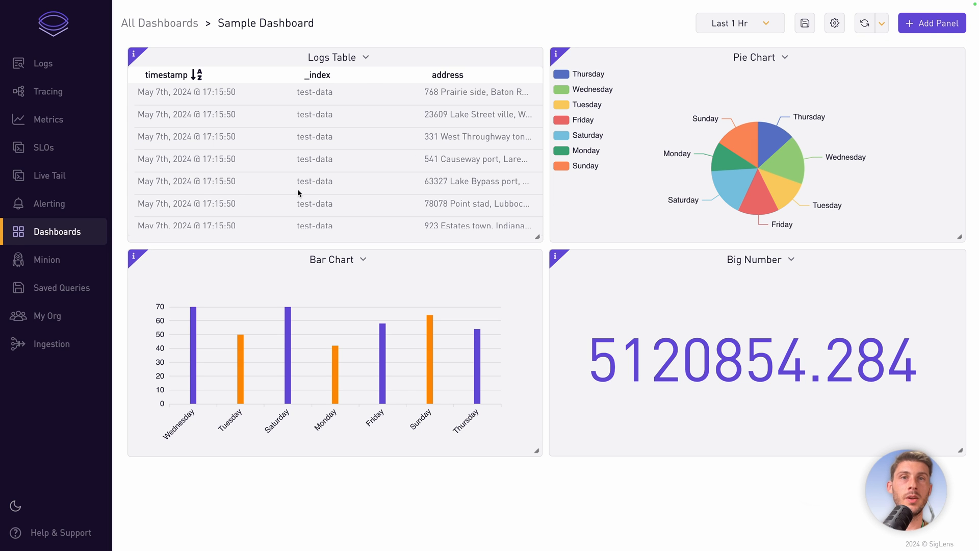
pyautogui.moveTo(847, 172)
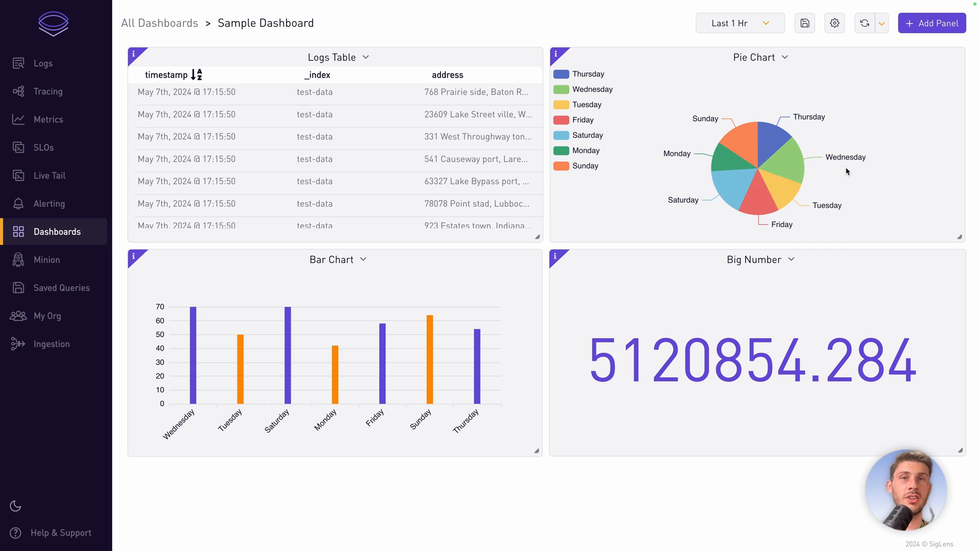
pyautogui.moveTo(301, 219)
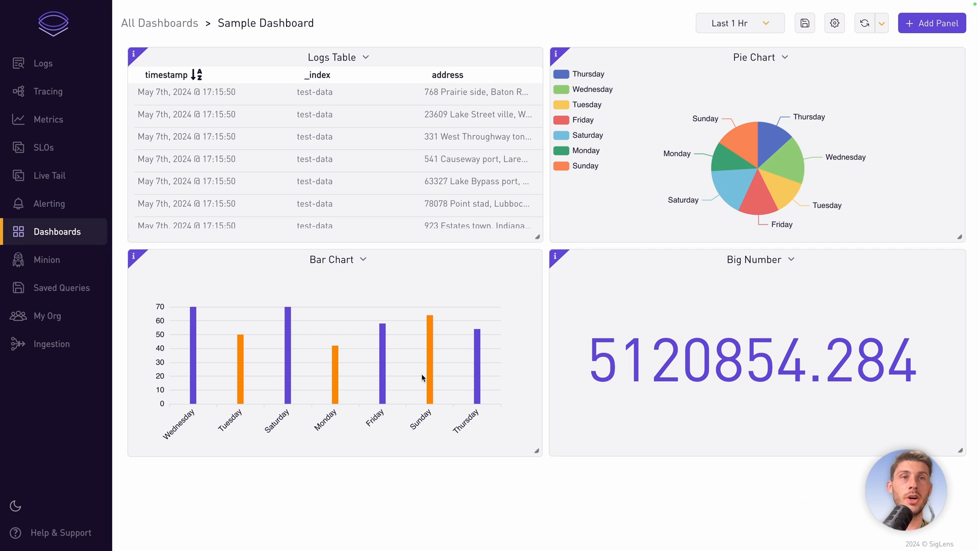
pyautogui.click(739, 23)
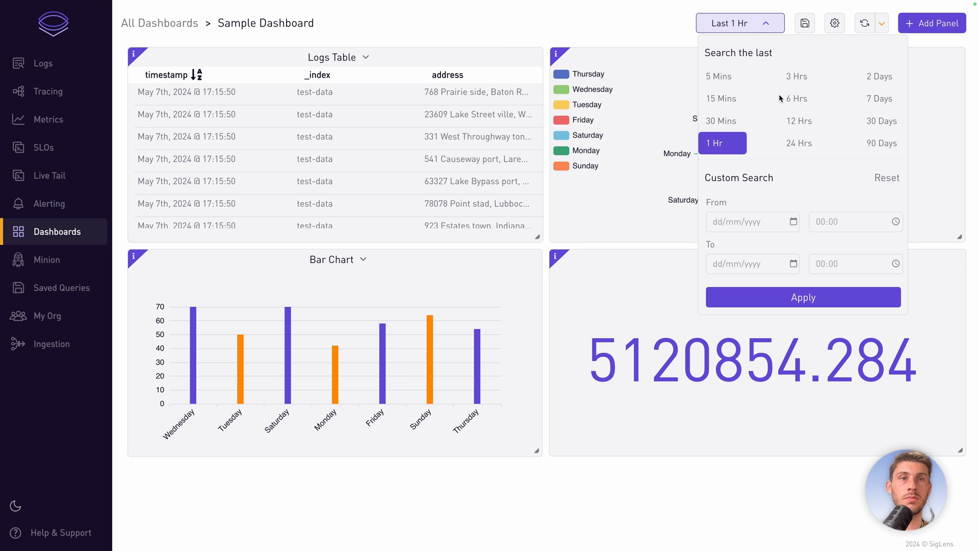
pyautogui.click(799, 122)
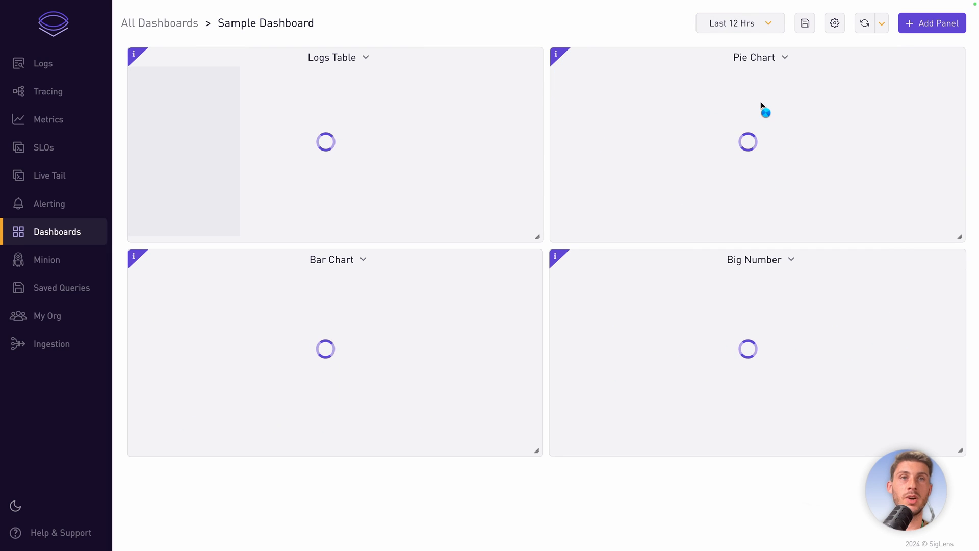
pyautogui.click(739, 23)
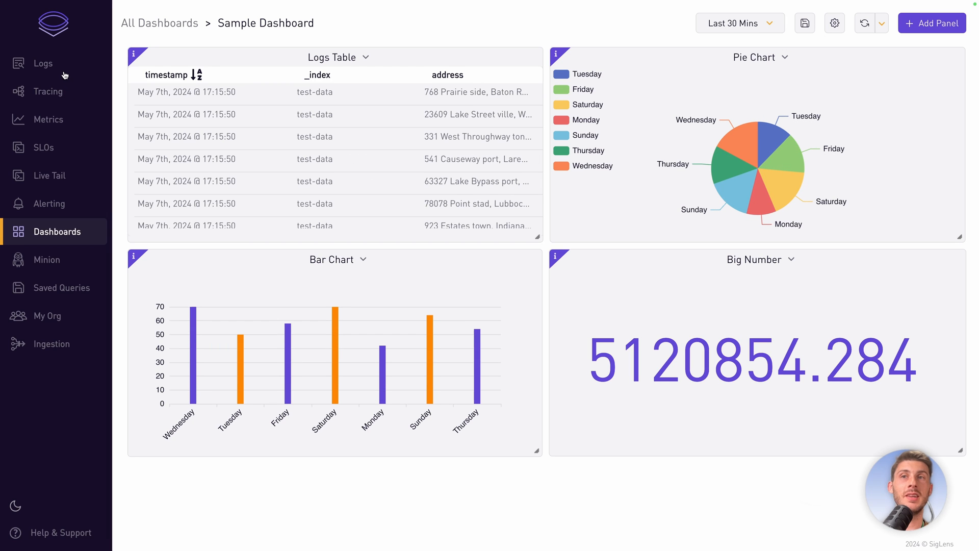
# Run a wildcard * search of test-data logs over the last 30 minutes
pyautogui.click(43, 63)
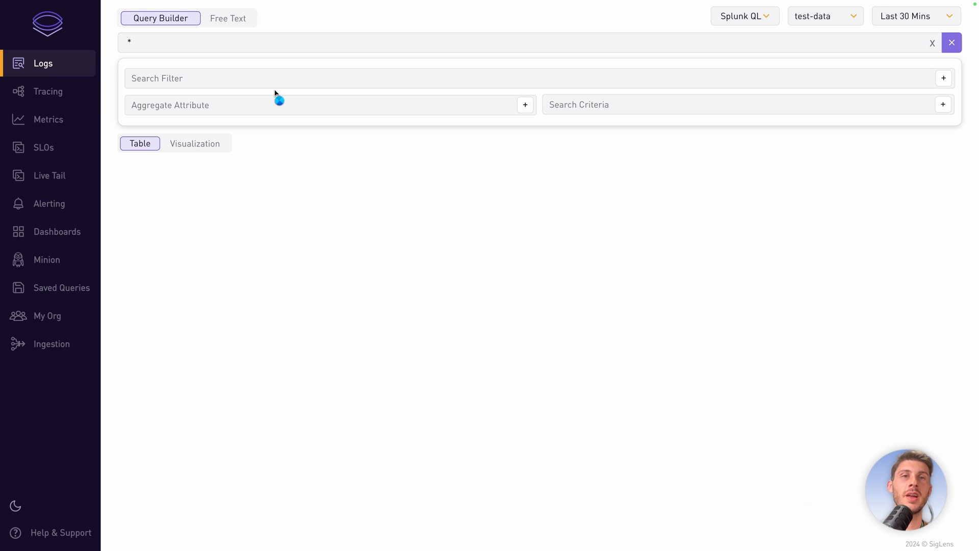
pyautogui.click(951, 42)
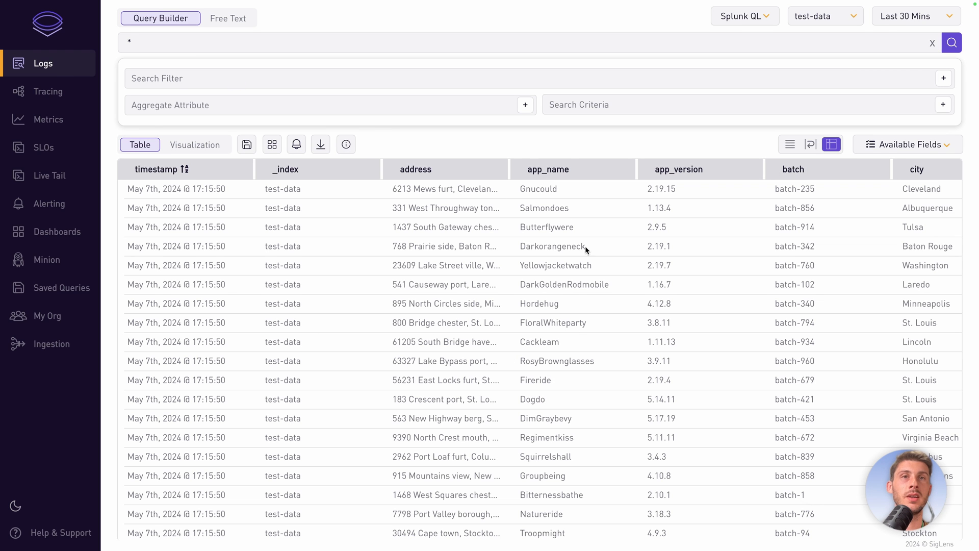
pyautogui.click(915, 16)
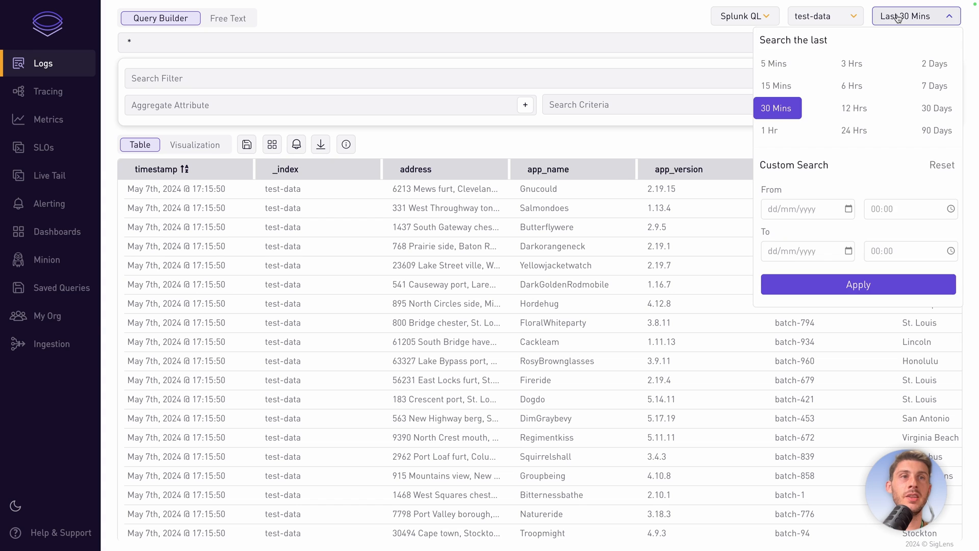
pyautogui.moveTo(865, 58)
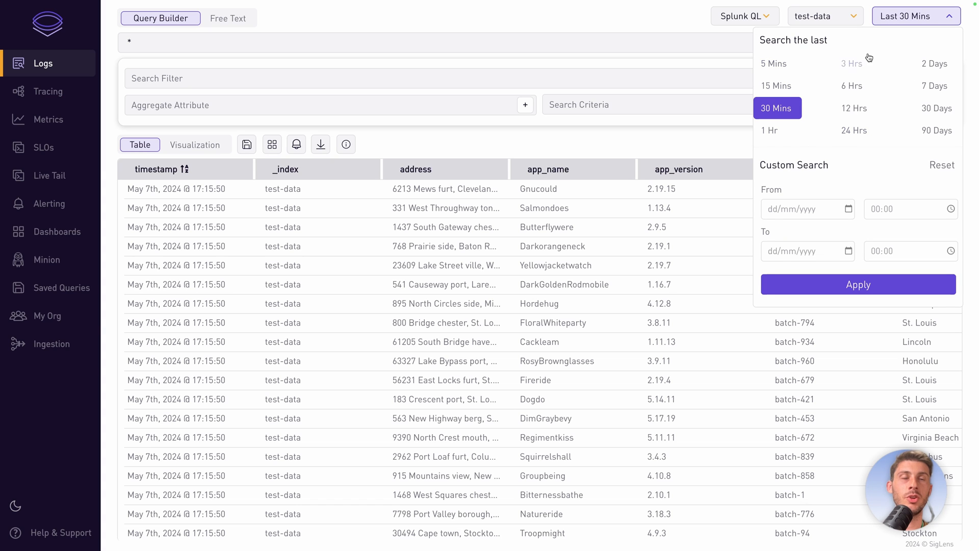
pyautogui.moveTo(854, 131)
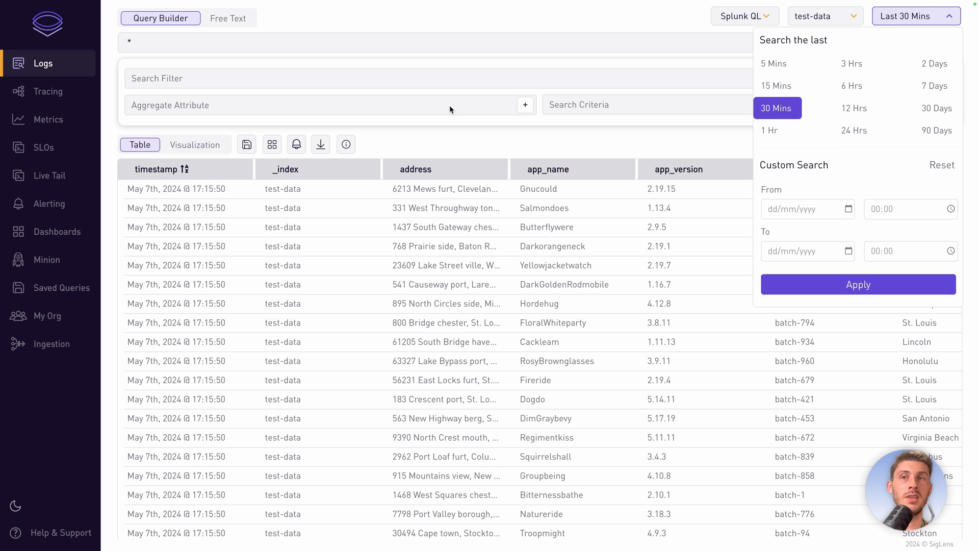
# Start live tailing test-data logs, checking refresh interval and query language options
pyautogui.click(50, 175)
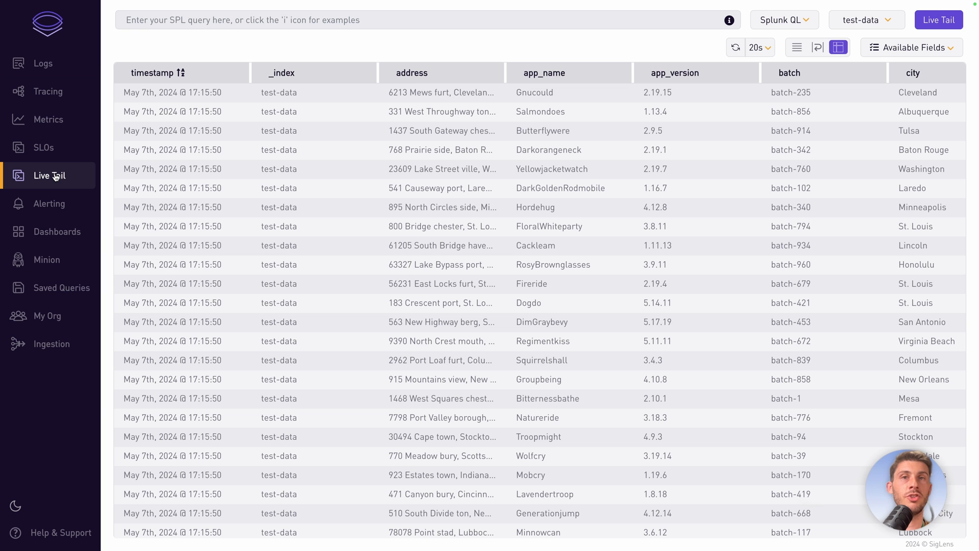
pyautogui.moveTo(442, 298)
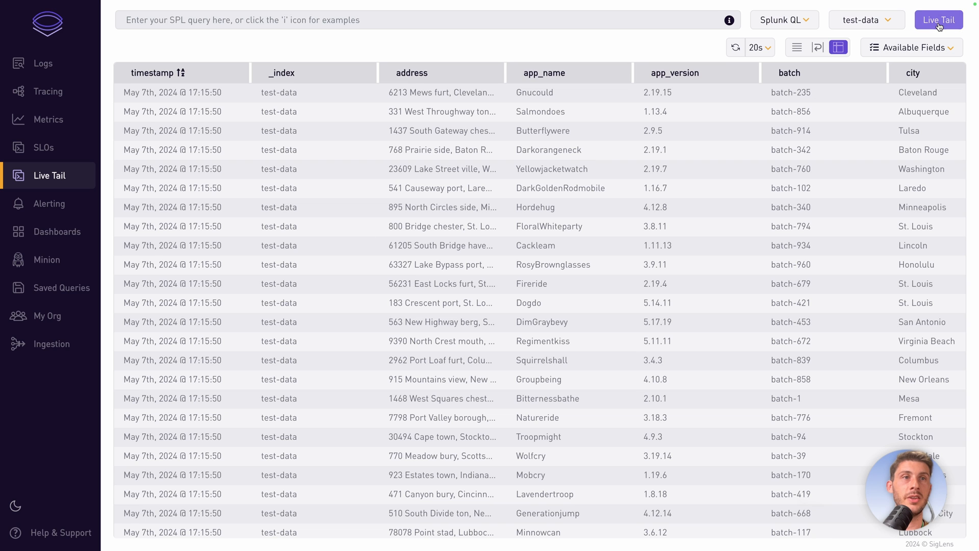
pyautogui.click(938, 20)
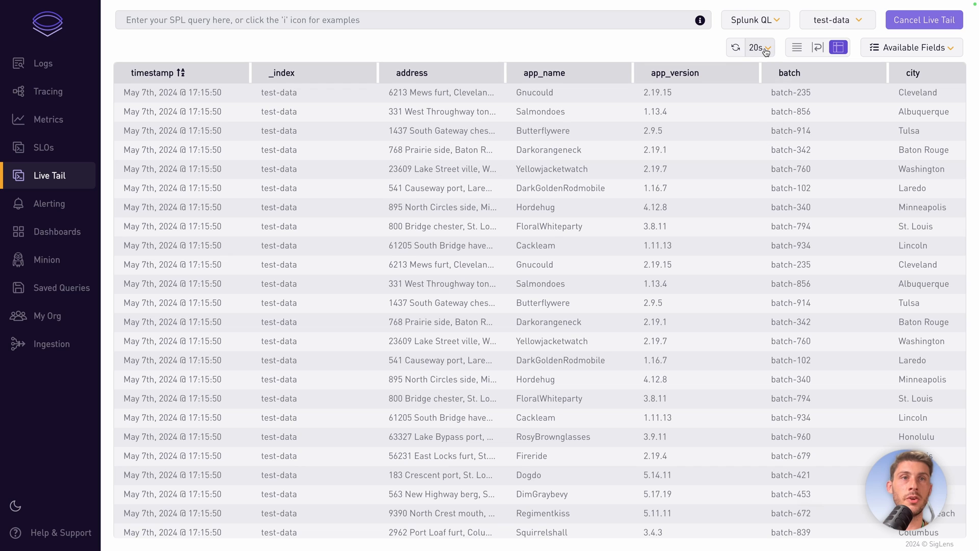
pyautogui.click(756, 47)
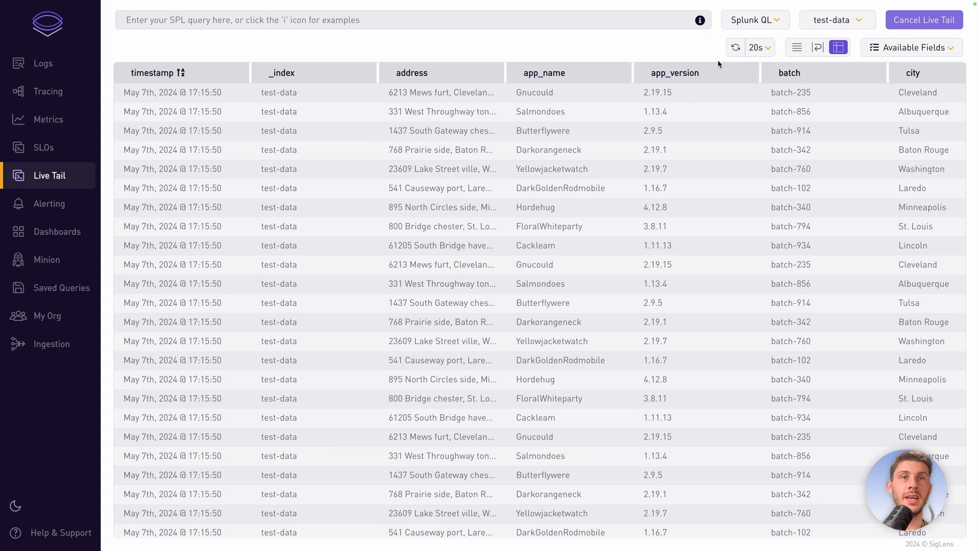
pyautogui.click(754, 19)
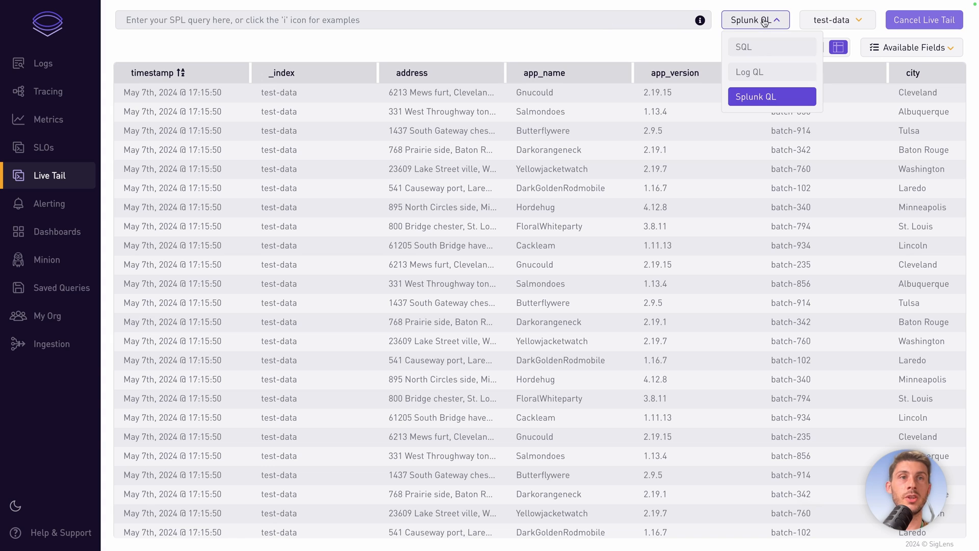
pyautogui.click(755, 96)
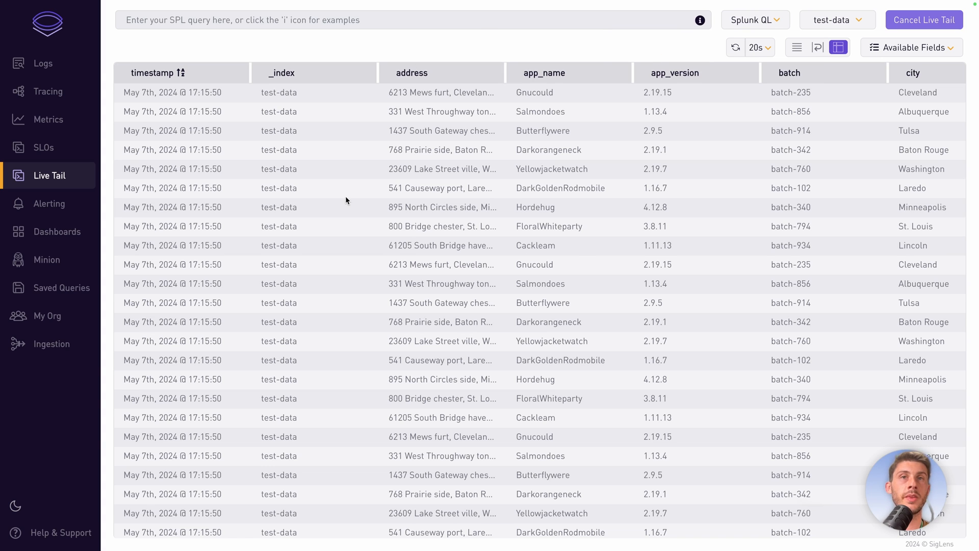
pyautogui.moveTo(47, 315)
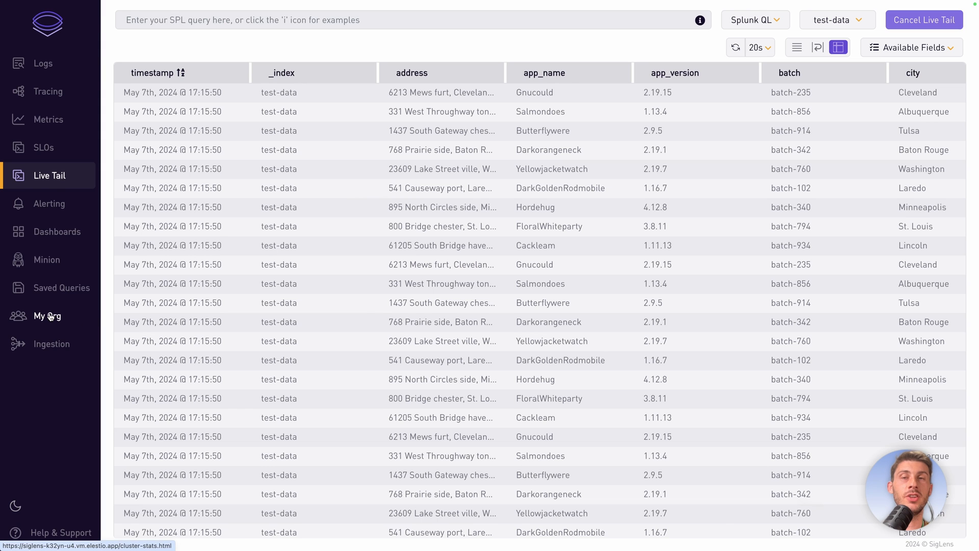
# Show My Org Cluster Stats with last-7-days incoming event count and volume charts
pyautogui.click(47, 315)
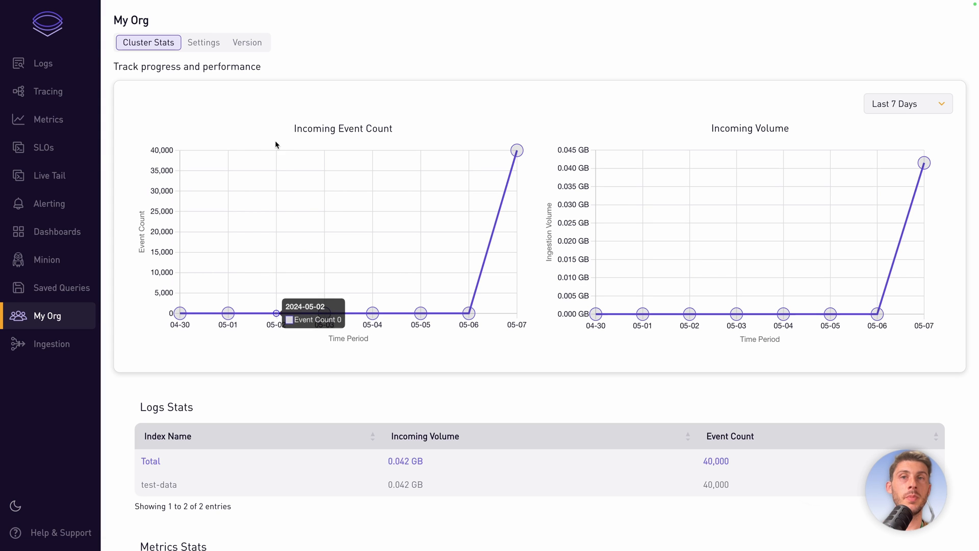
pyautogui.moveTo(669, 152)
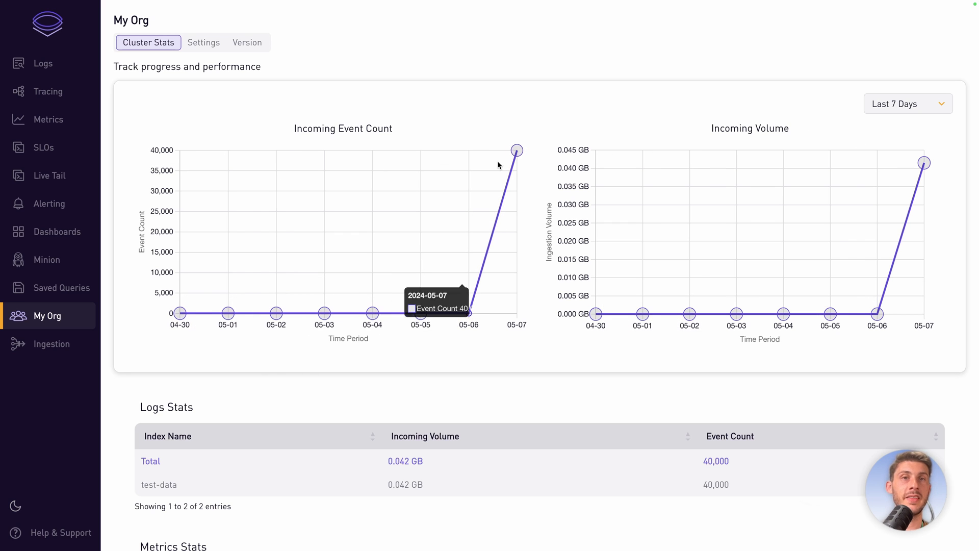
pyautogui.moveTo(516, 150)
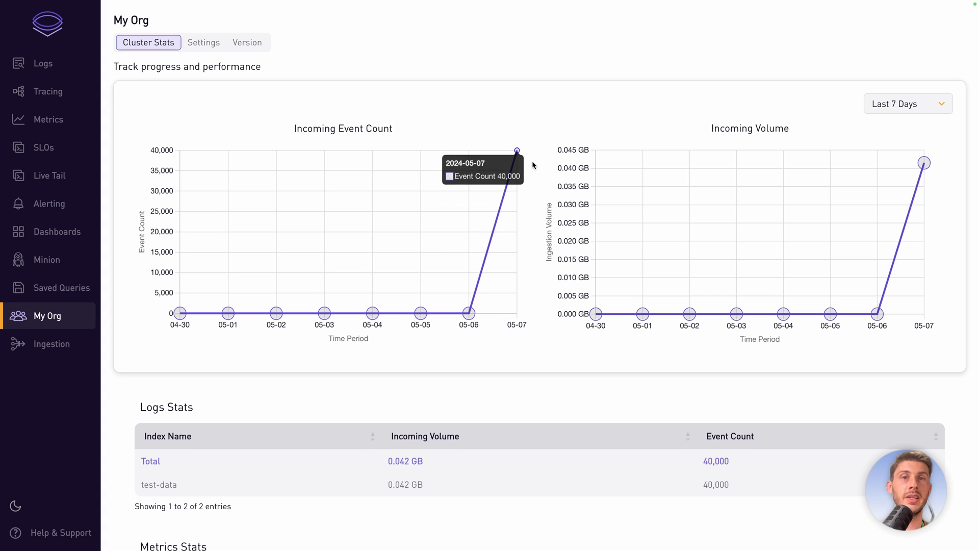
pyautogui.moveTo(534, 227)
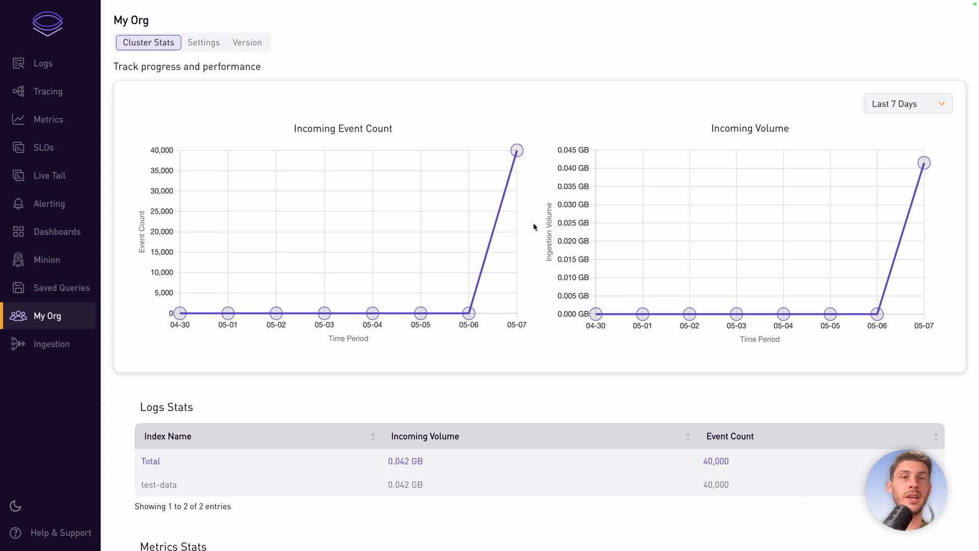
pyautogui.moveTo(498, 282)
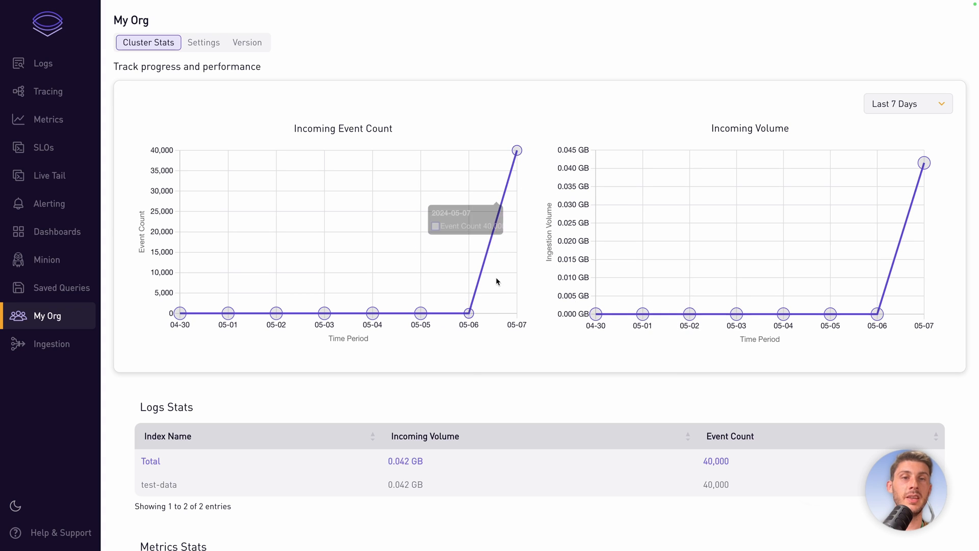
pyautogui.moveTo(563, 324)
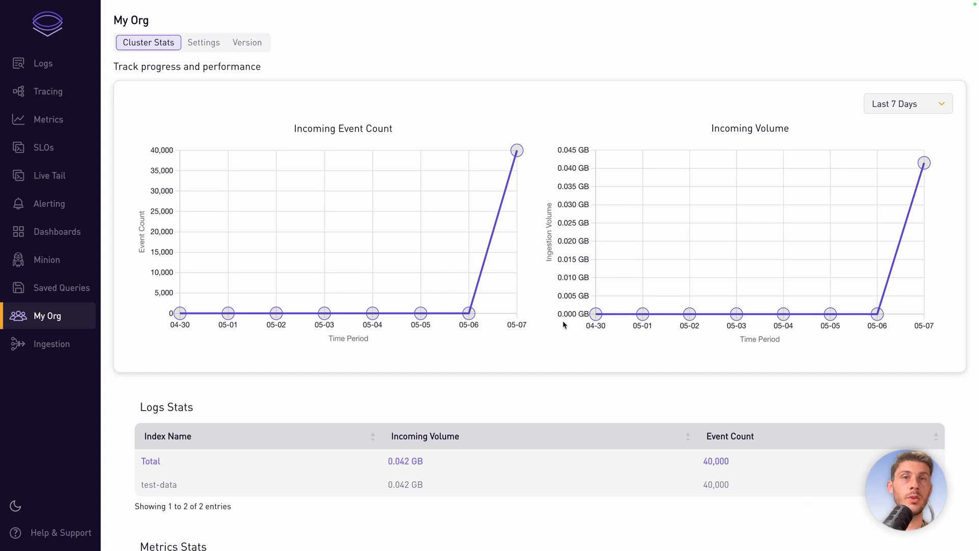
pyautogui.moveTo(469, 314)
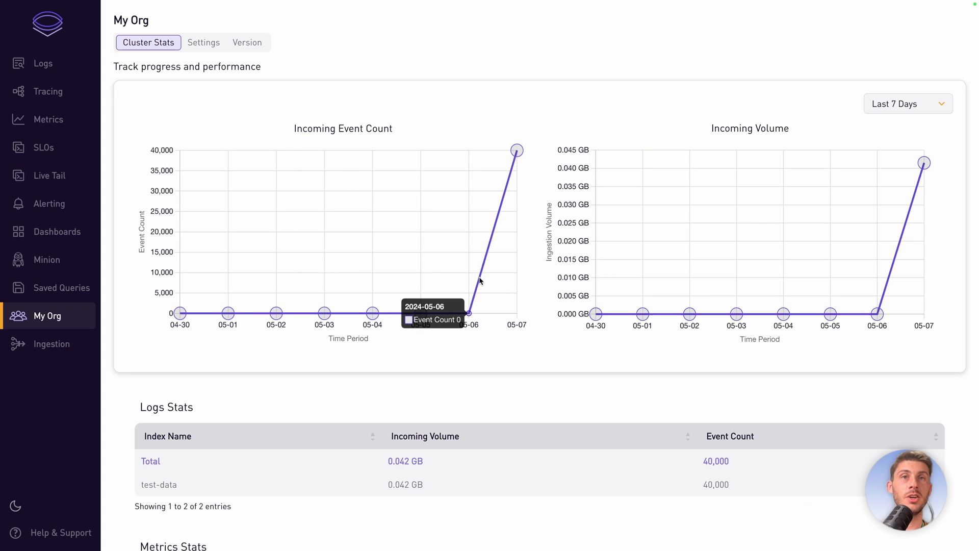
pyautogui.click(203, 42)
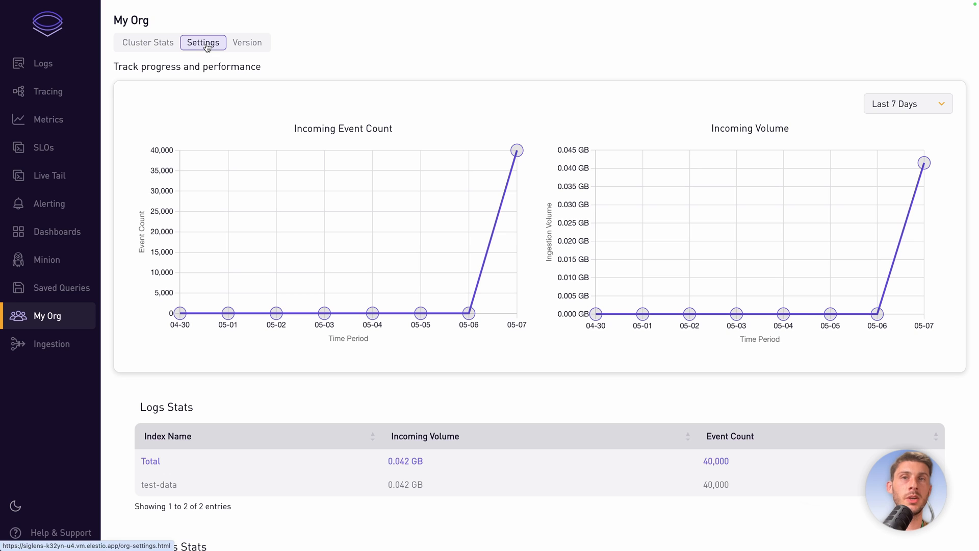
# View My Org Settings, leave Persistent Queries unchanged, and enable dark mode
pyautogui.click(202, 42)
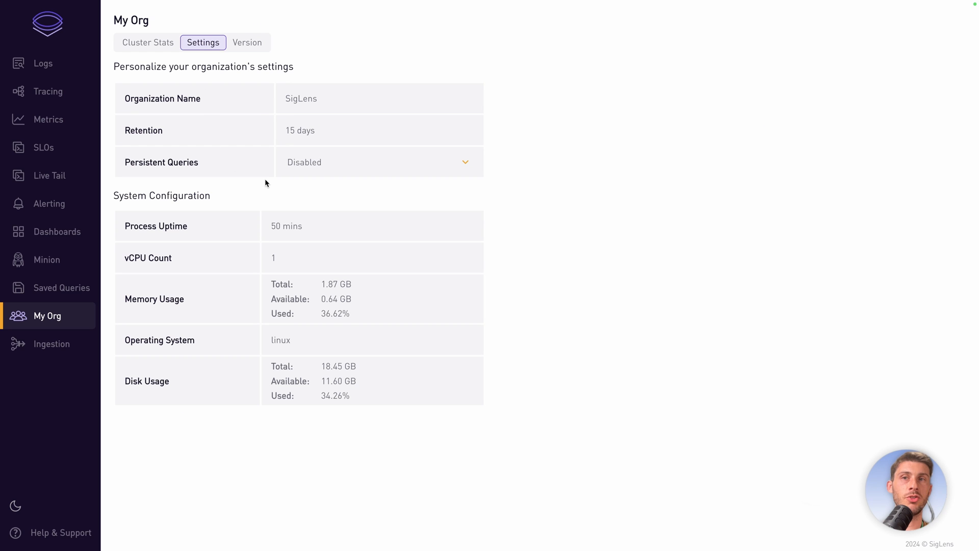
pyautogui.click(378, 162)
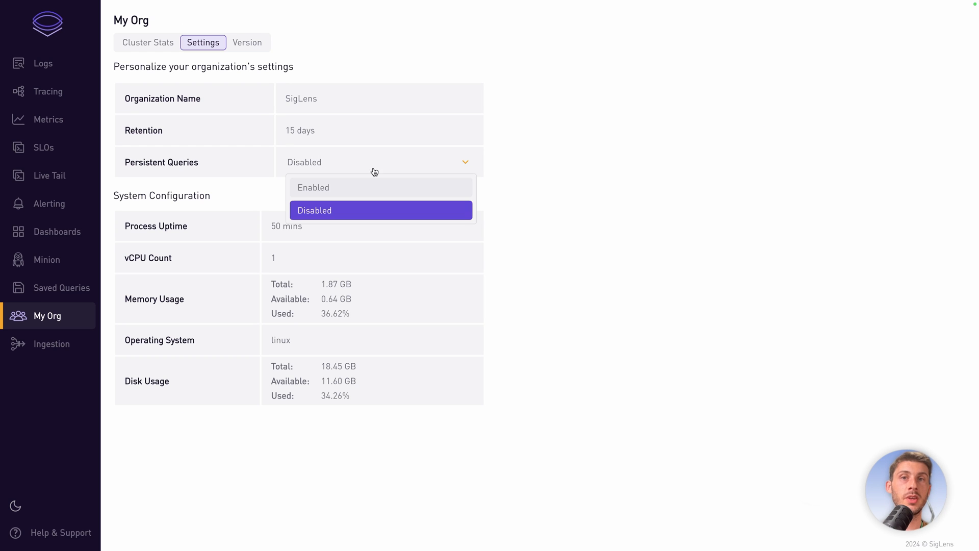
pyautogui.moveTo(108, 223)
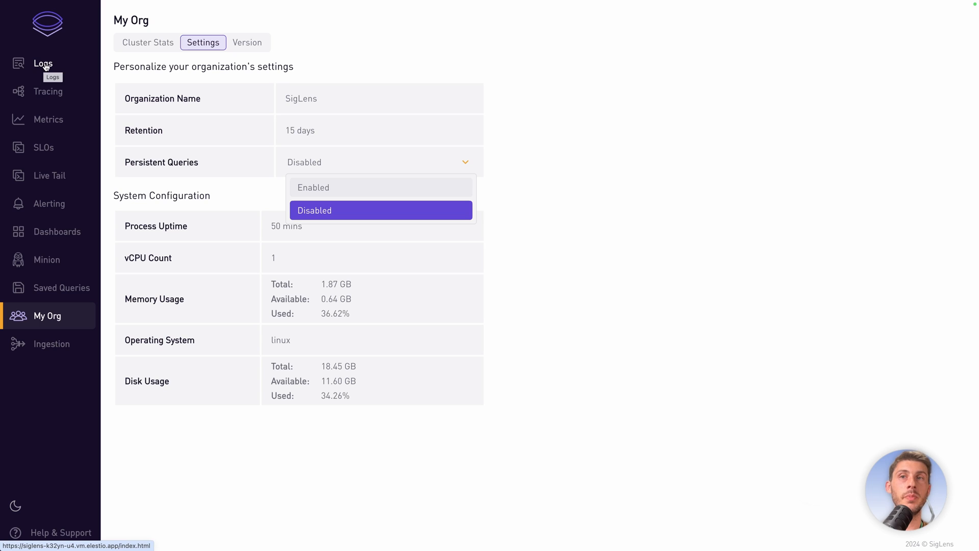
pyautogui.moveTo(273, 77)
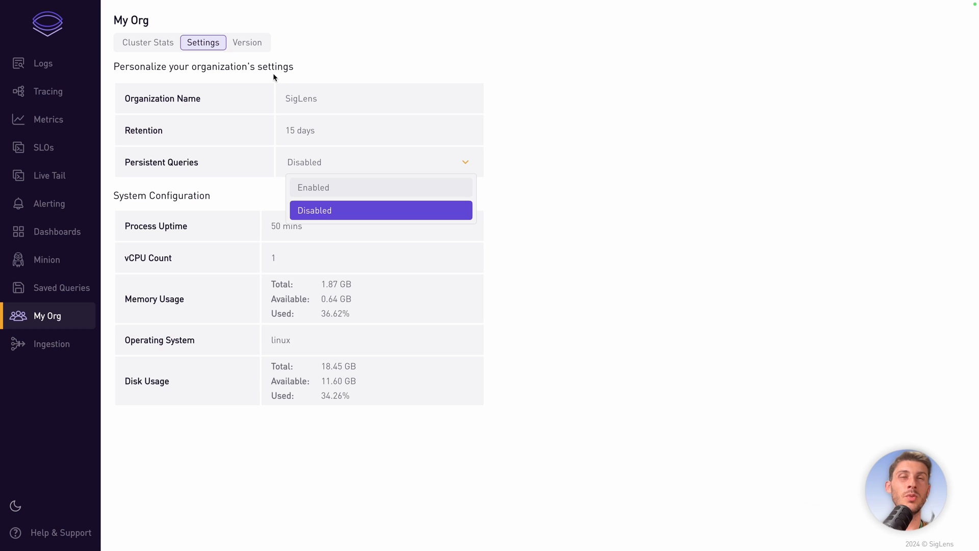
pyautogui.click(314, 210)
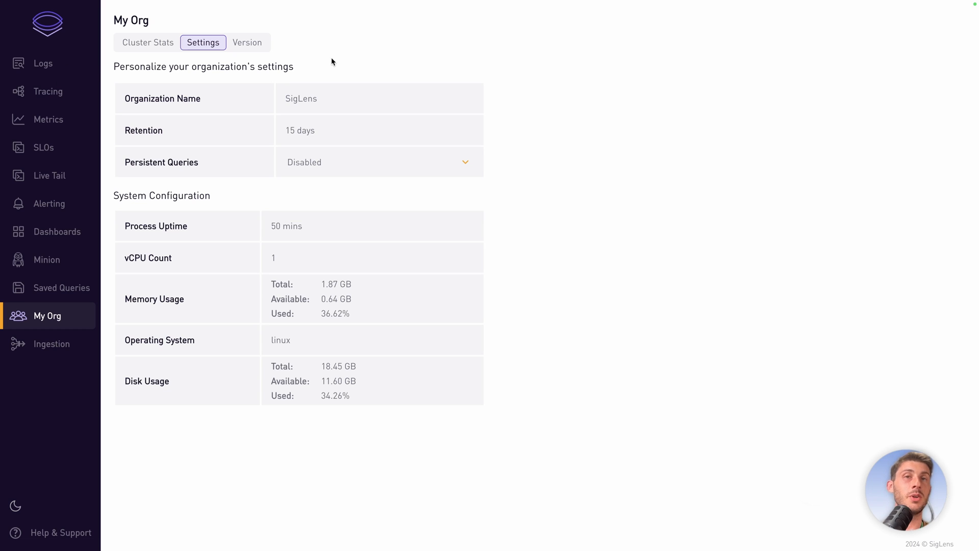
pyautogui.click(15, 506)
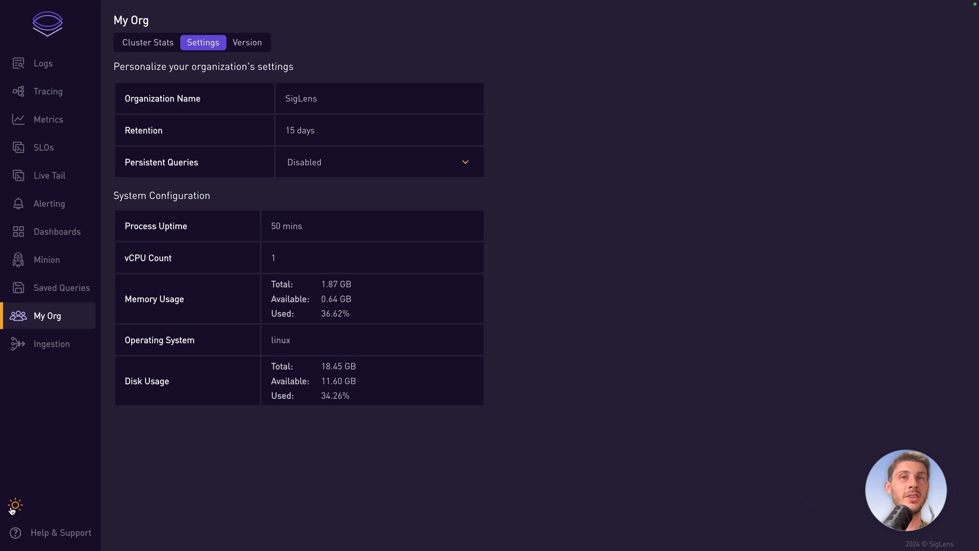
pyautogui.moveTo(60, 532)
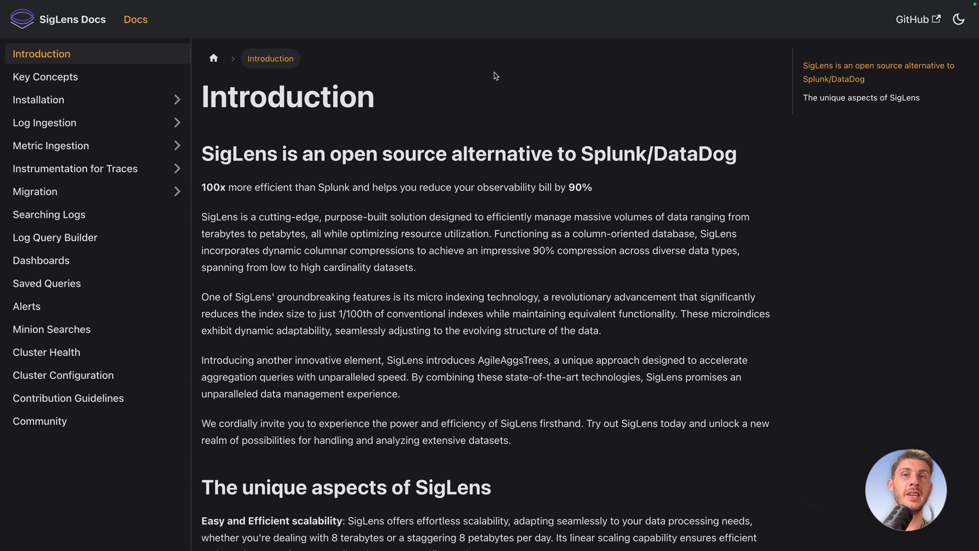
# Browse the Docs Introduction, expand Metric Ingestion, and read the Log Query Builder page
pyautogui.scroll(-3)
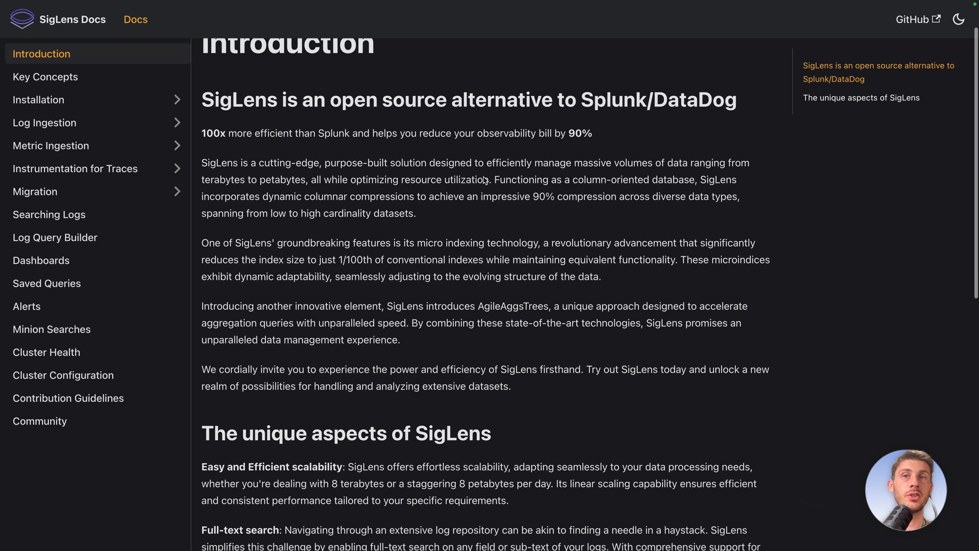
pyautogui.scroll(-3)
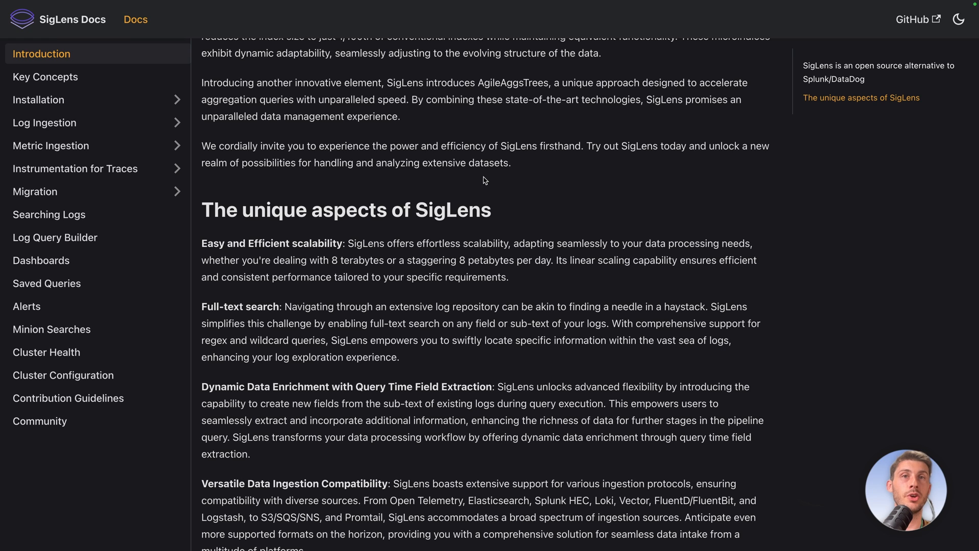
pyautogui.moveTo(86, 137)
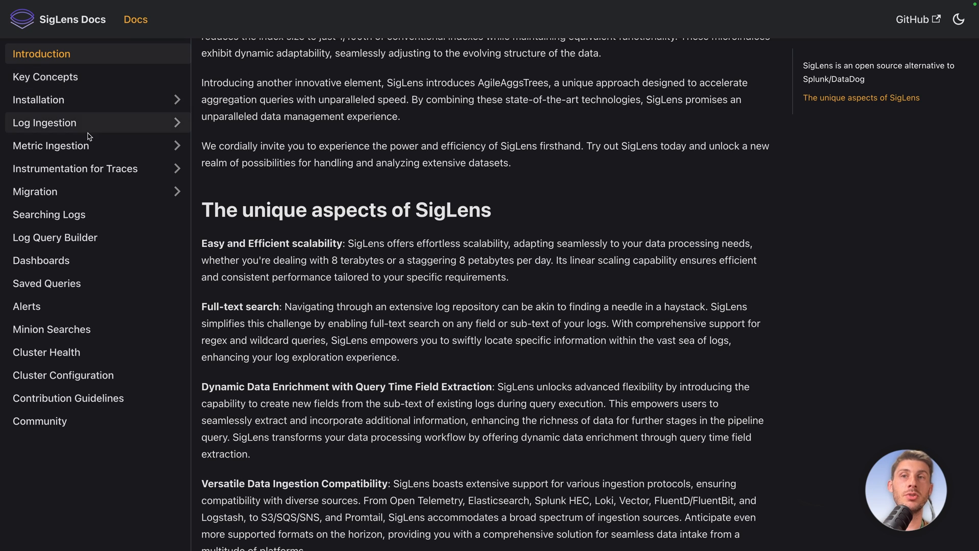
pyautogui.click(51, 145)
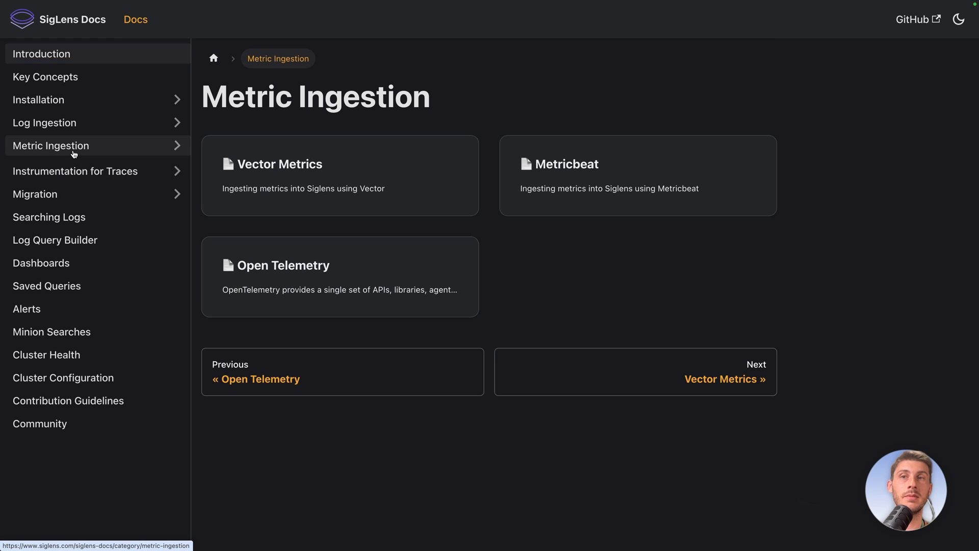
pyautogui.click(51, 145)
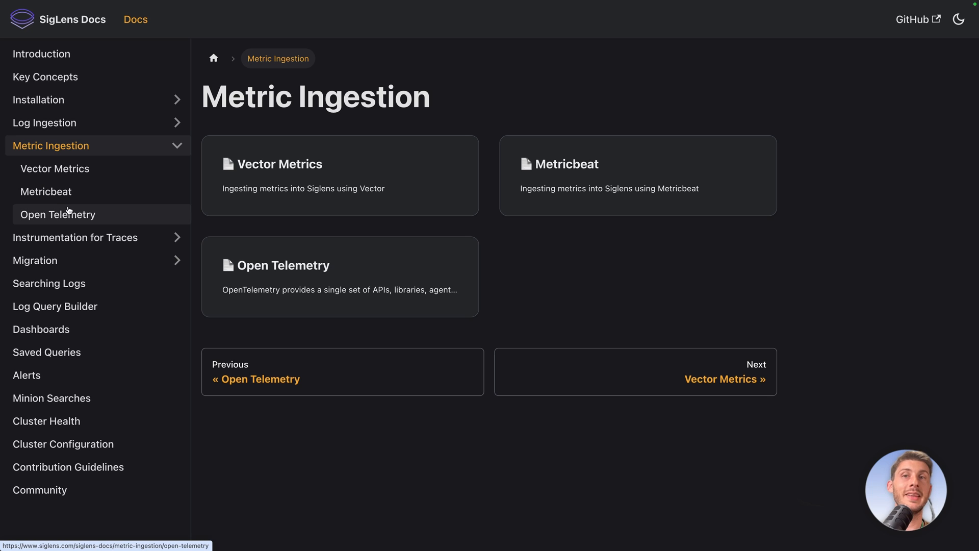
pyautogui.click(55, 306)
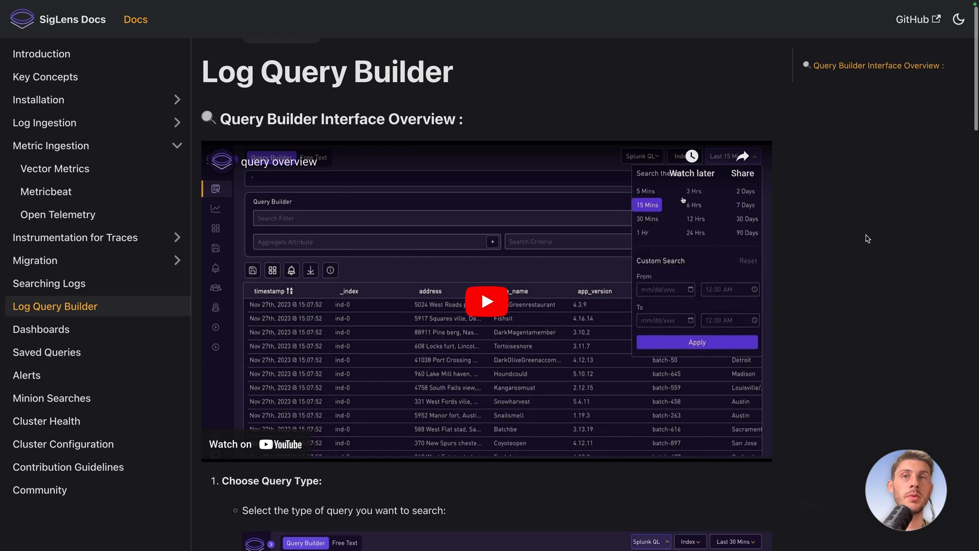
pyautogui.scroll(-3)
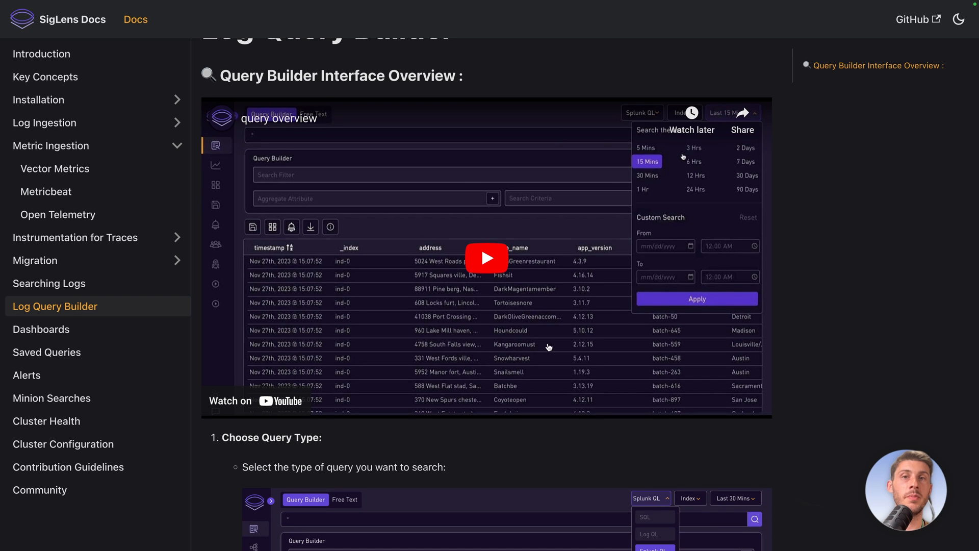